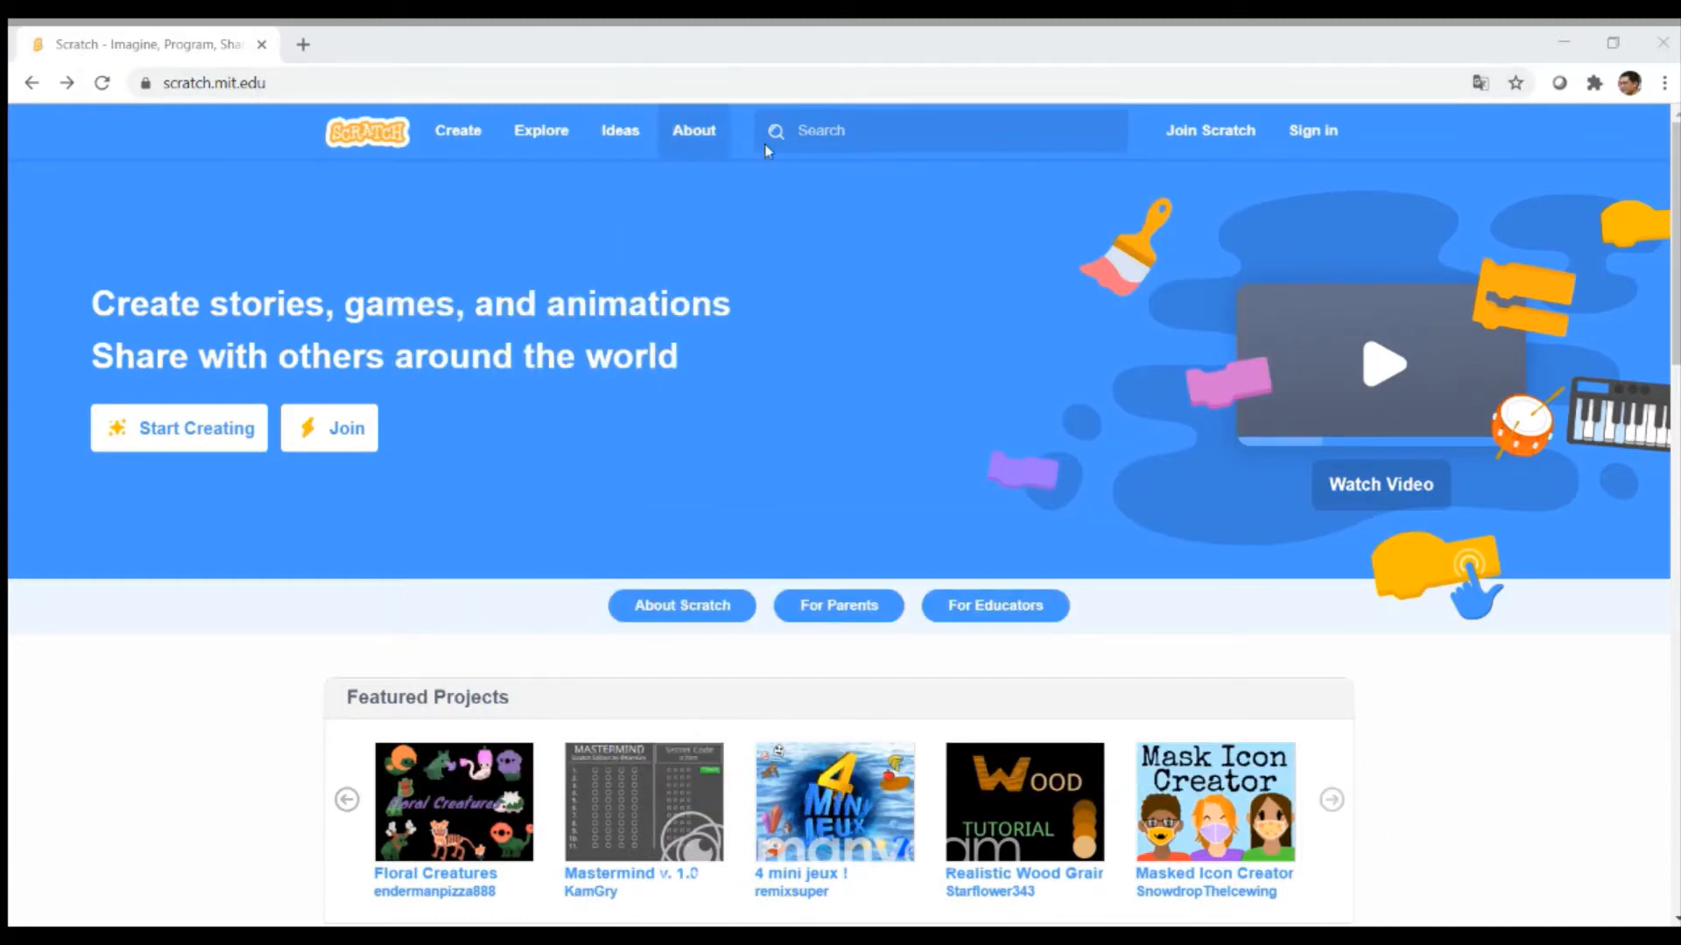
pyautogui.moveTo(1208, 129)
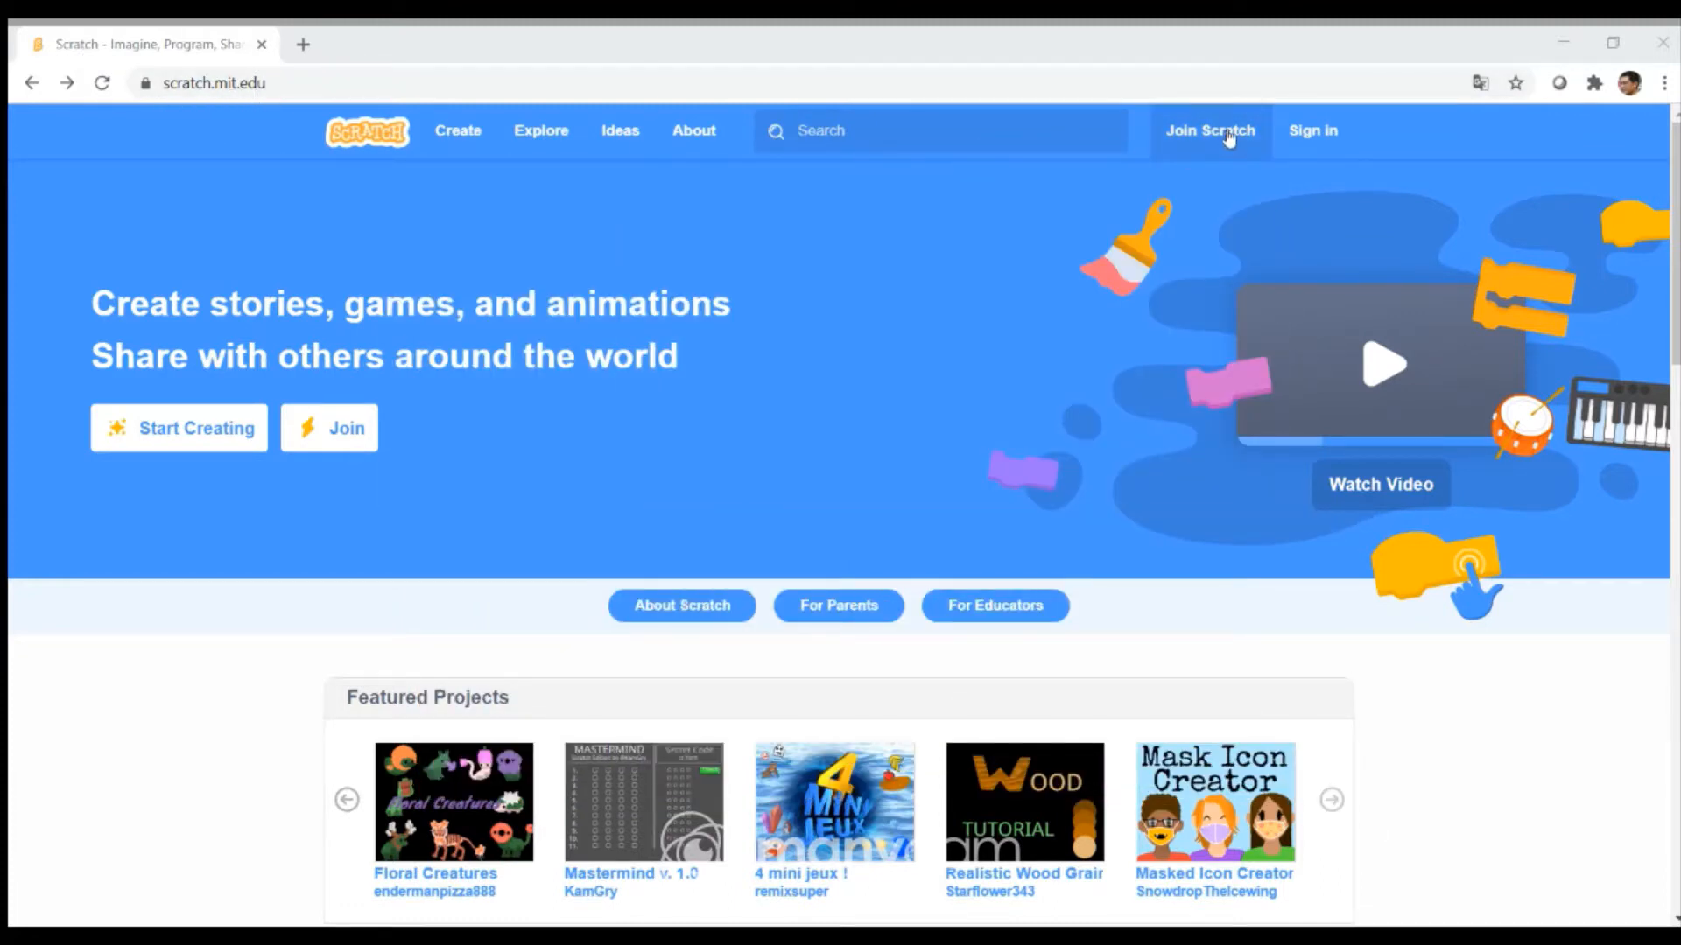
# Begin the Join Scratch sign-up with username 'levelupwk' and enter the password
pyautogui.click(1208, 130)
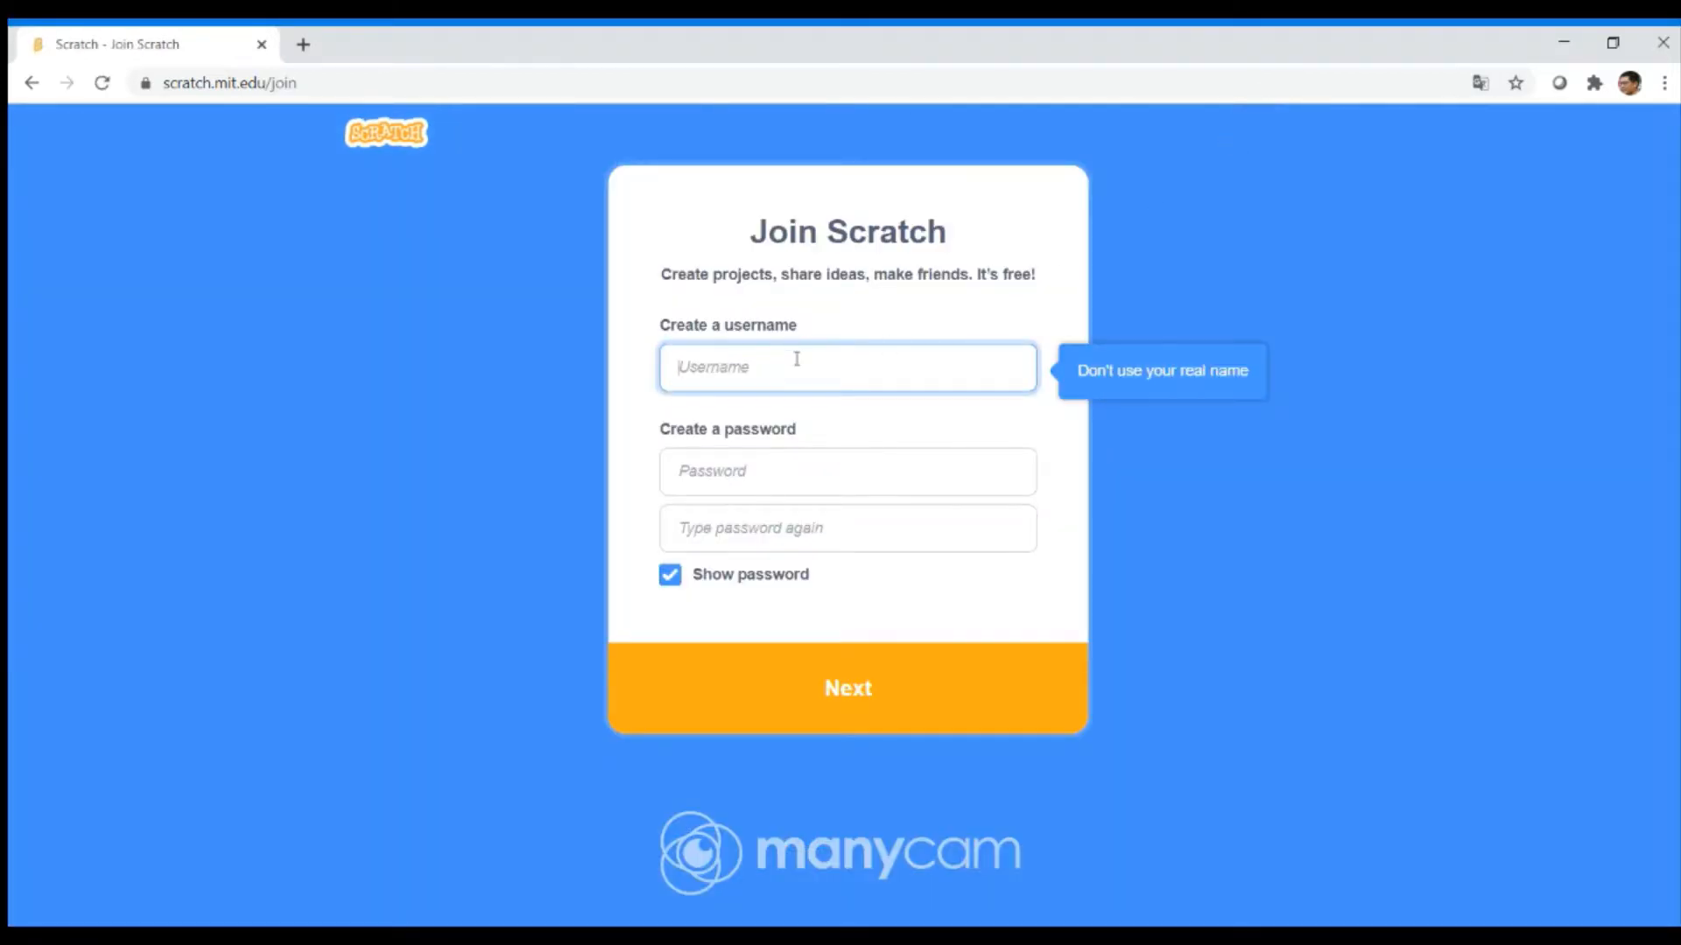
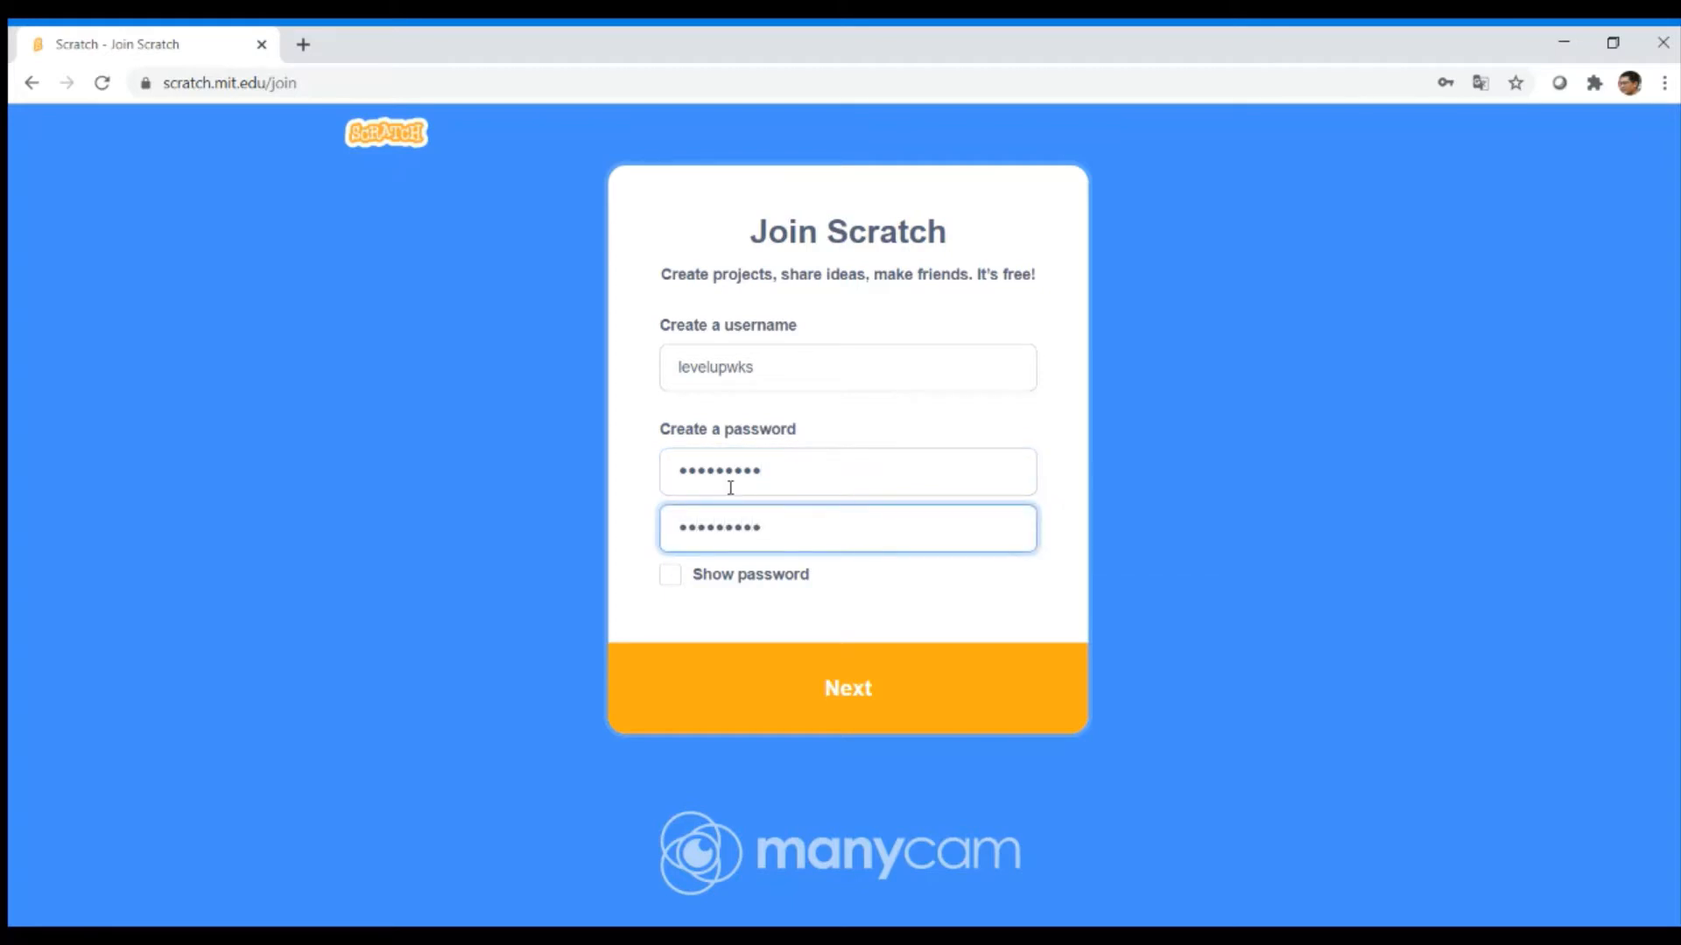
# Keep New Zealand as country, set birth year 2009, and pass the gender question
pyautogui.click(846, 688)
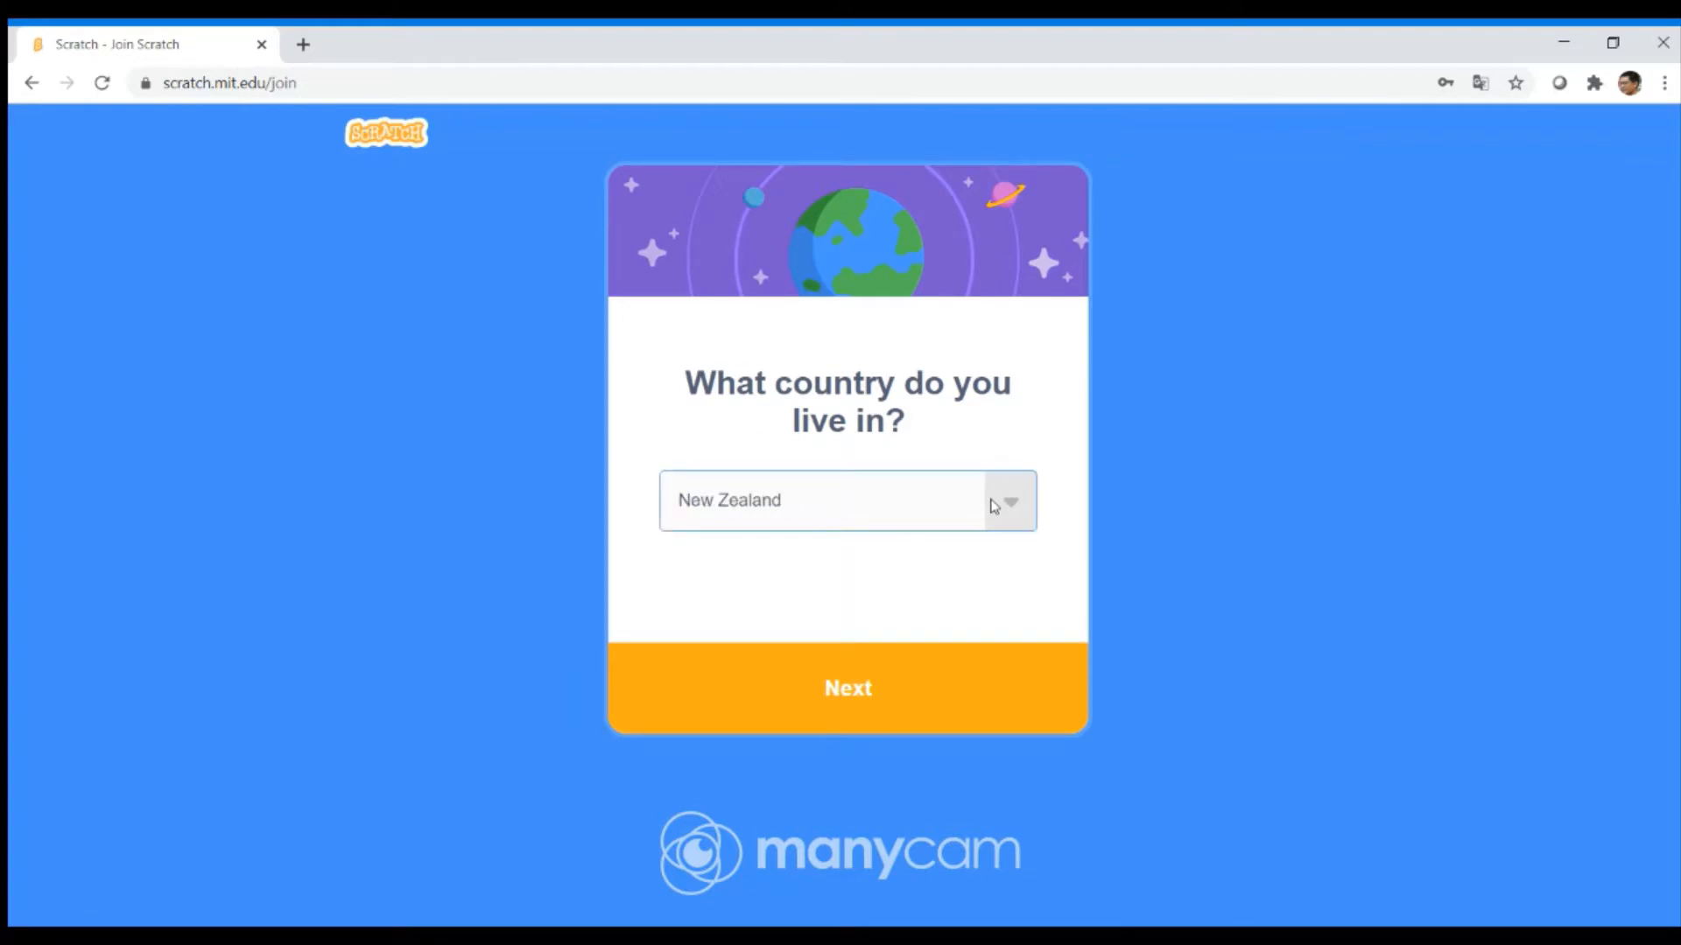
pyautogui.click(847, 688)
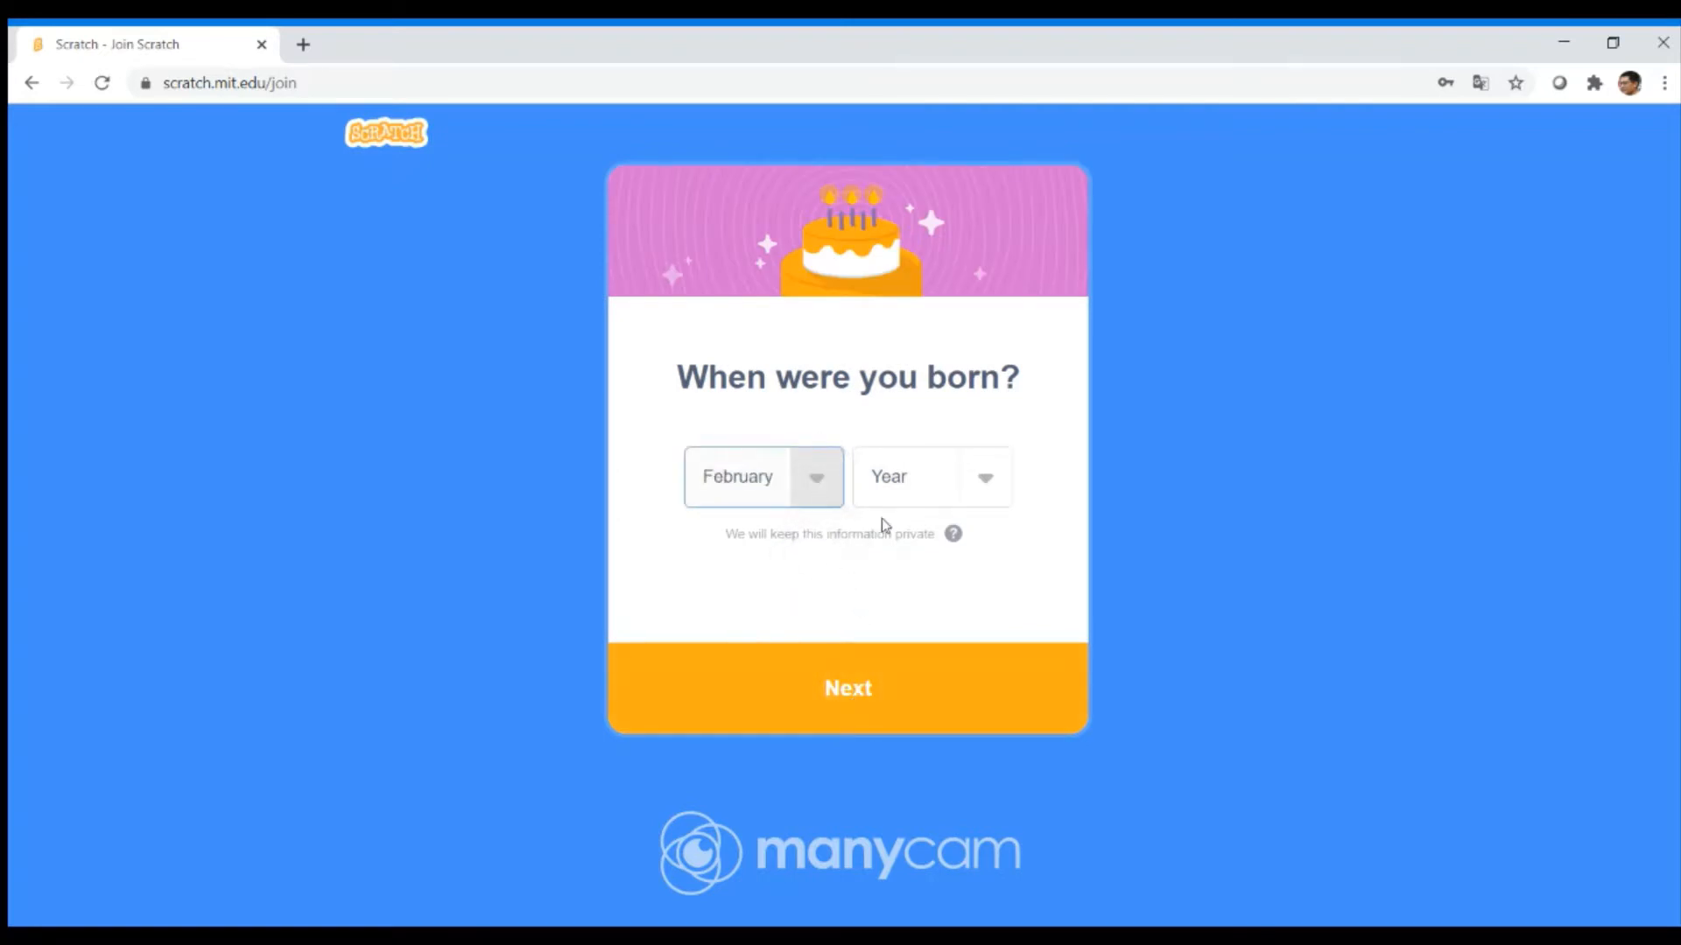
pyautogui.click(930, 476)
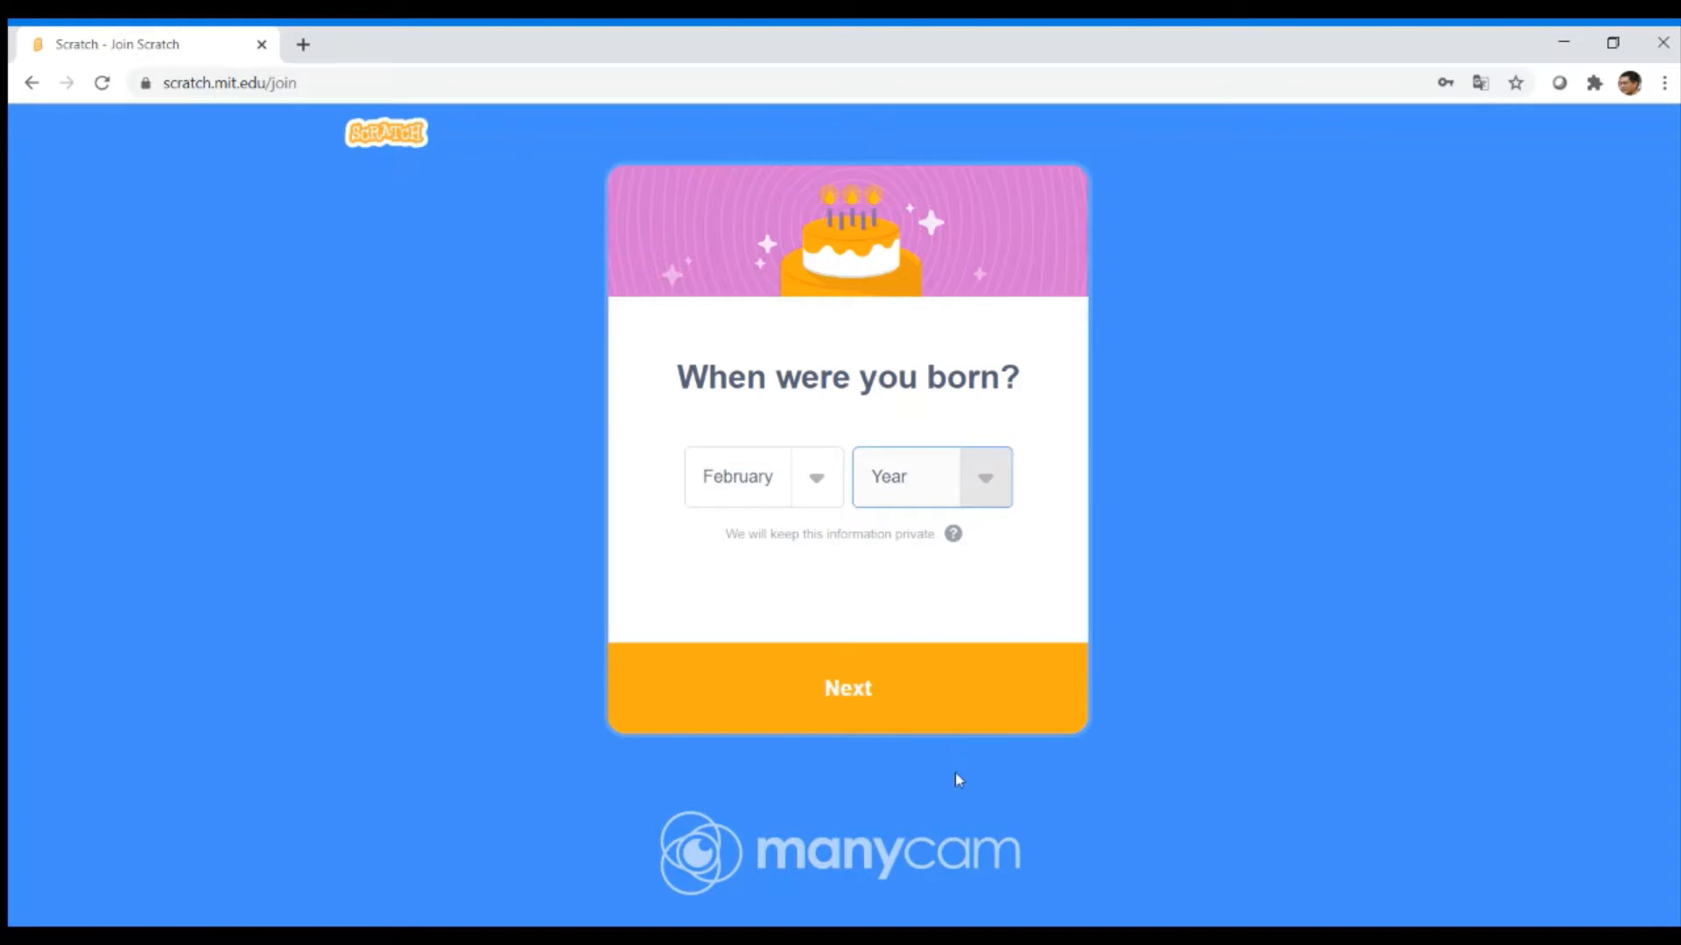
pyautogui.click(927, 476)
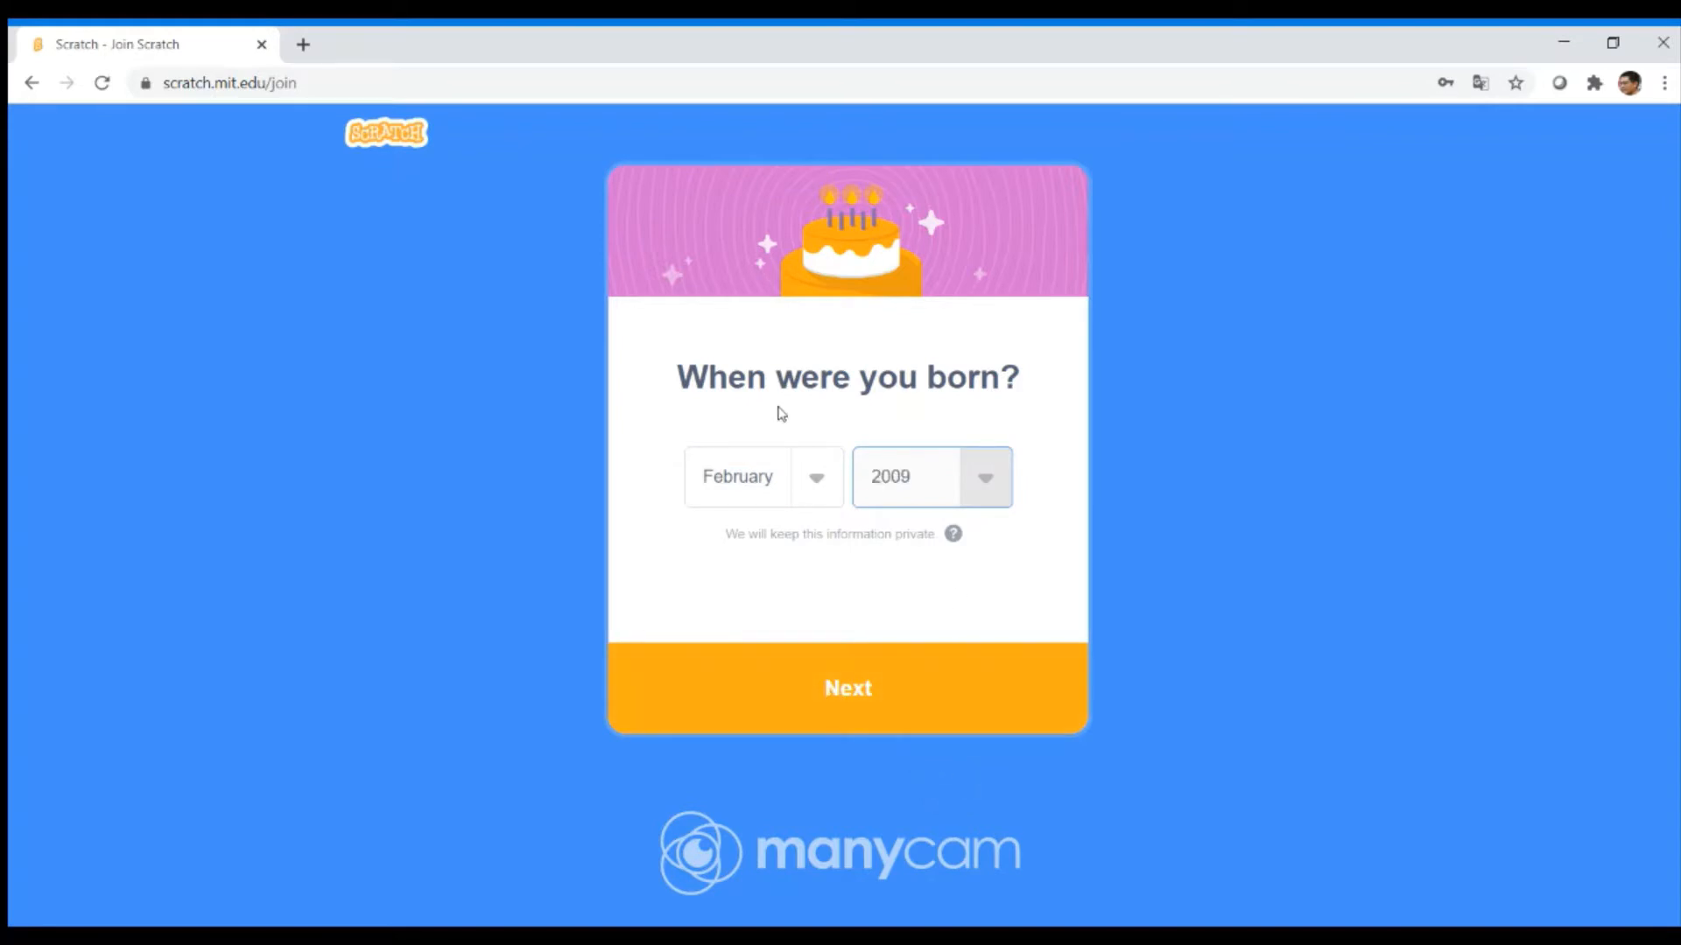
pyautogui.click(847, 687)
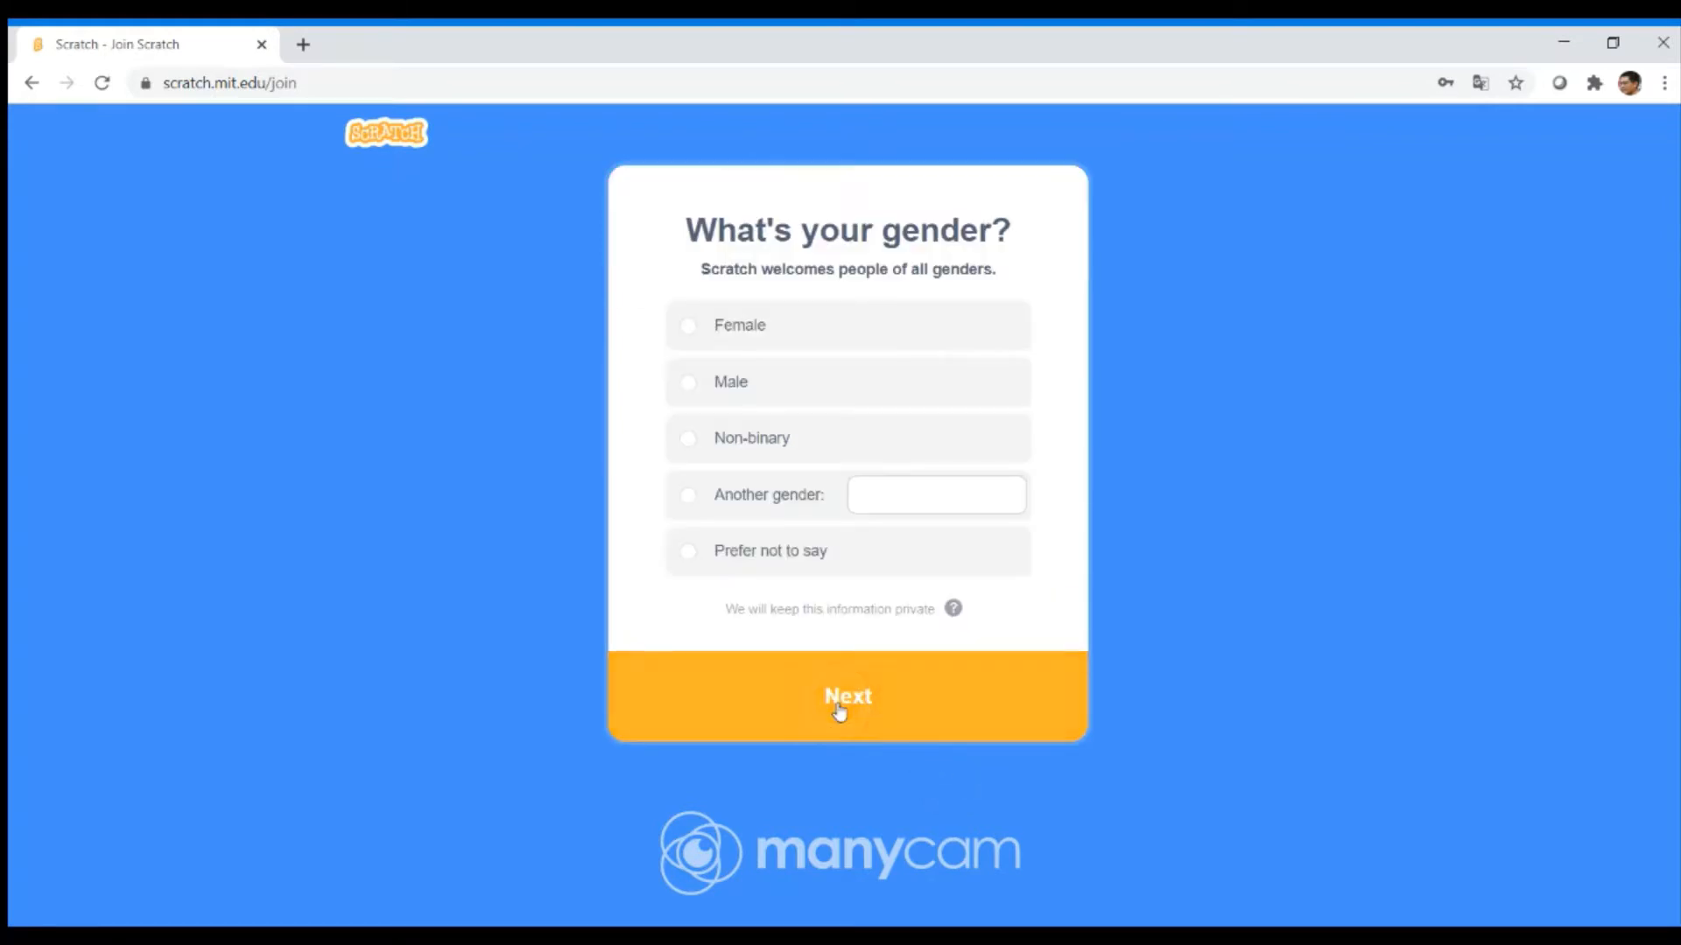
pyautogui.moveTo(822, 514)
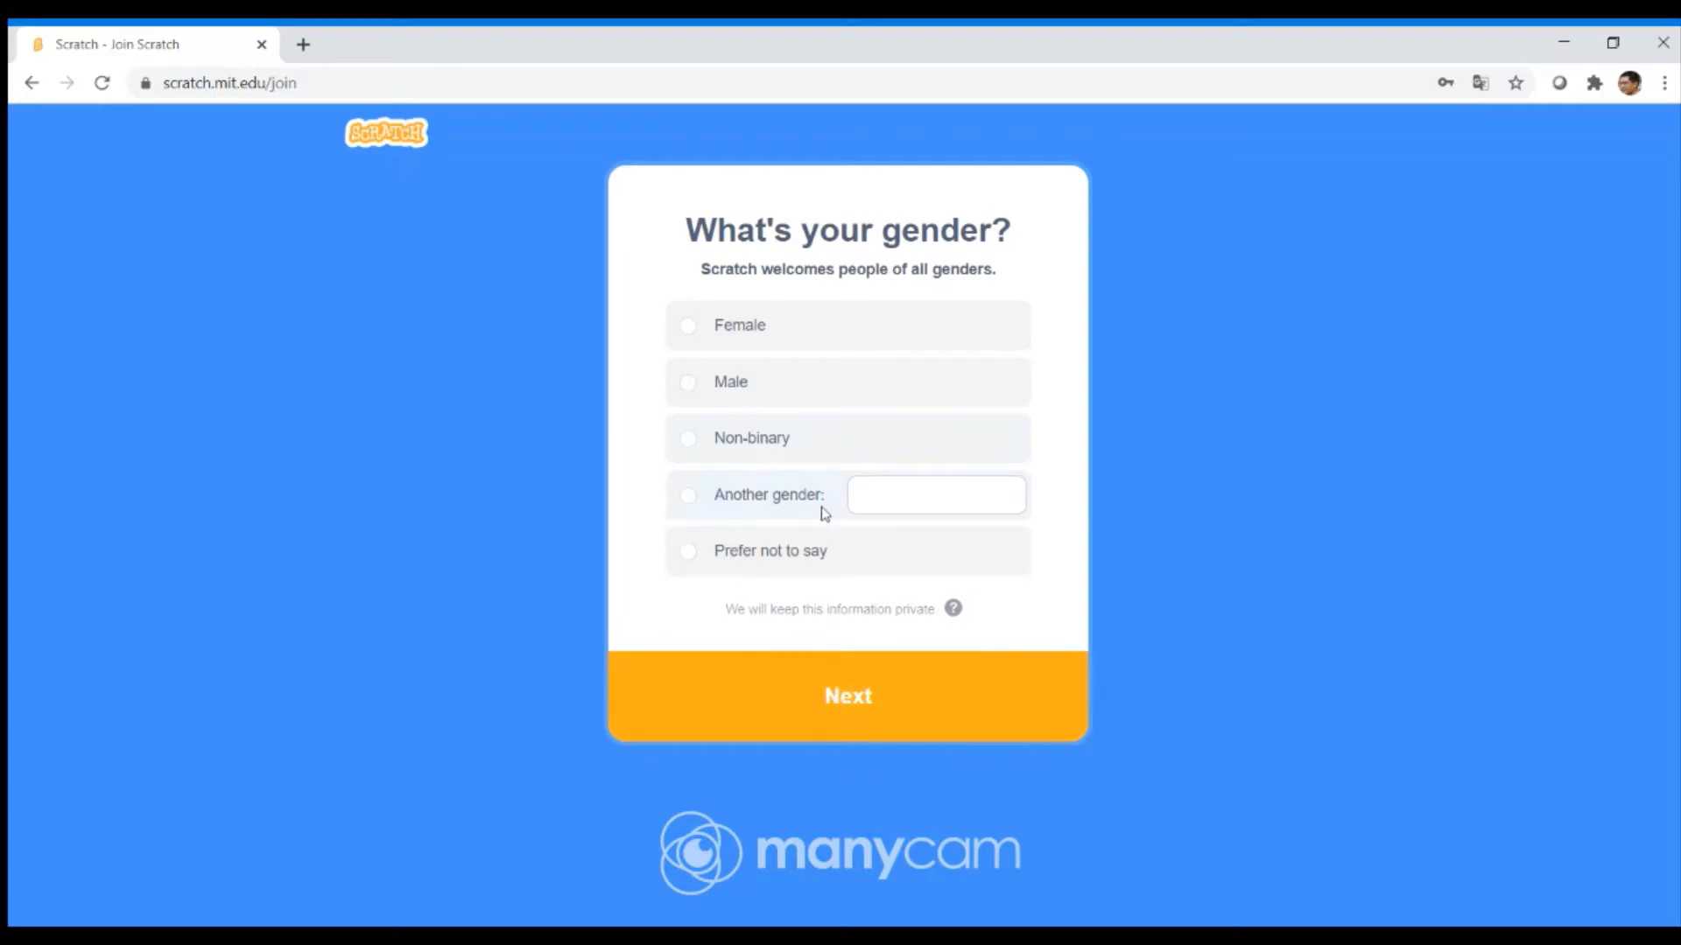
pyautogui.click(846, 694)
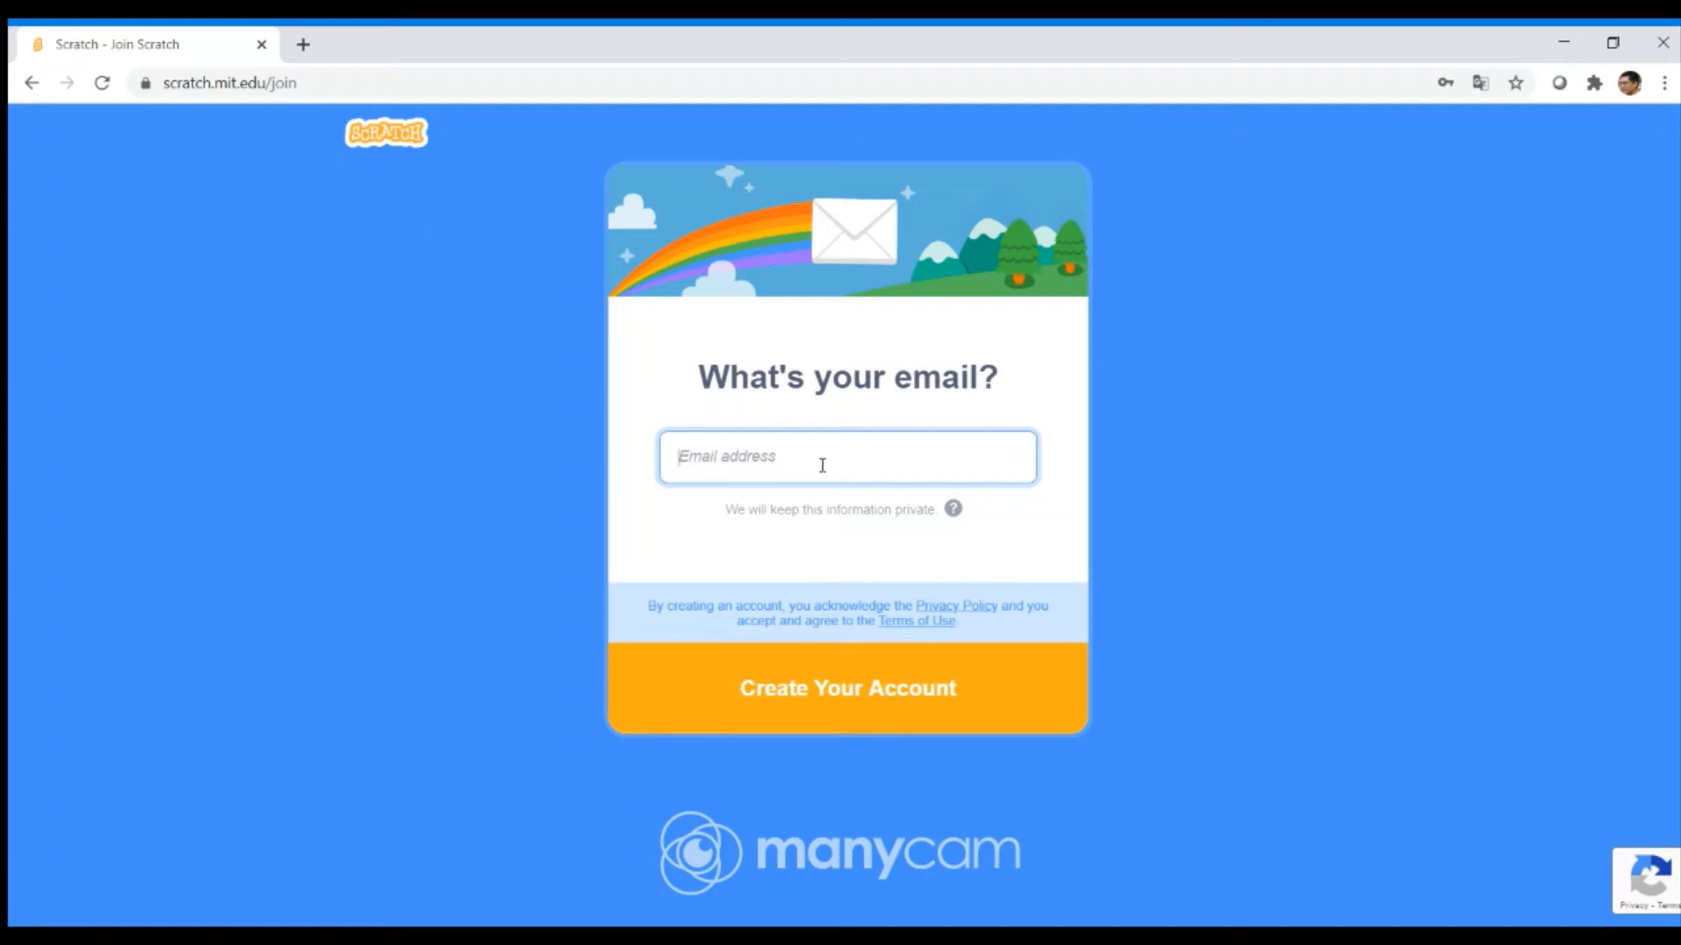
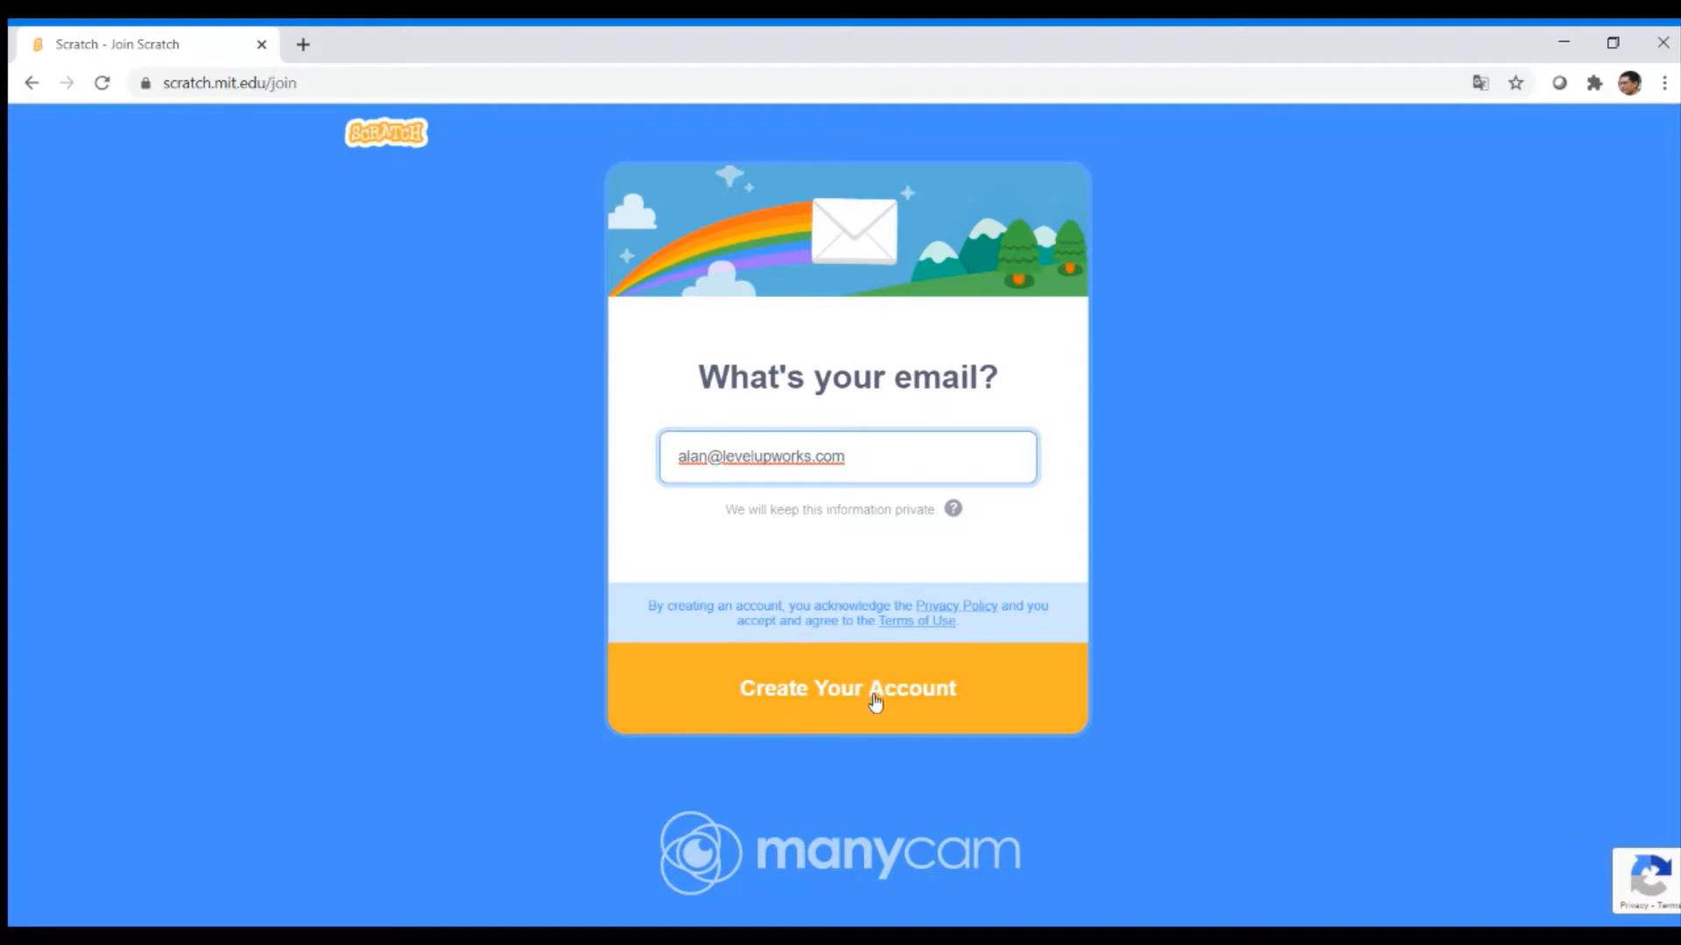
pyautogui.click(847, 688)
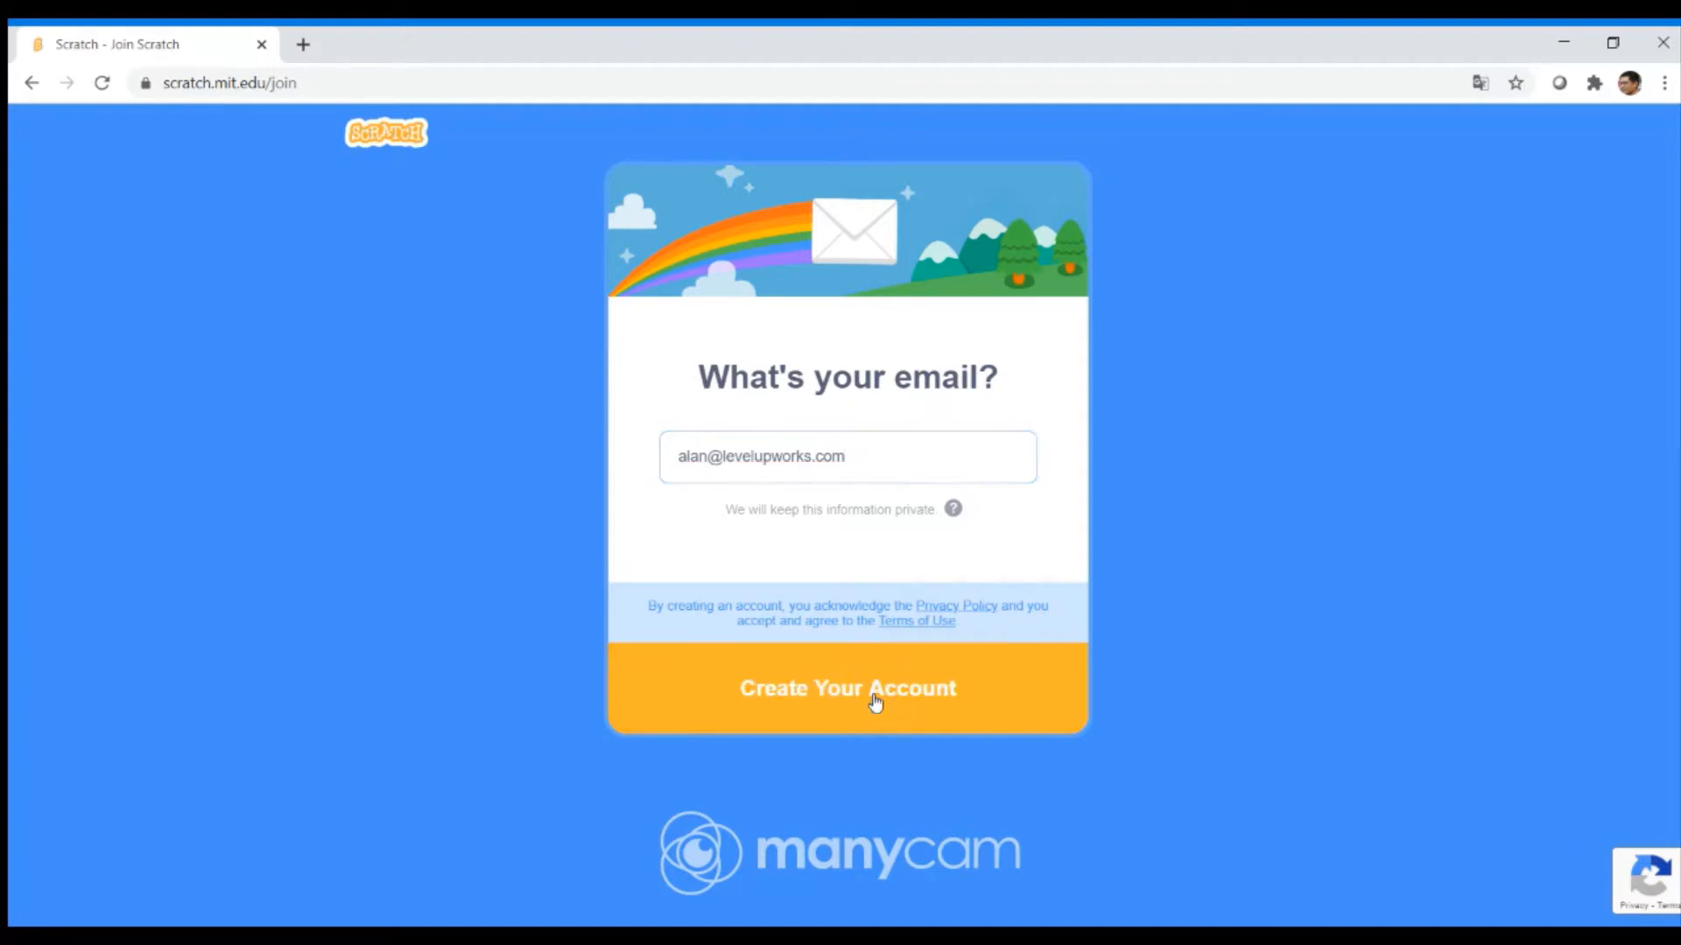
pyautogui.click(847, 688)
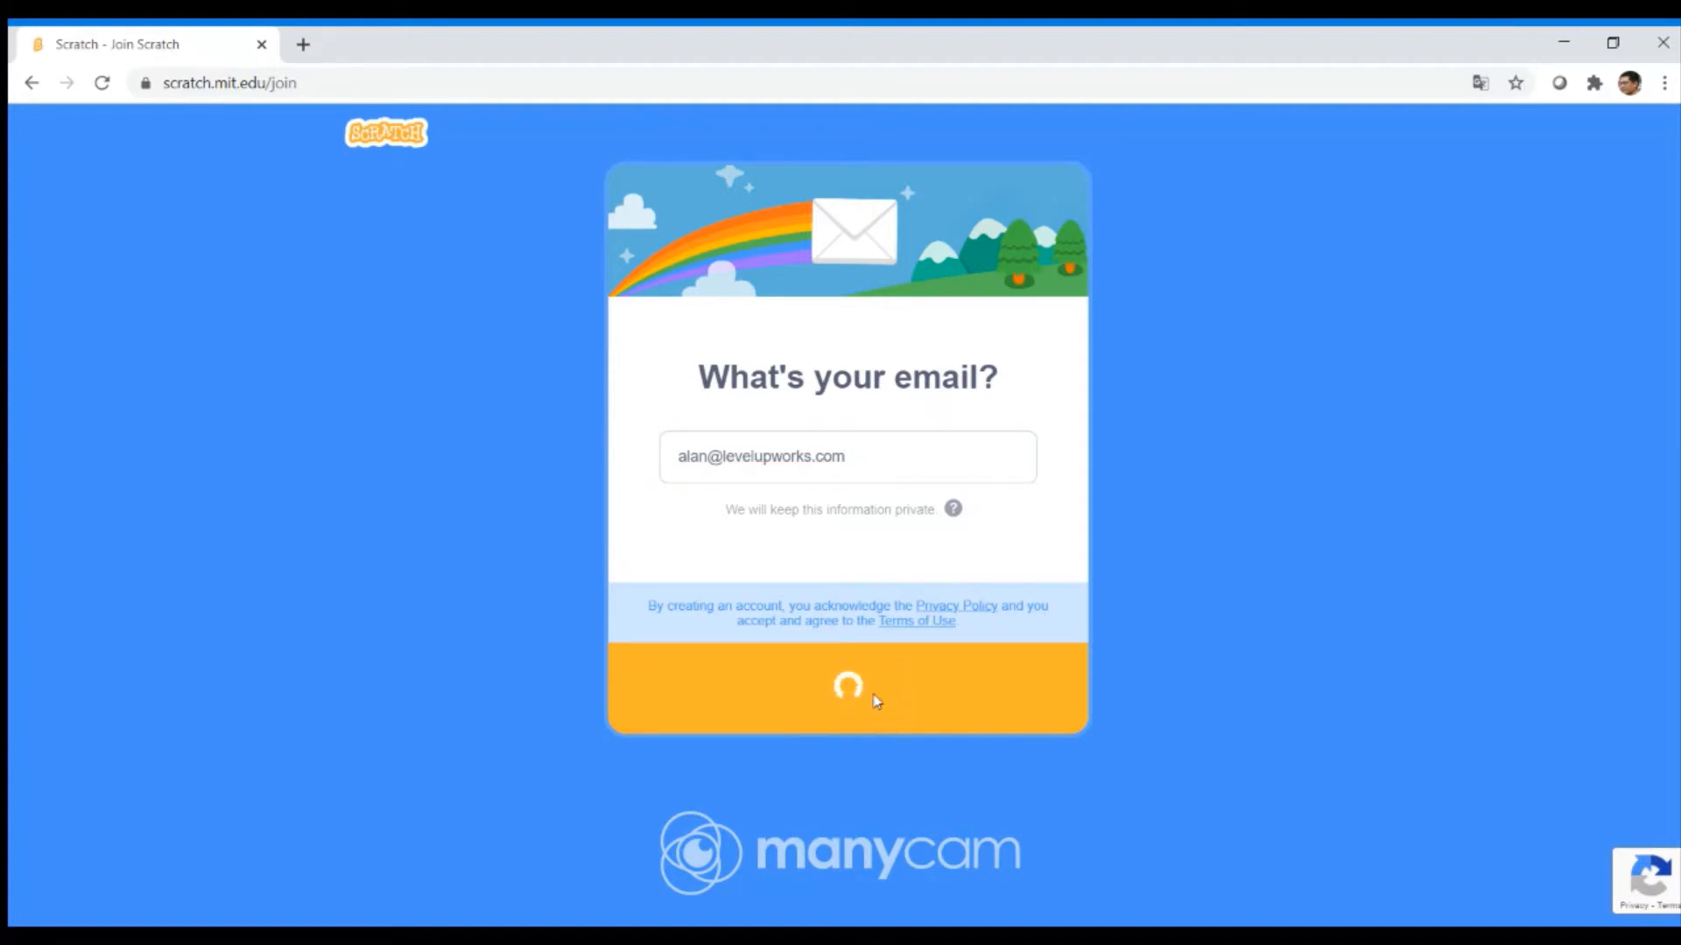
pyautogui.click(846, 688)
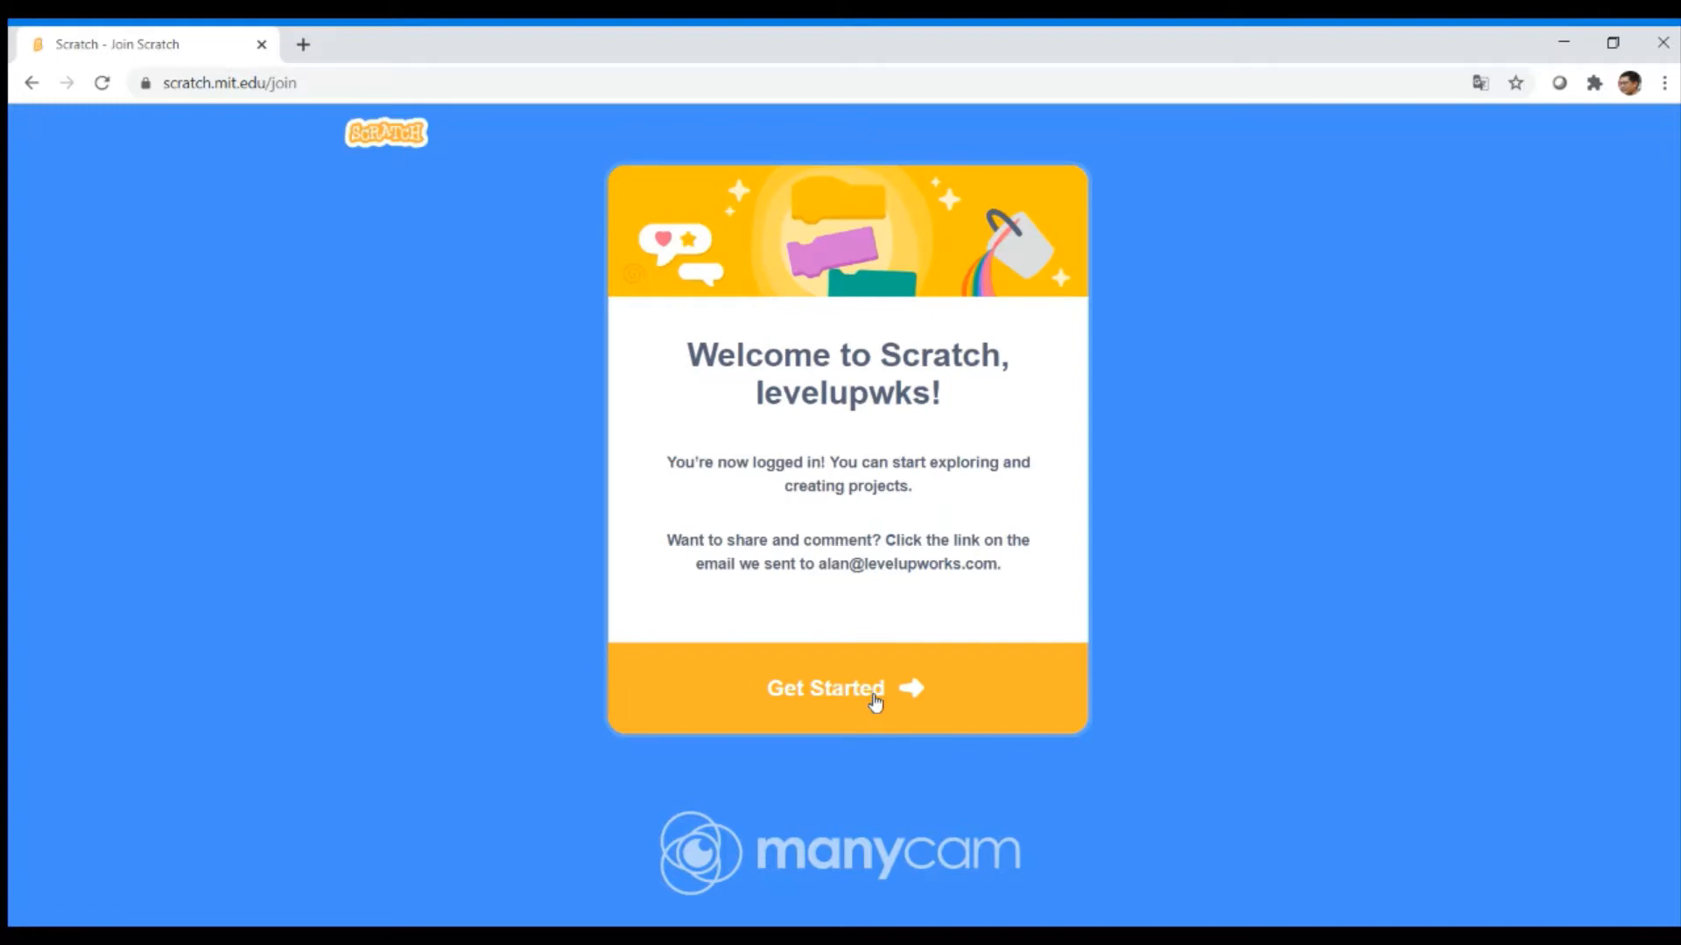
pyautogui.click(845, 688)
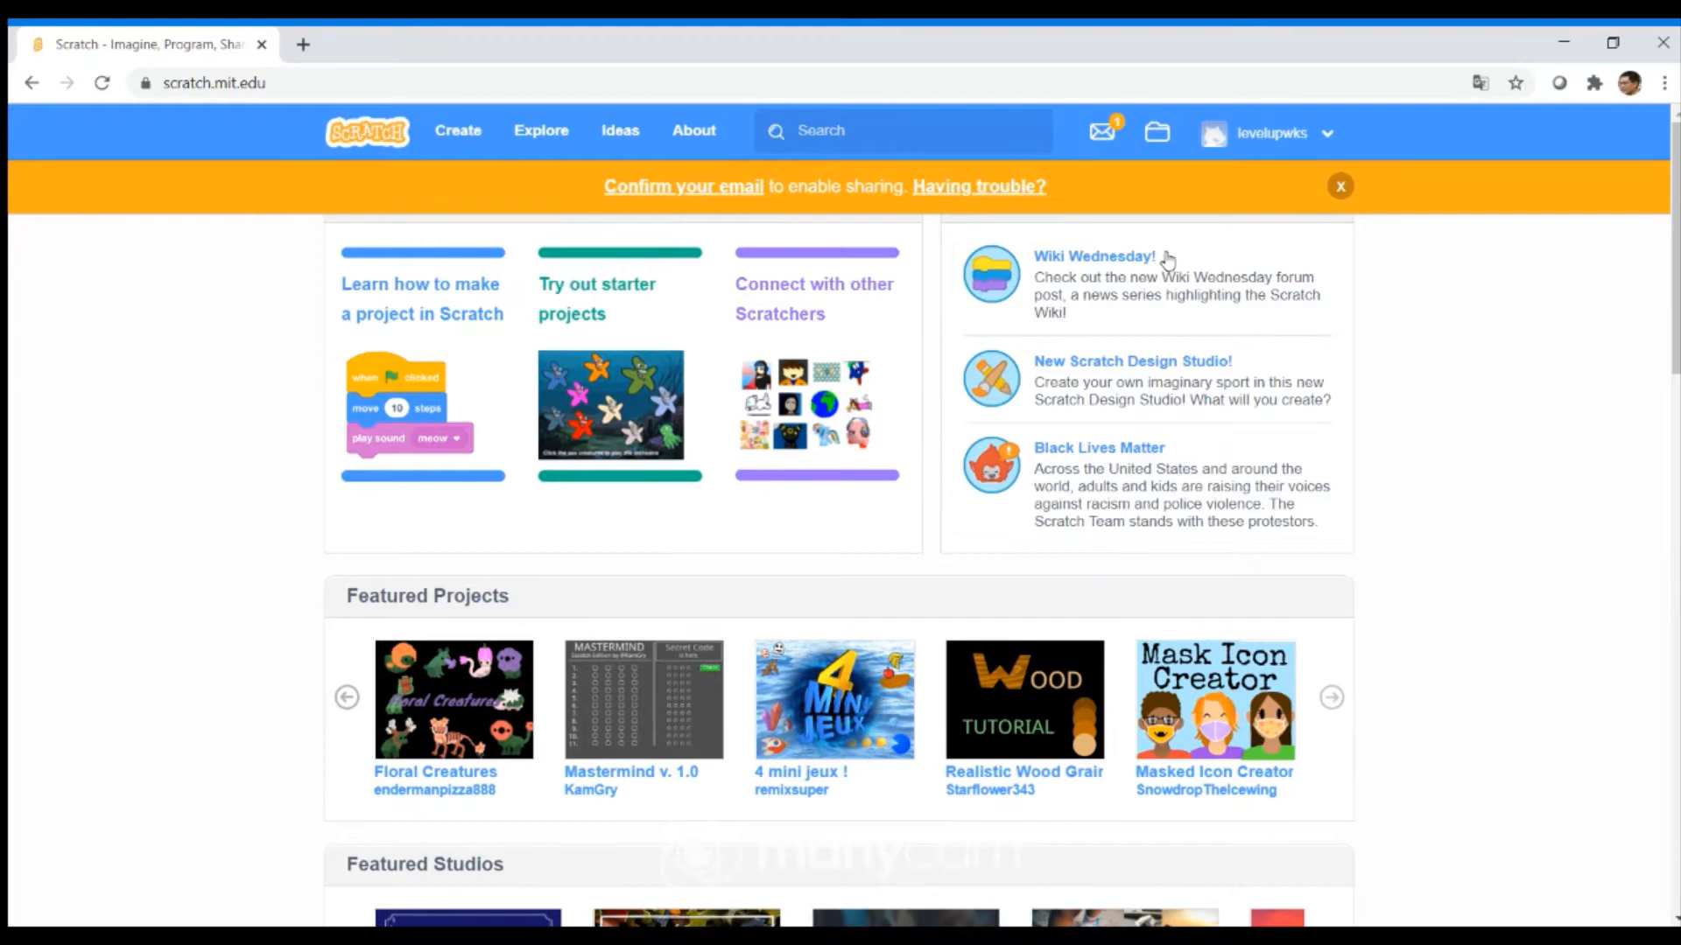
pyautogui.moveTo(1195, 156)
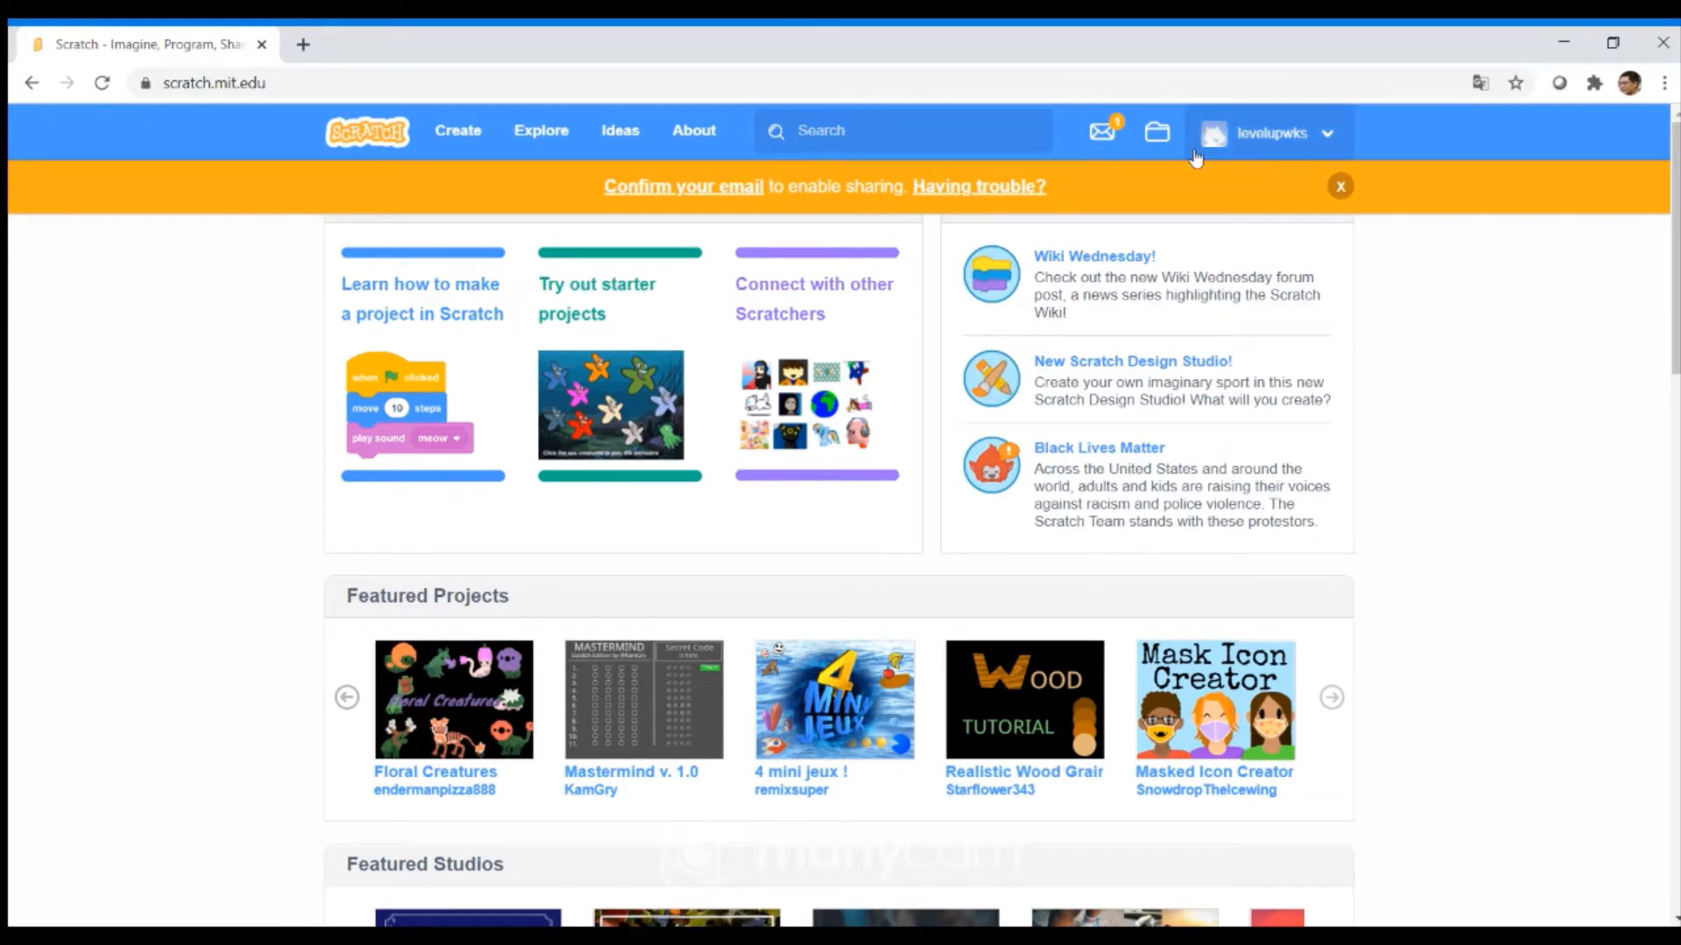
pyautogui.moveTo(914, 490)
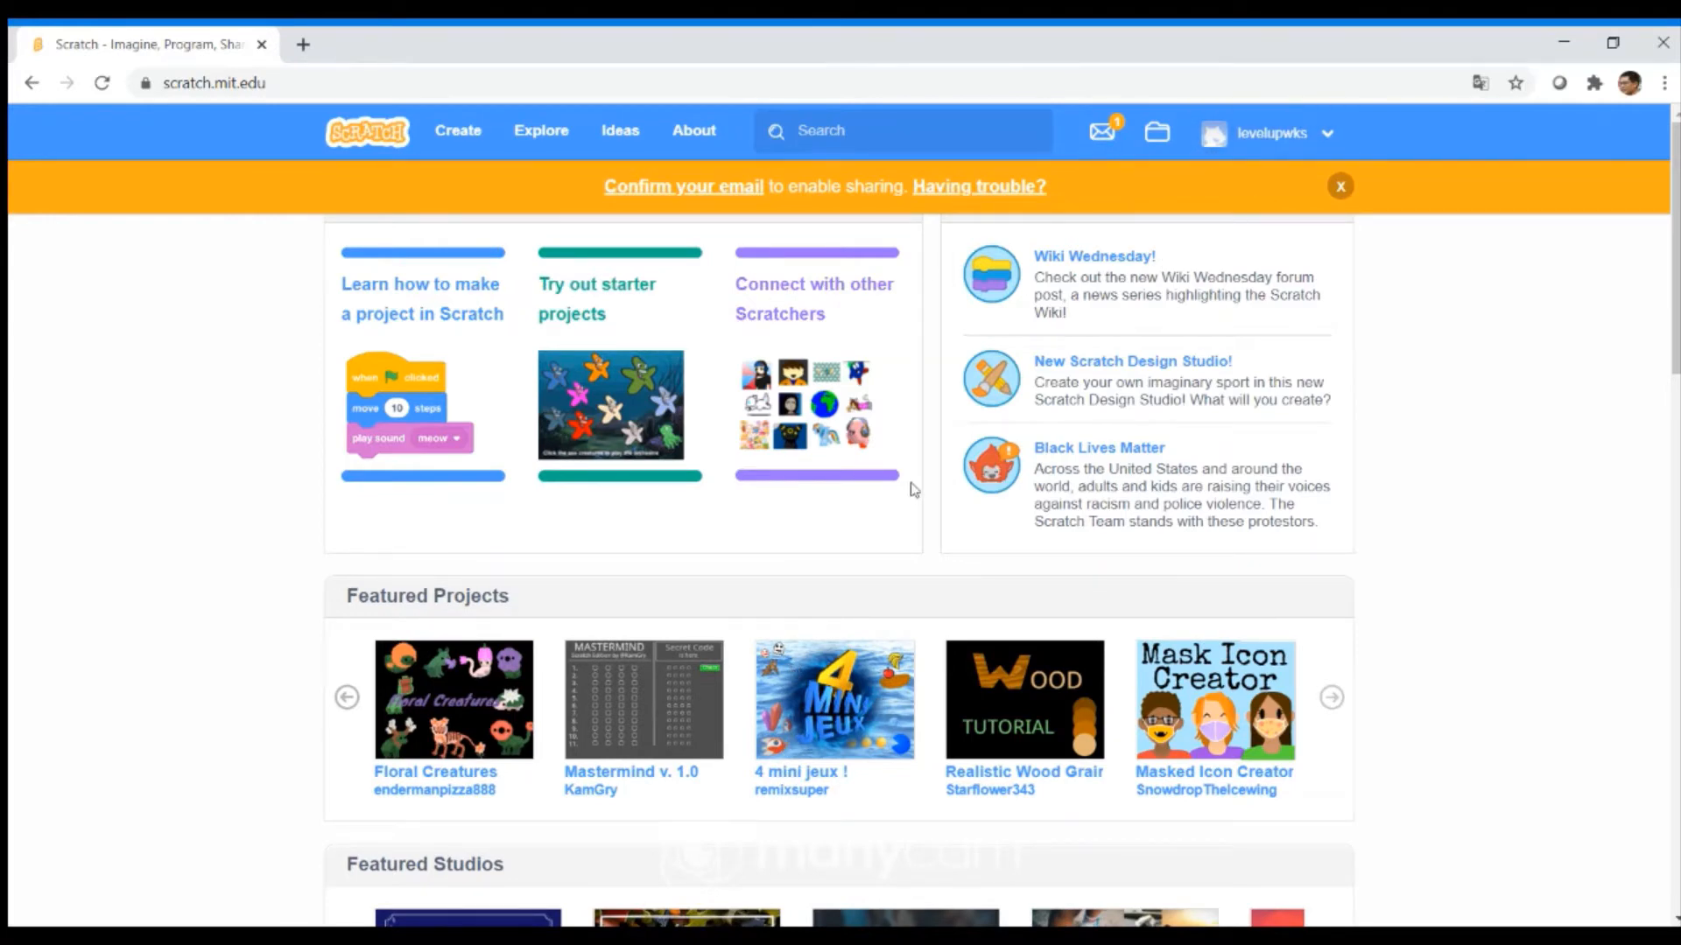
pyautogui.moveTo(234, 340)
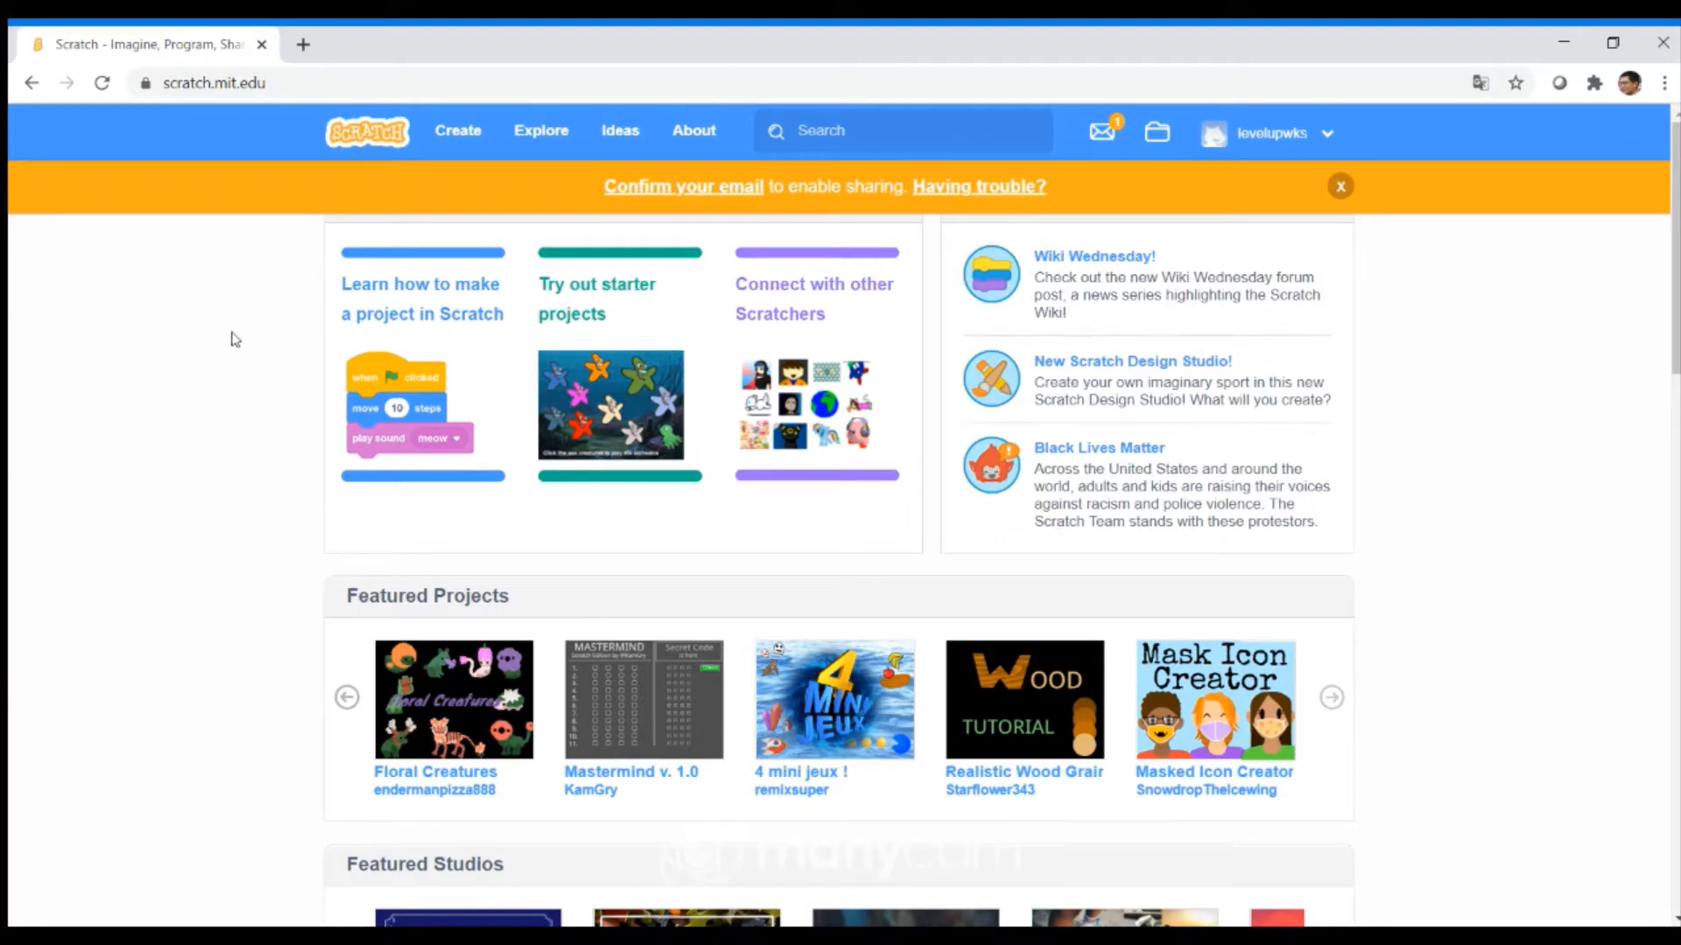
pyautogui.moveTo(780, 852)
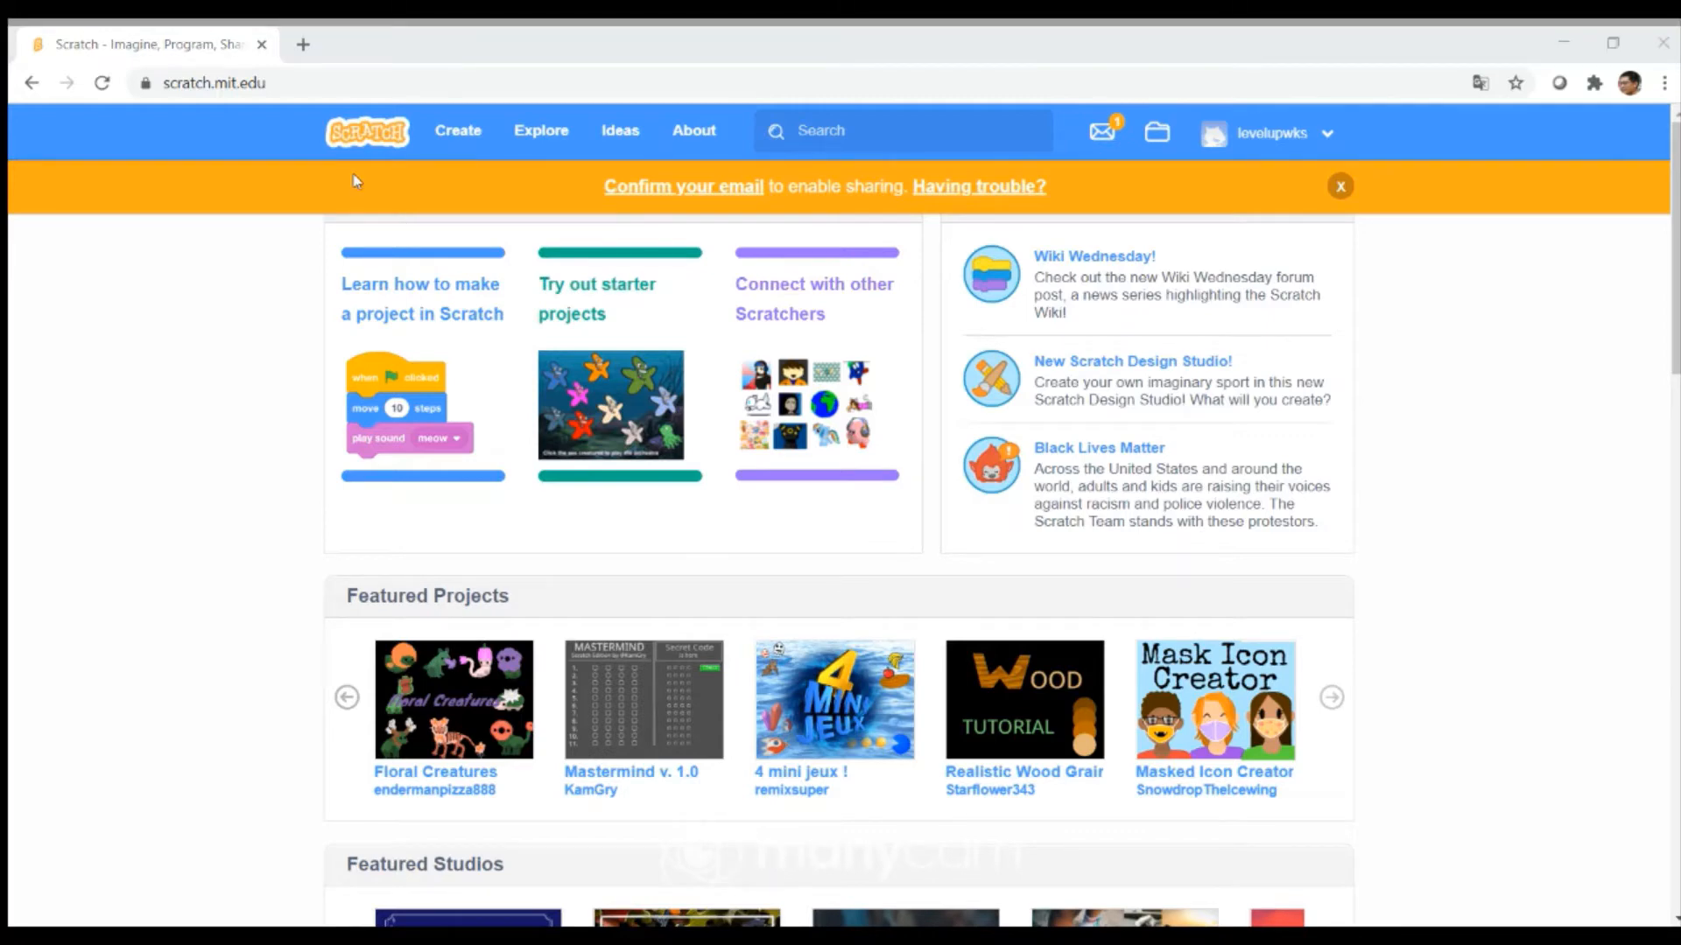
pyautogui.moveTo(392, 241)
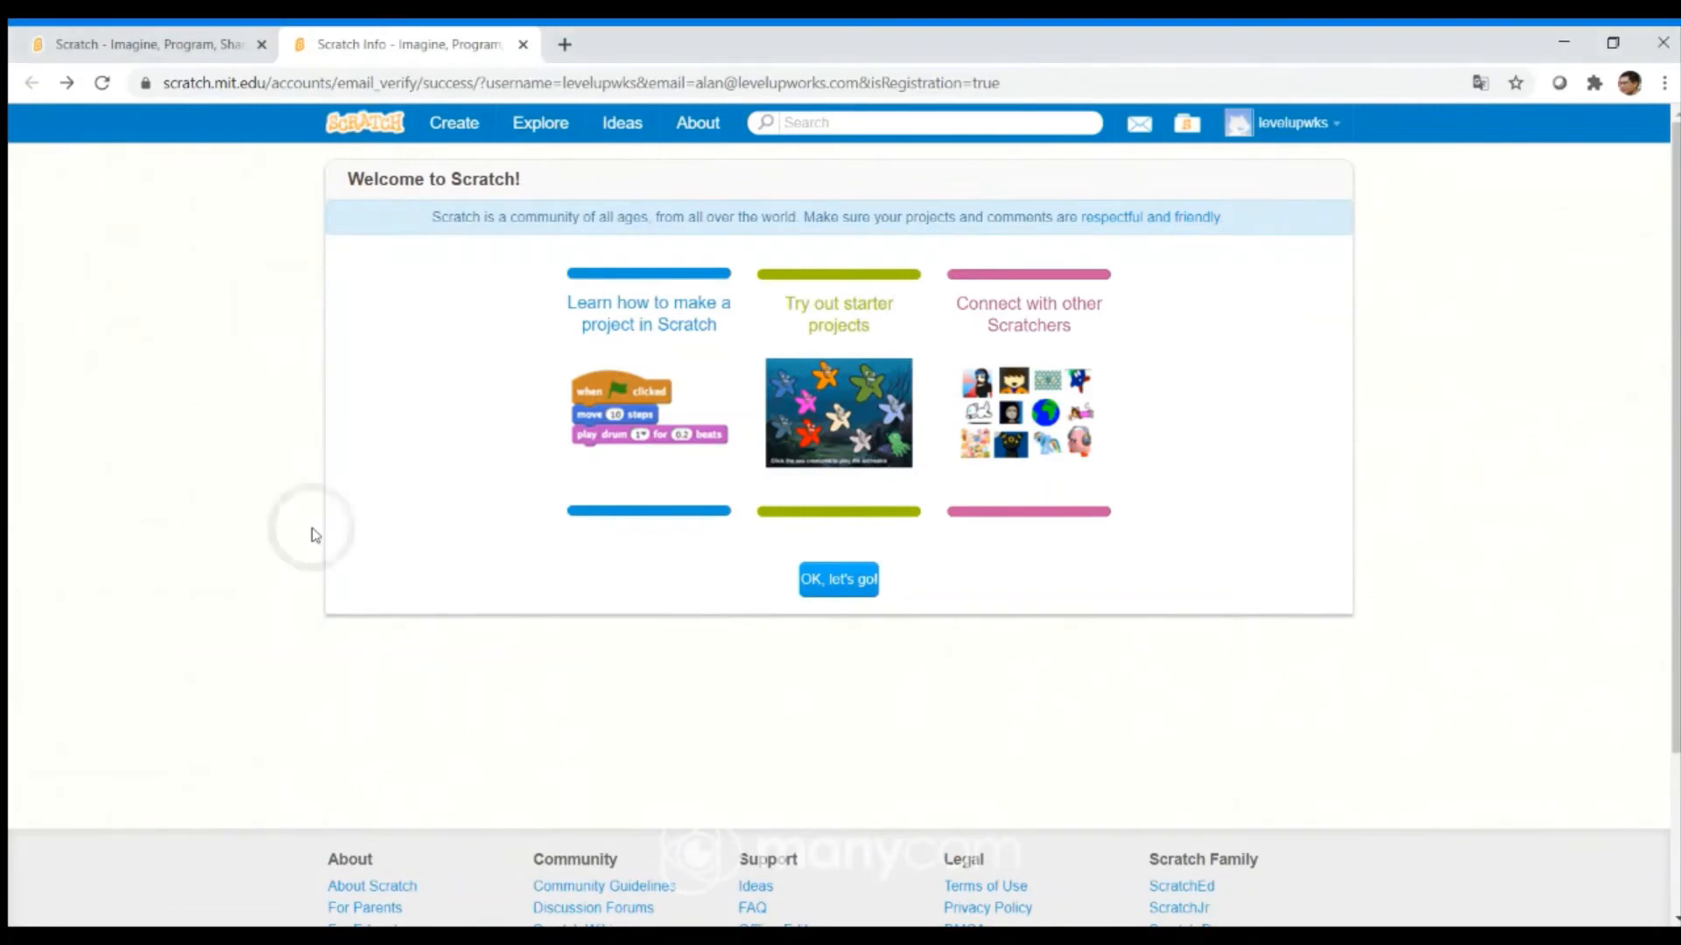
pyautogui.moveTo(440, 168)
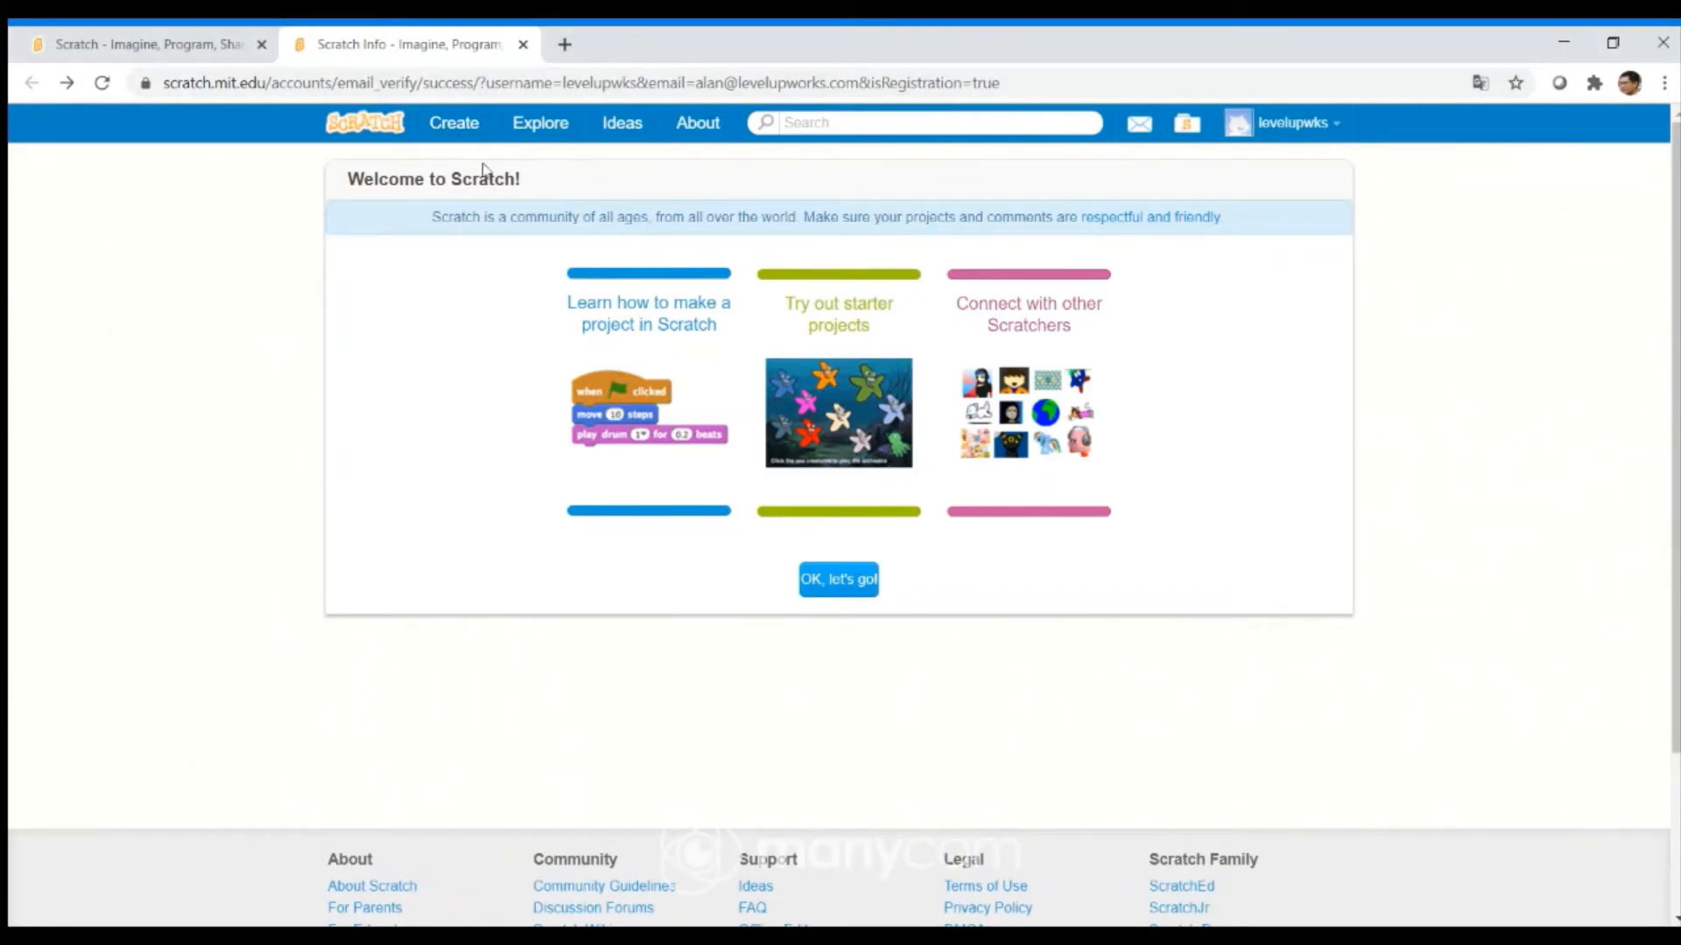
# Start a new untitled project with the default cat sprite from Create
pyautogui.click(838, 579)
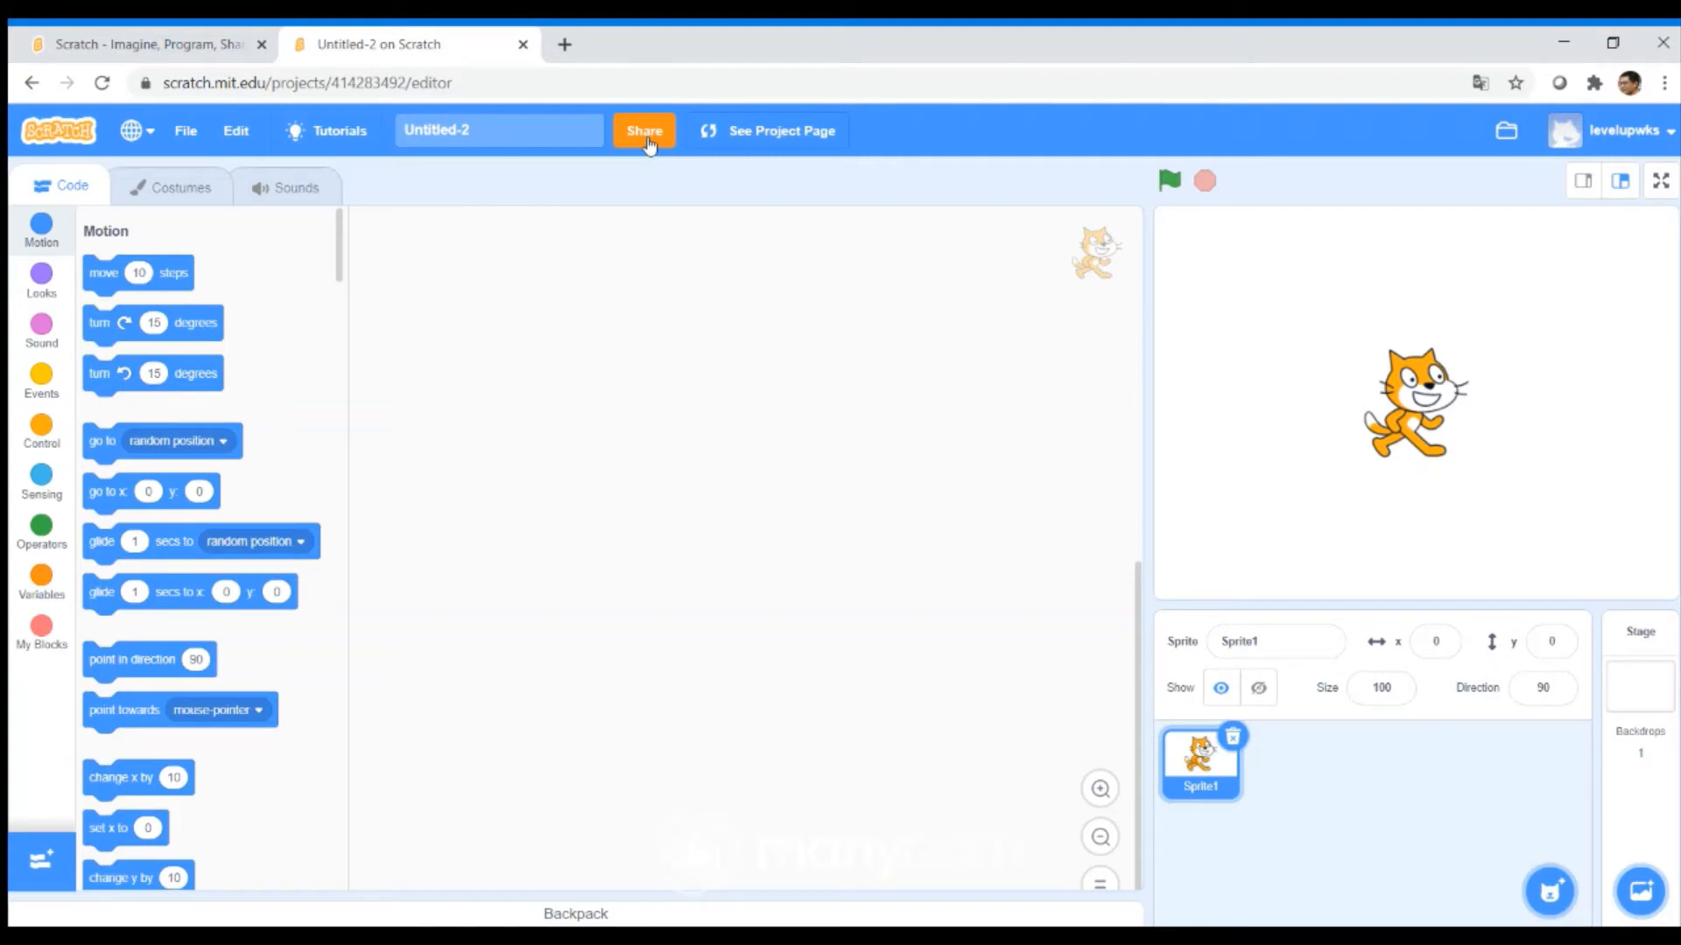
pyautogui.moveTo(520, 340)
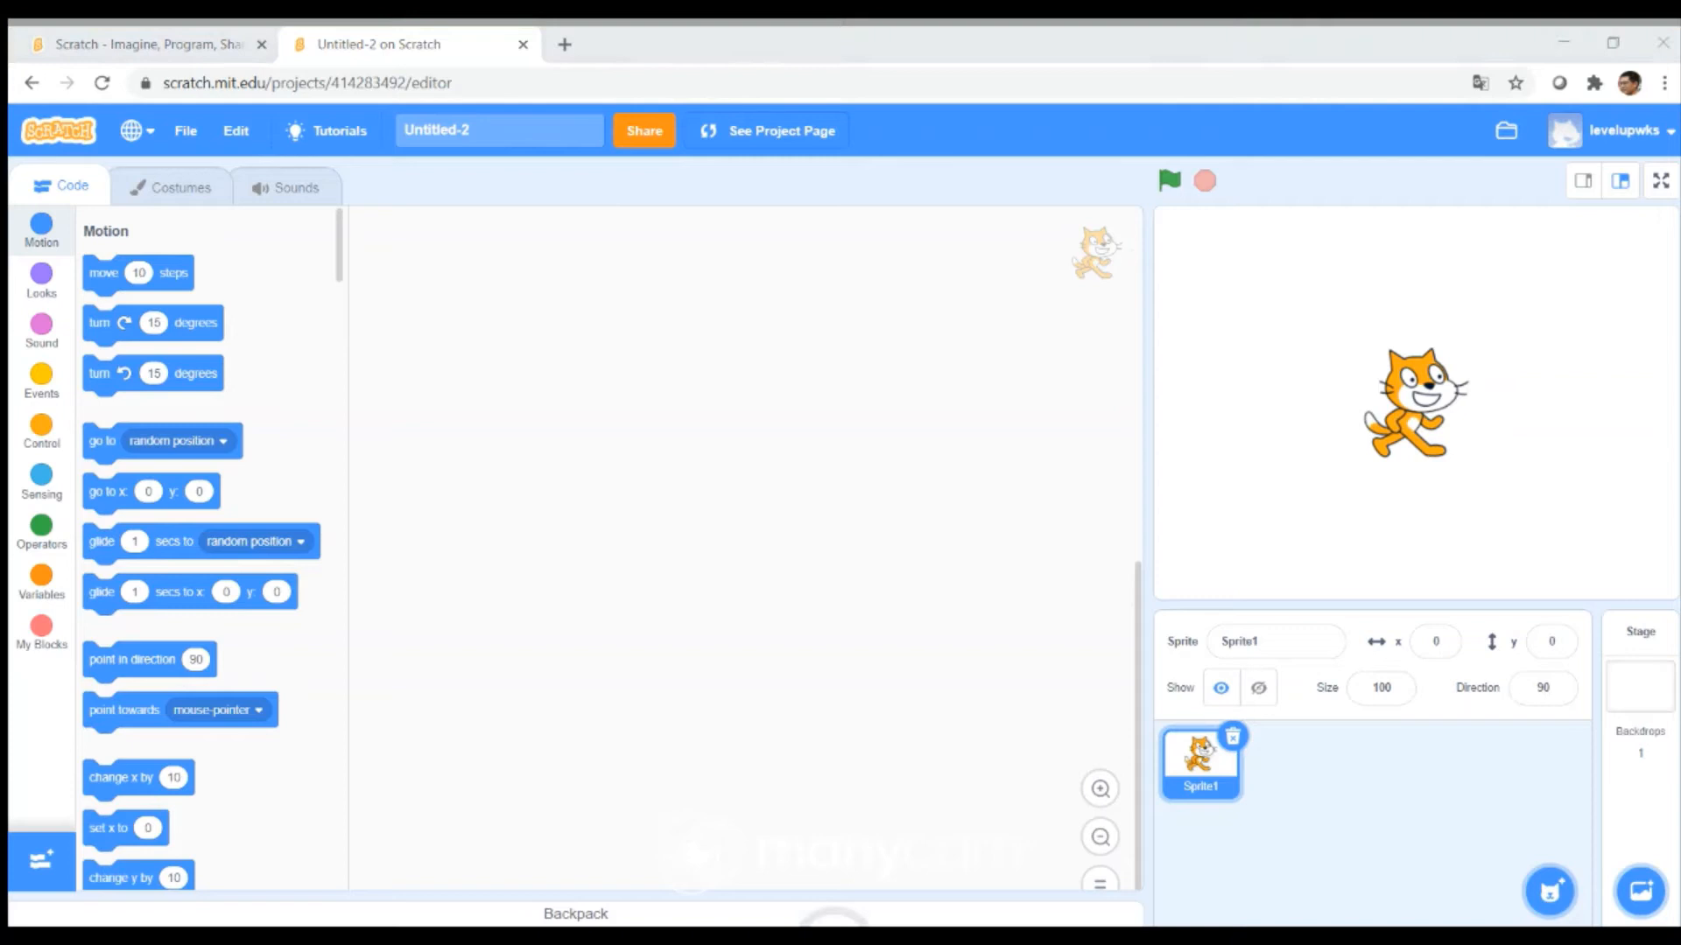
pyautogui.moveTo(486, 669)
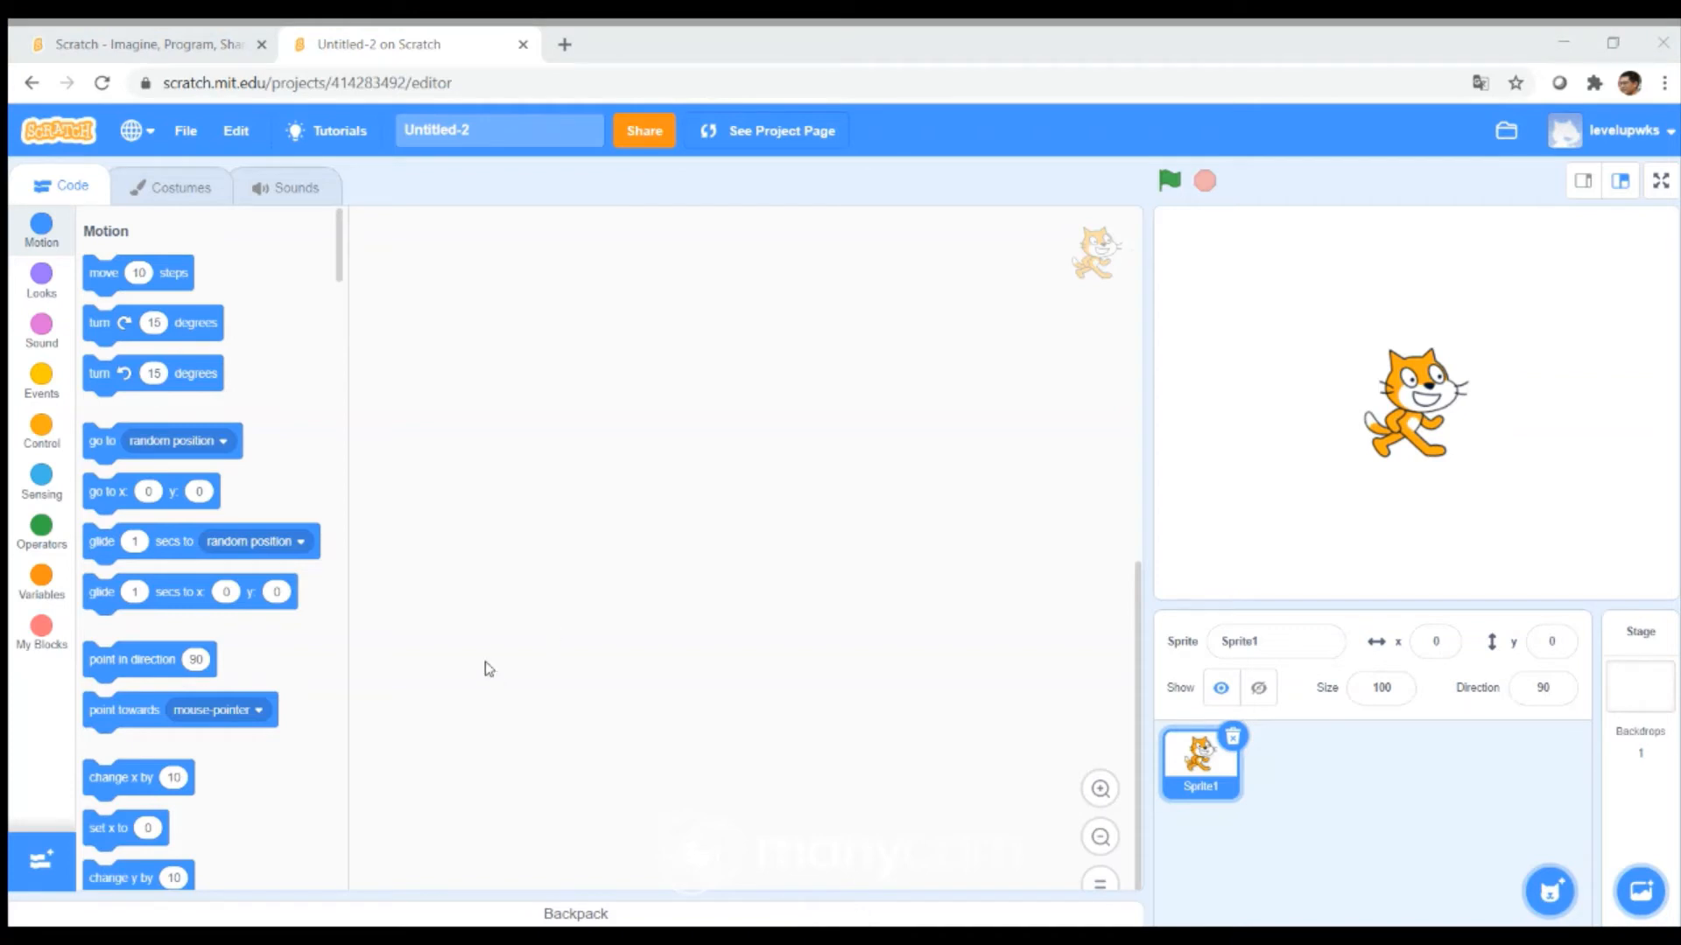
pyautogui.moveTo(311, 362)
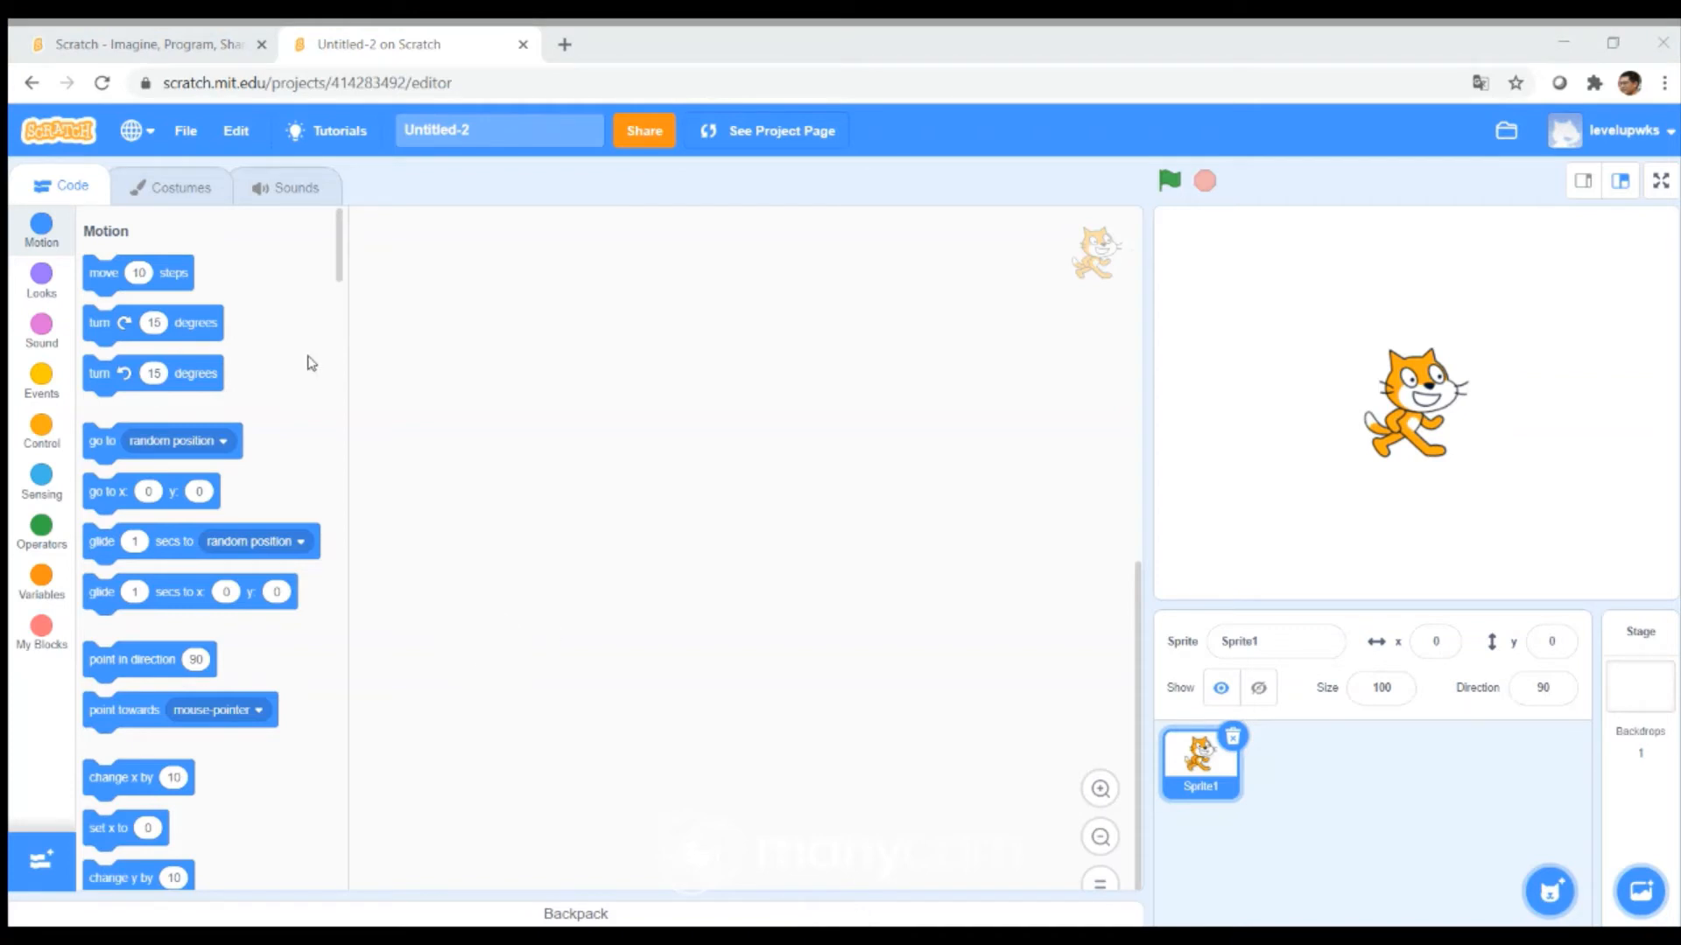
pyautogui.moveTo(158, 271)
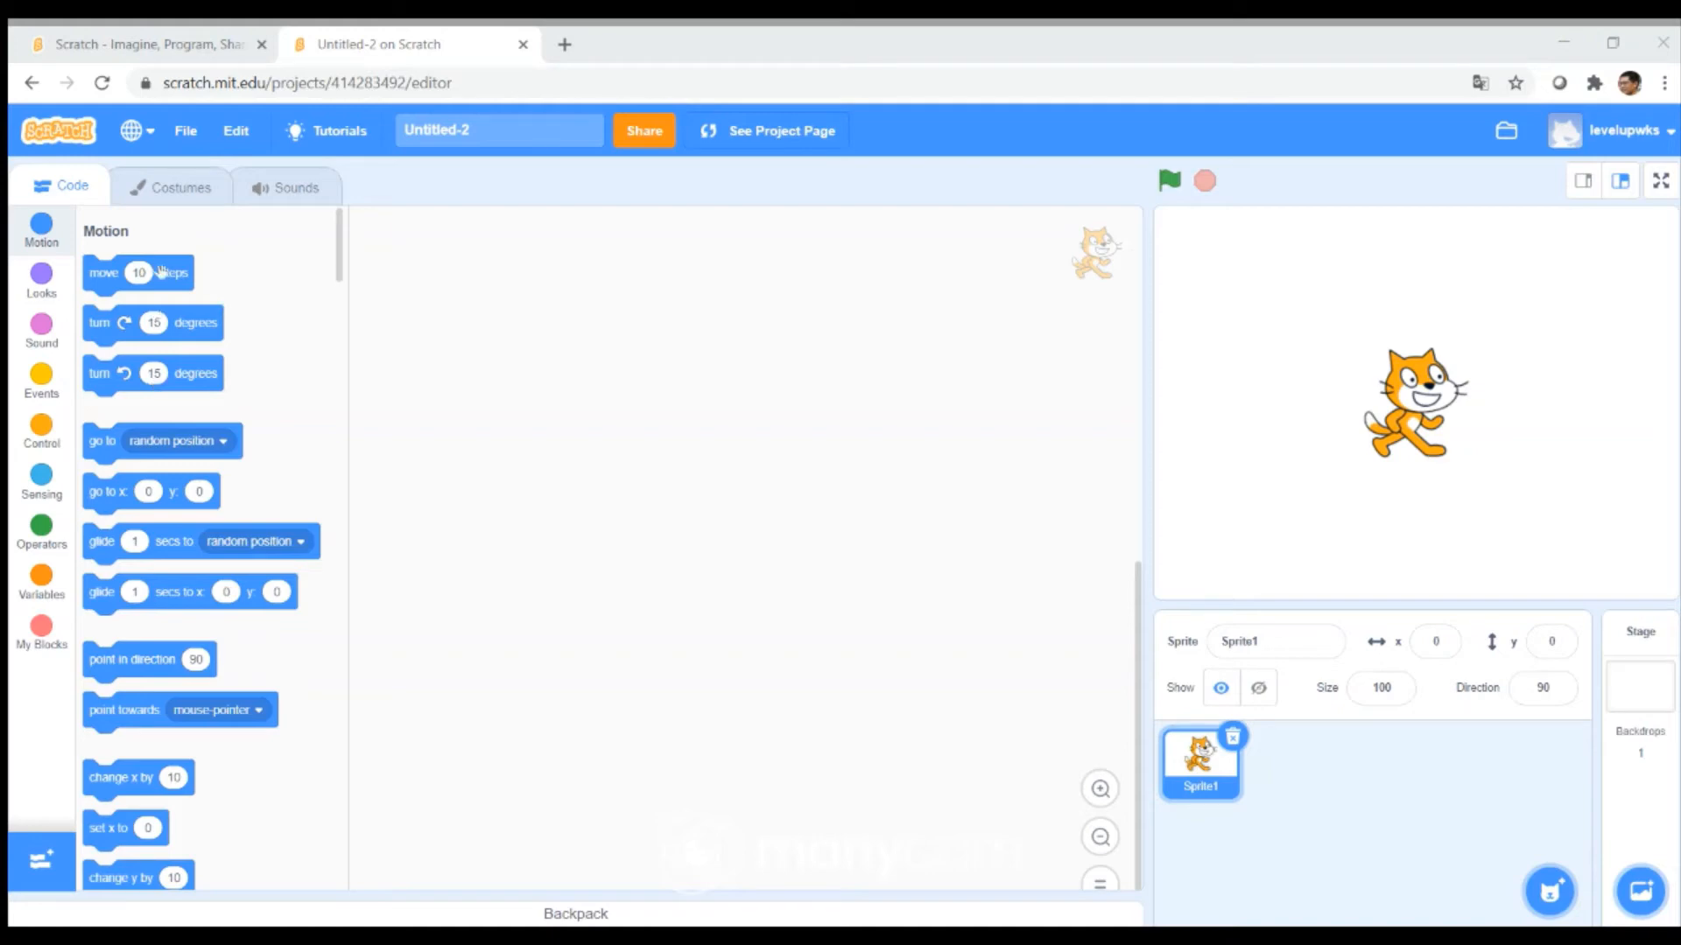
# Add a 'move 10 steps' block to the cat's code area and show the Events blocks
pyautogui.moveTo(137, 273); pyautogui.dragTo(304, 294)
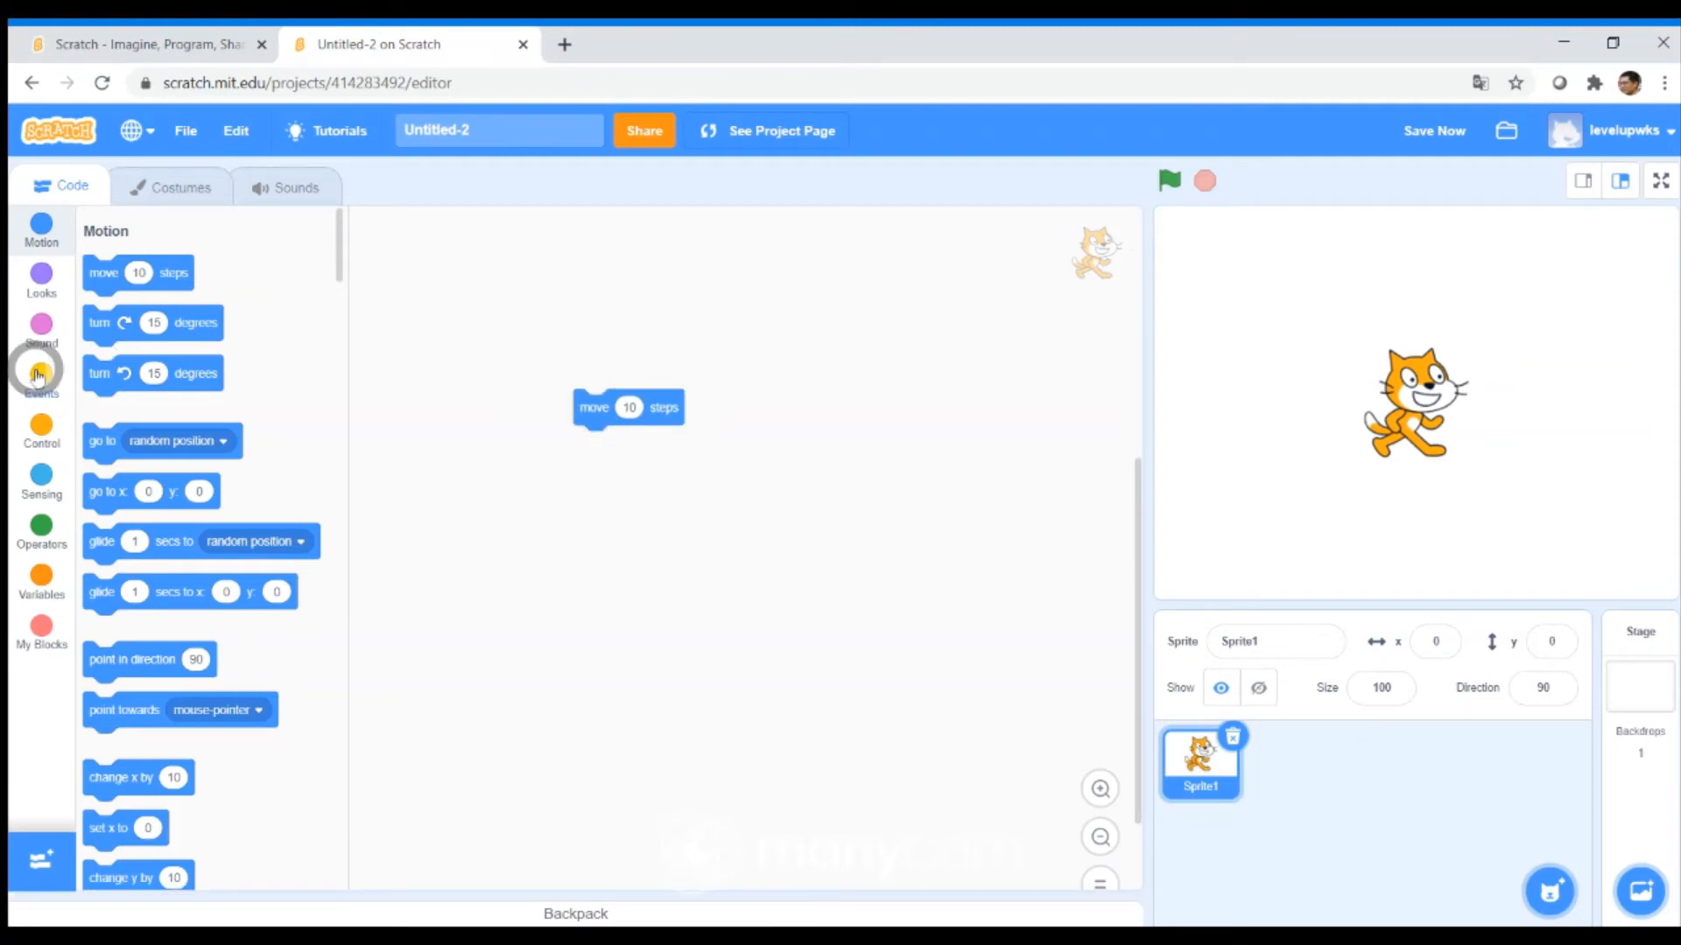
pyautogui.click(41, 381)
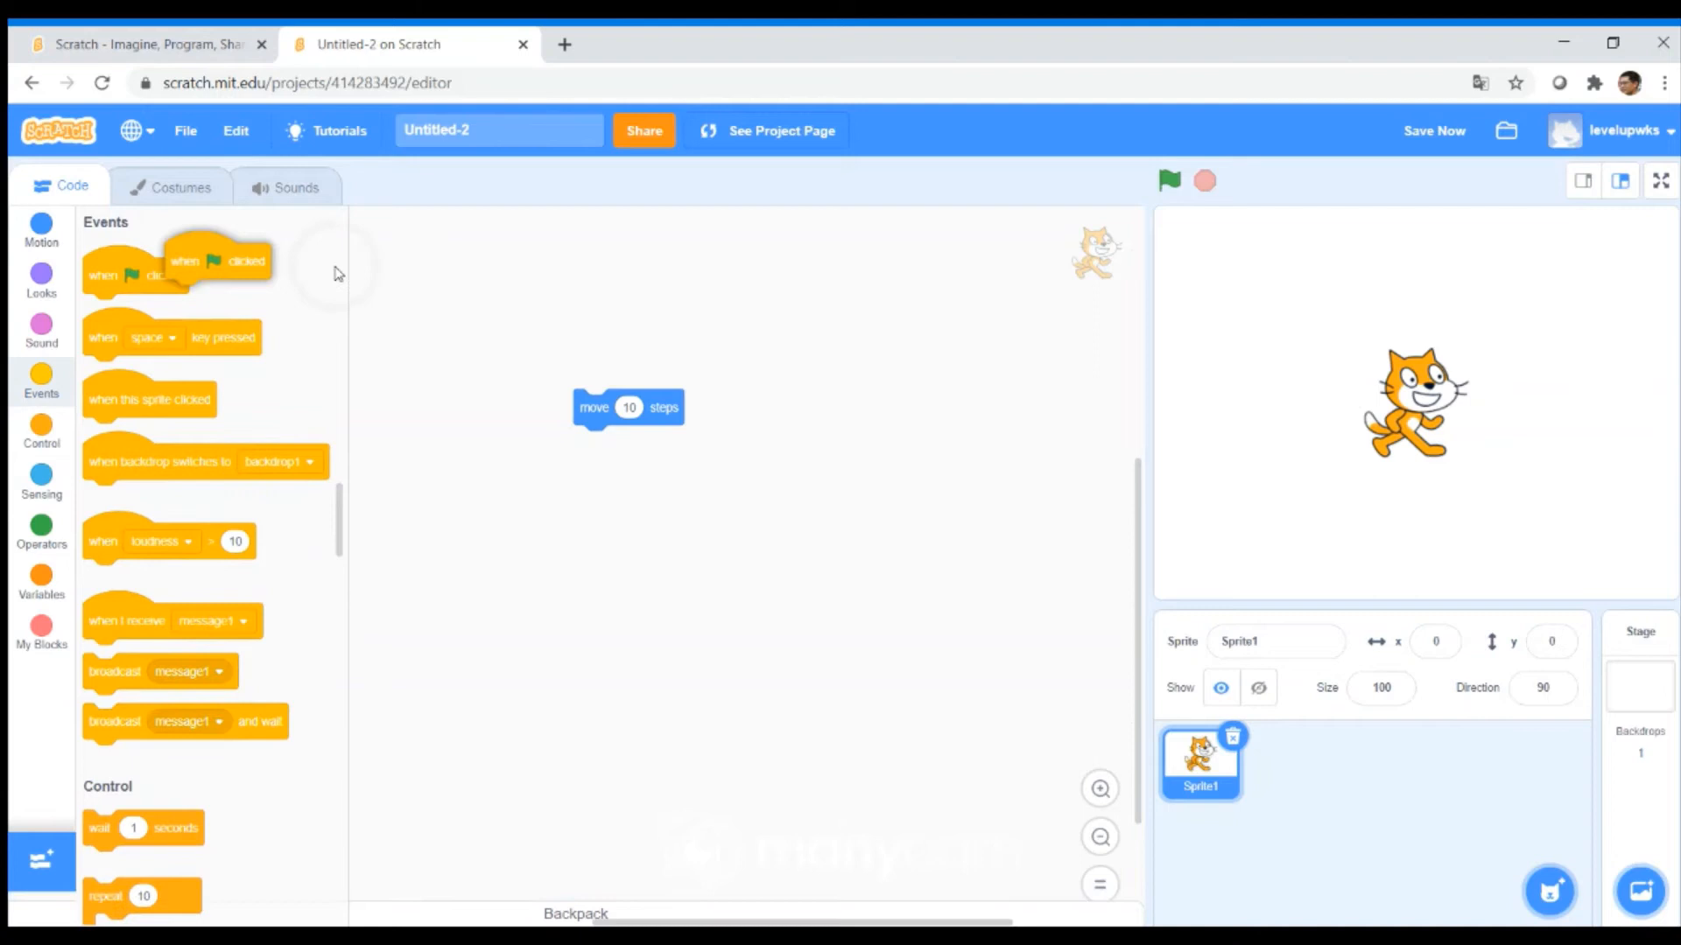
# Attach 'when green flag clicked' above 'move 10 steps' and run the script several times
pyautogui.moveTo(215, 259); pyautogui.dragTo(635, 363)
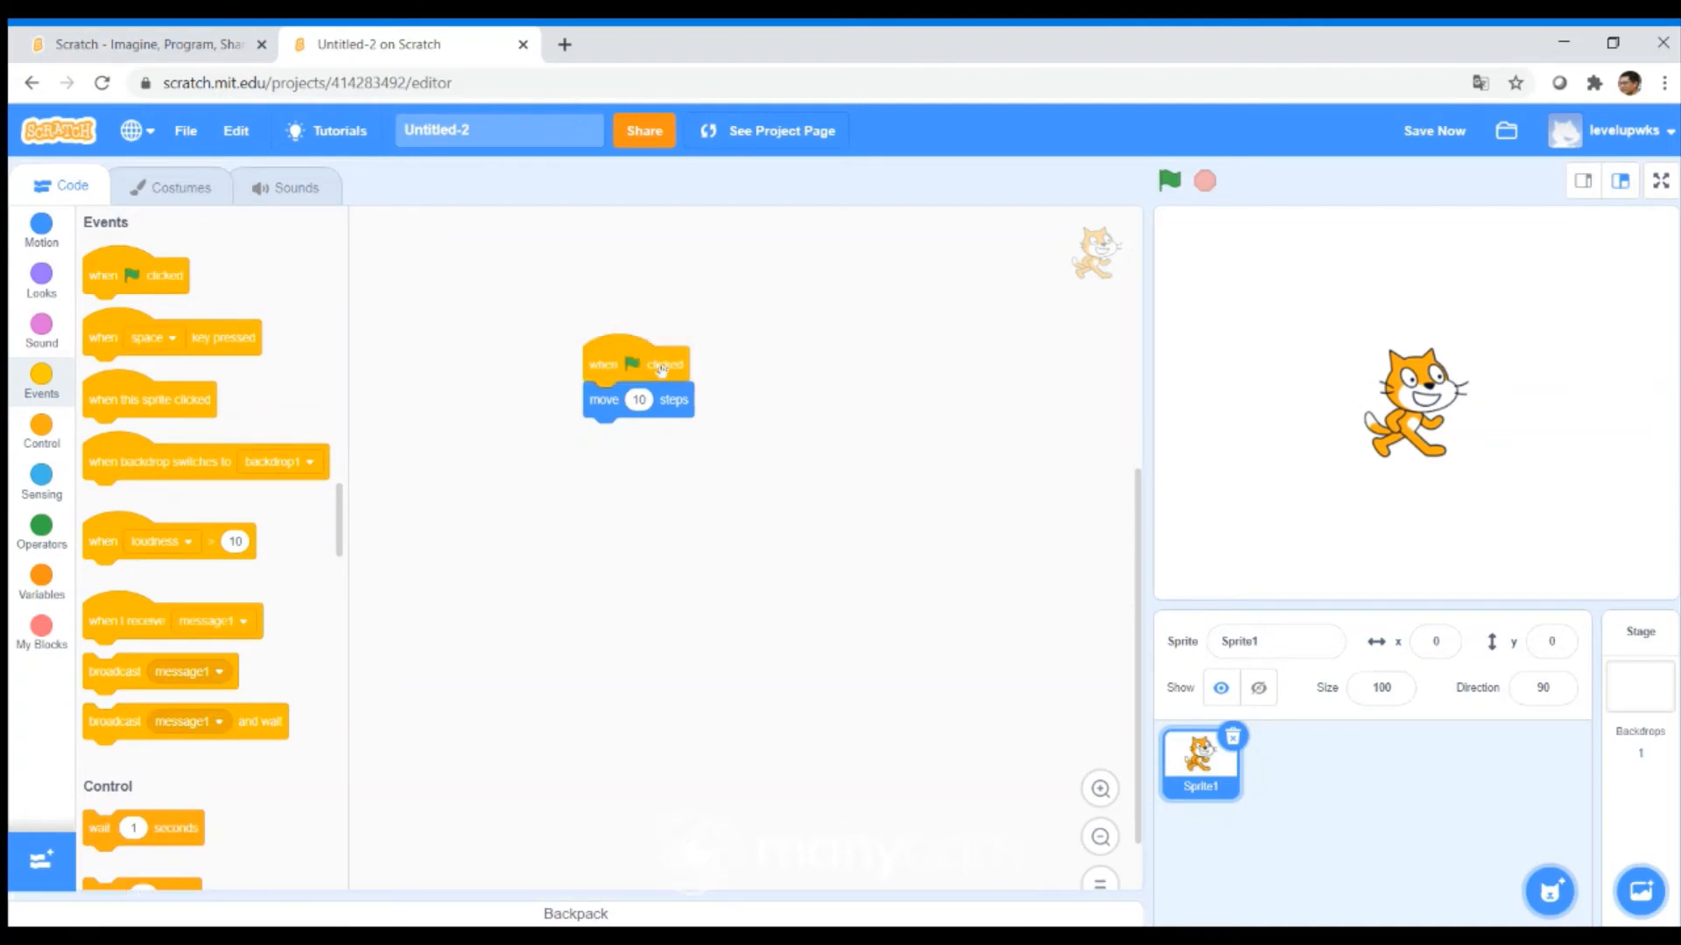
pyautogui.click(1169, 181)
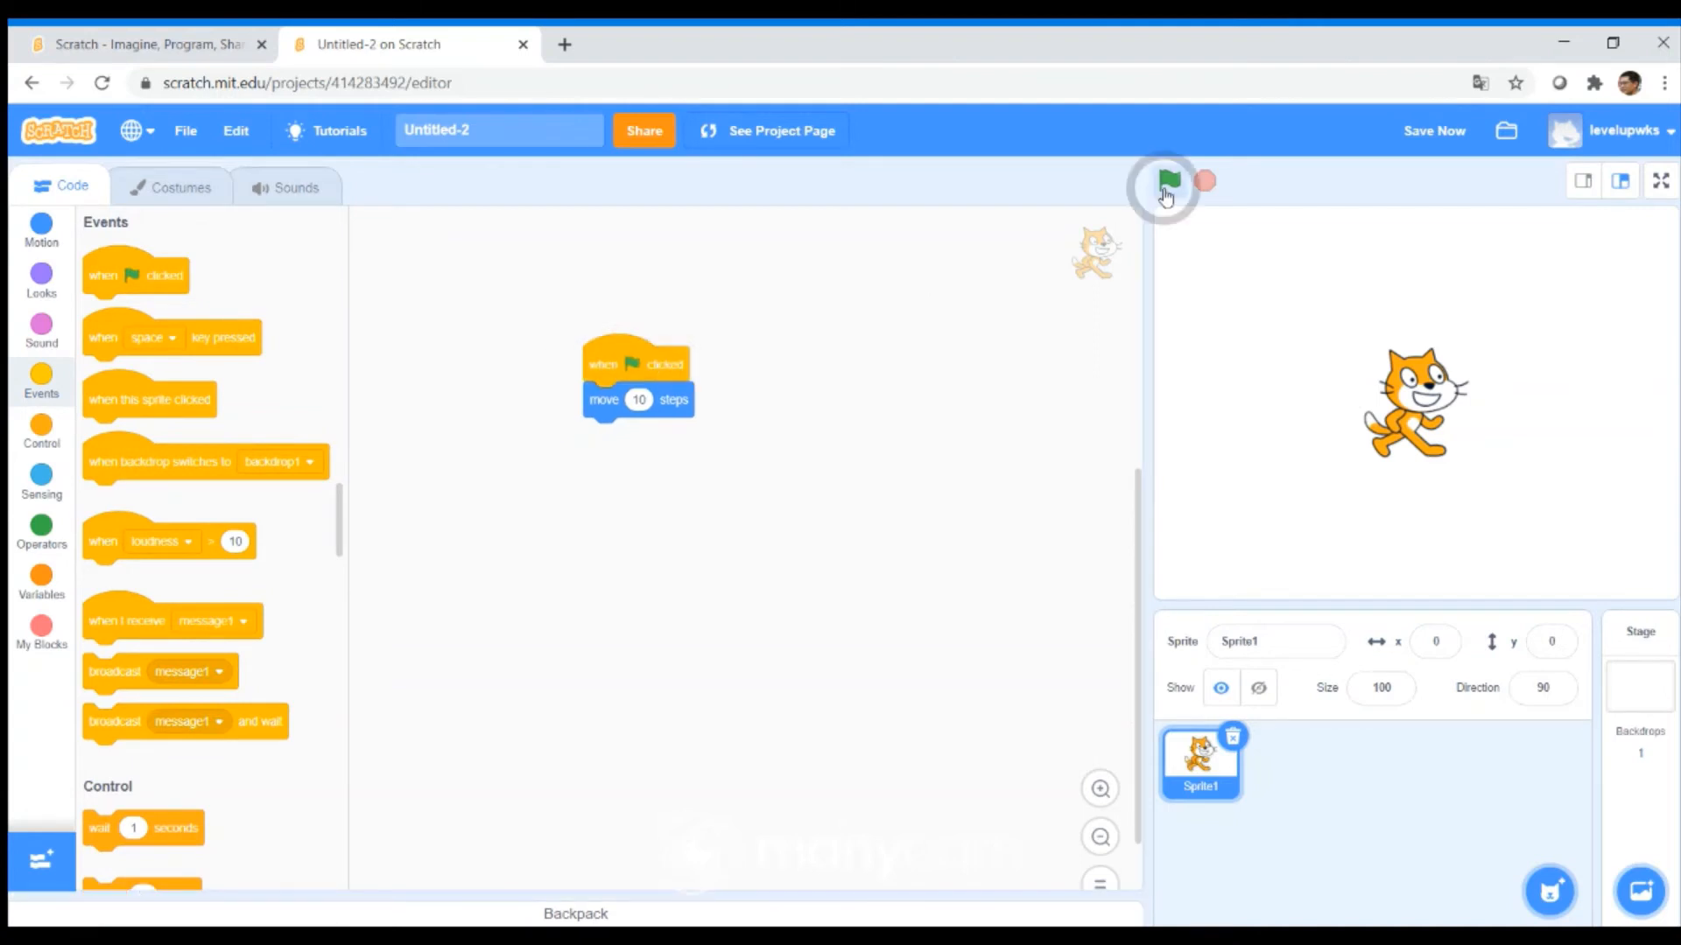
pyautogui.click(1166, 181)
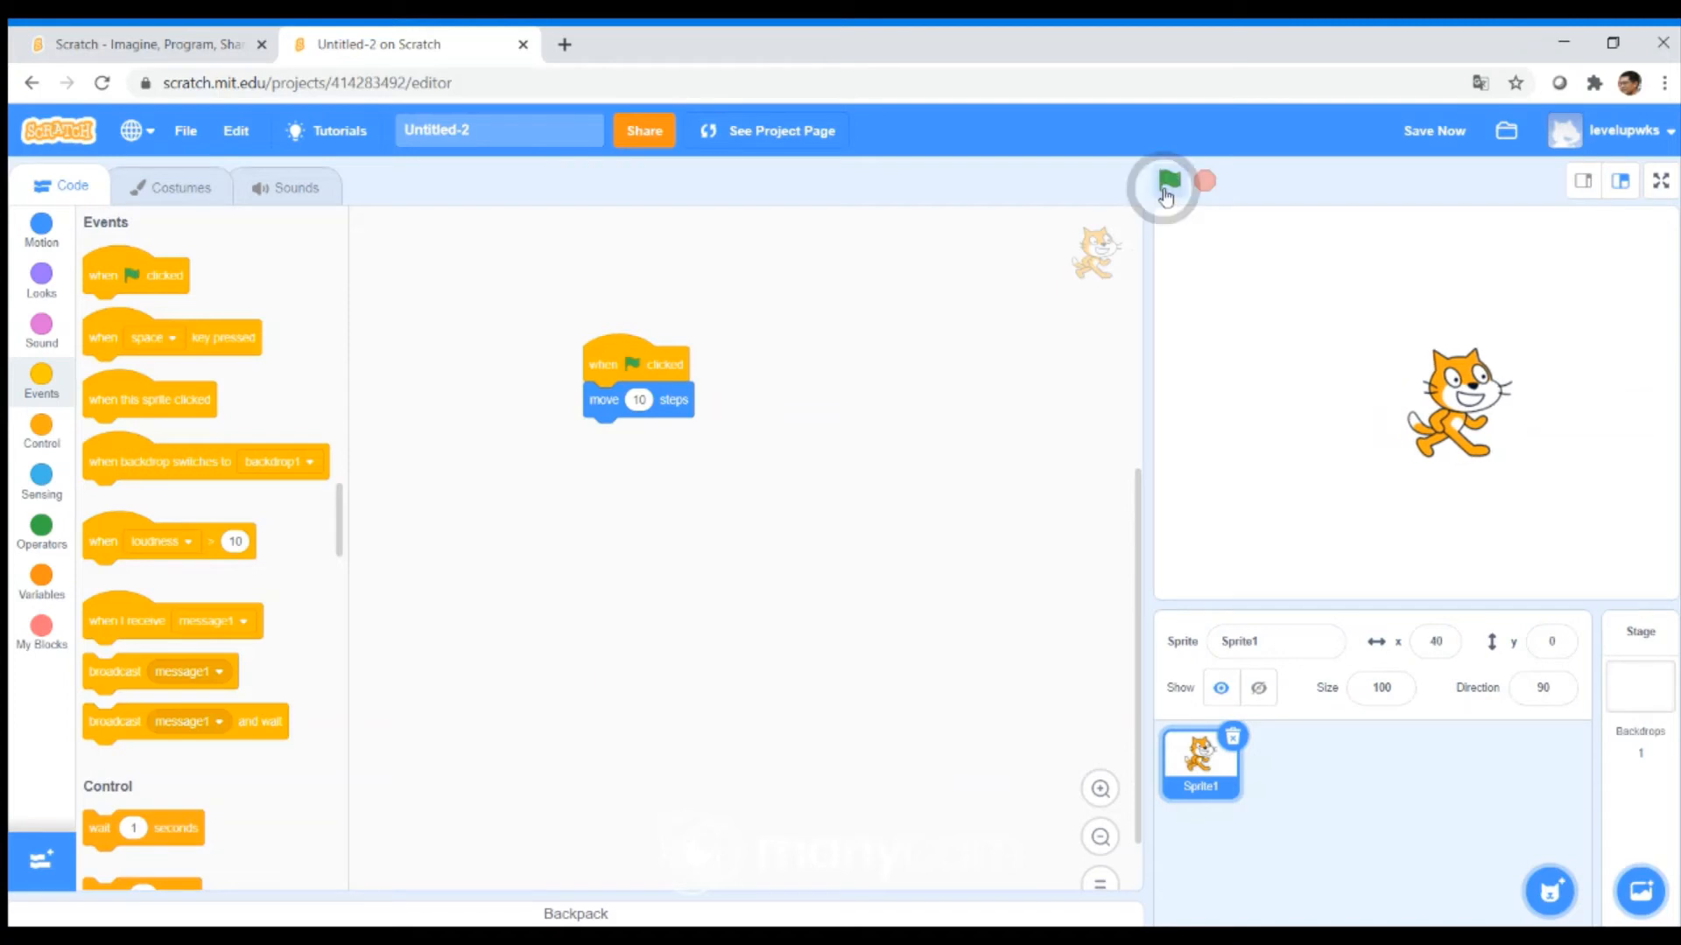
pyautogui.click(1166, 180)
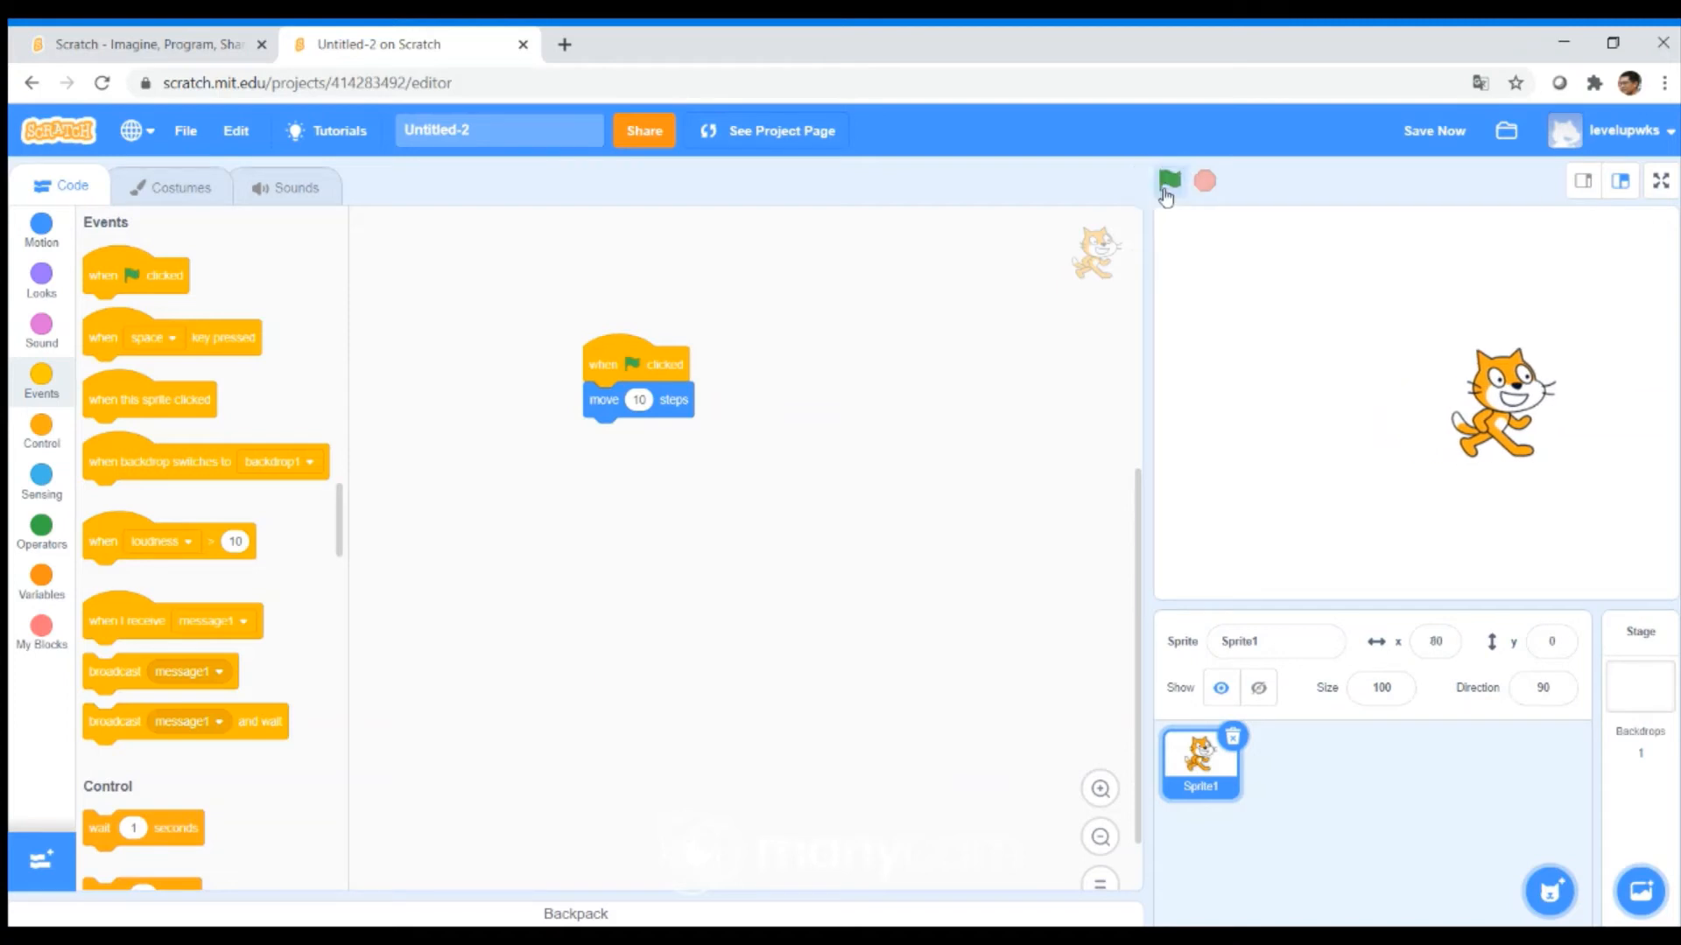
pyautogui.click(41, 229)
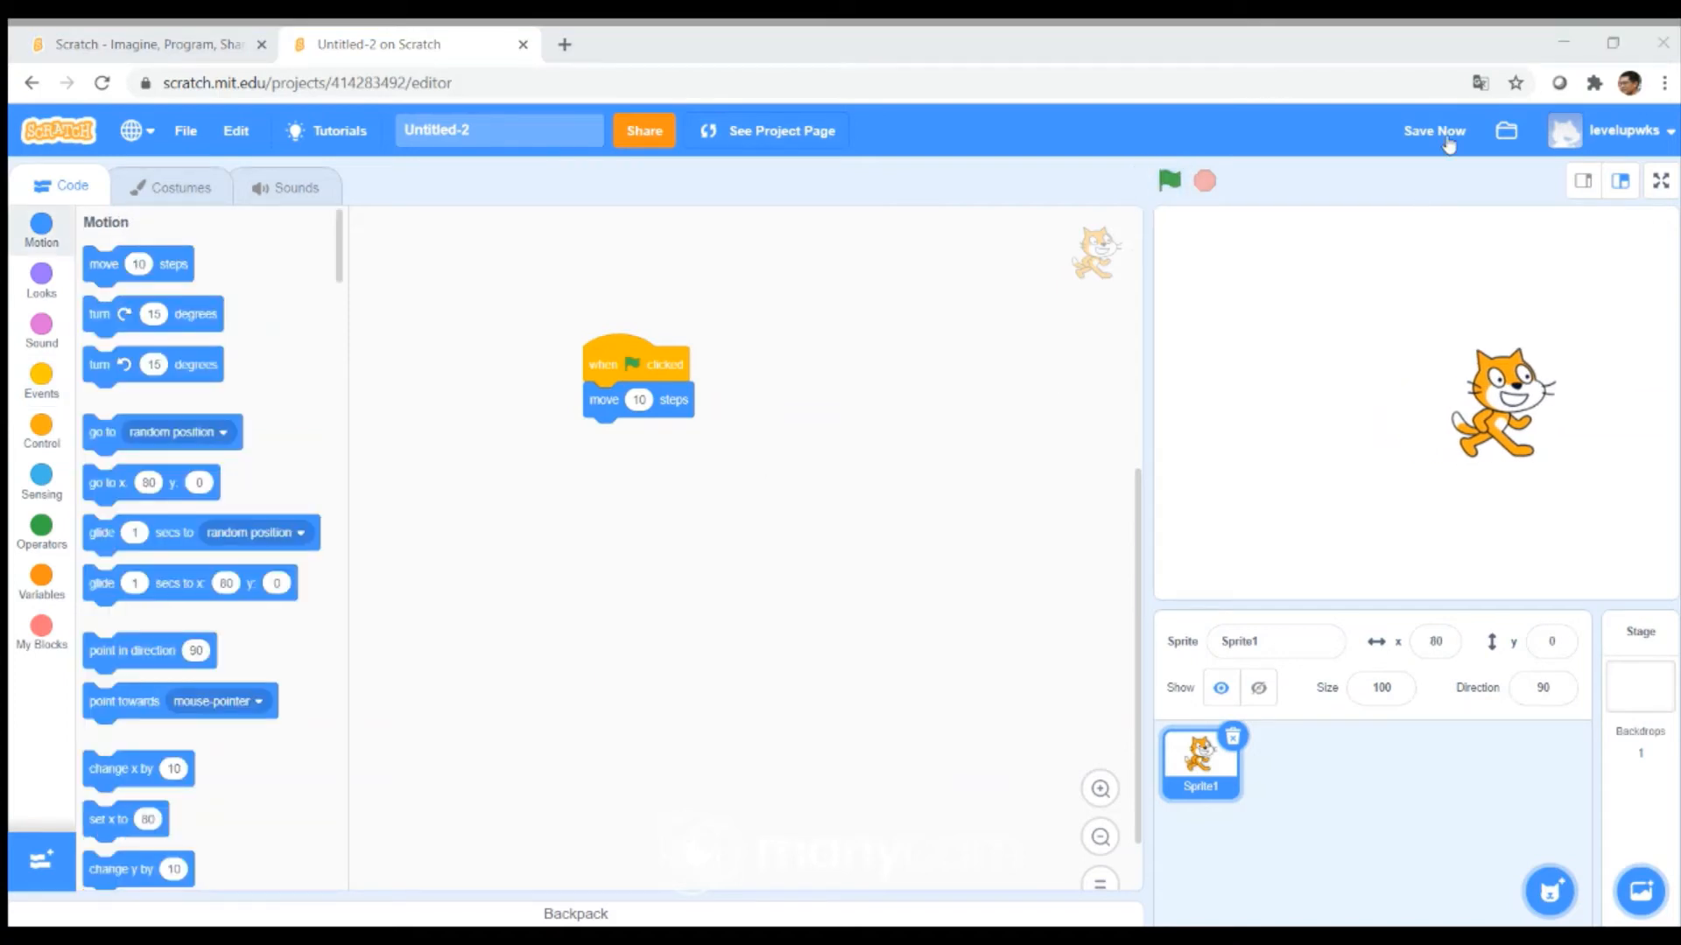
# Save the project and begin editing its title
pyautogui.click(1433, 130)
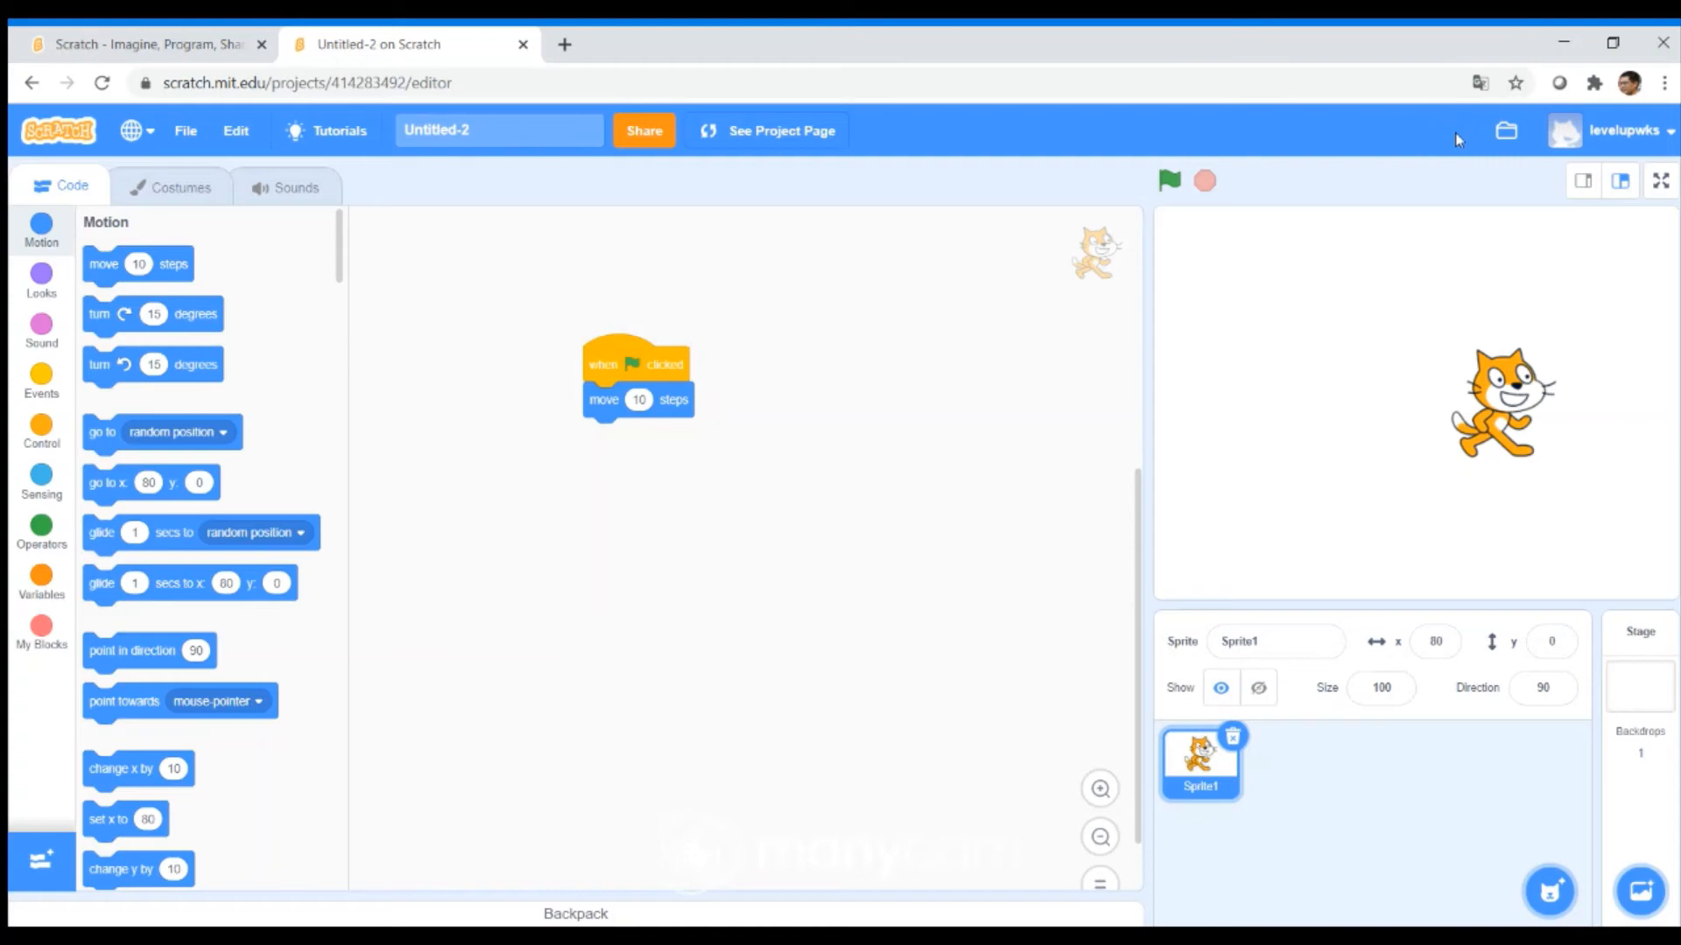
pyautogui.moveTo(1229, 325)
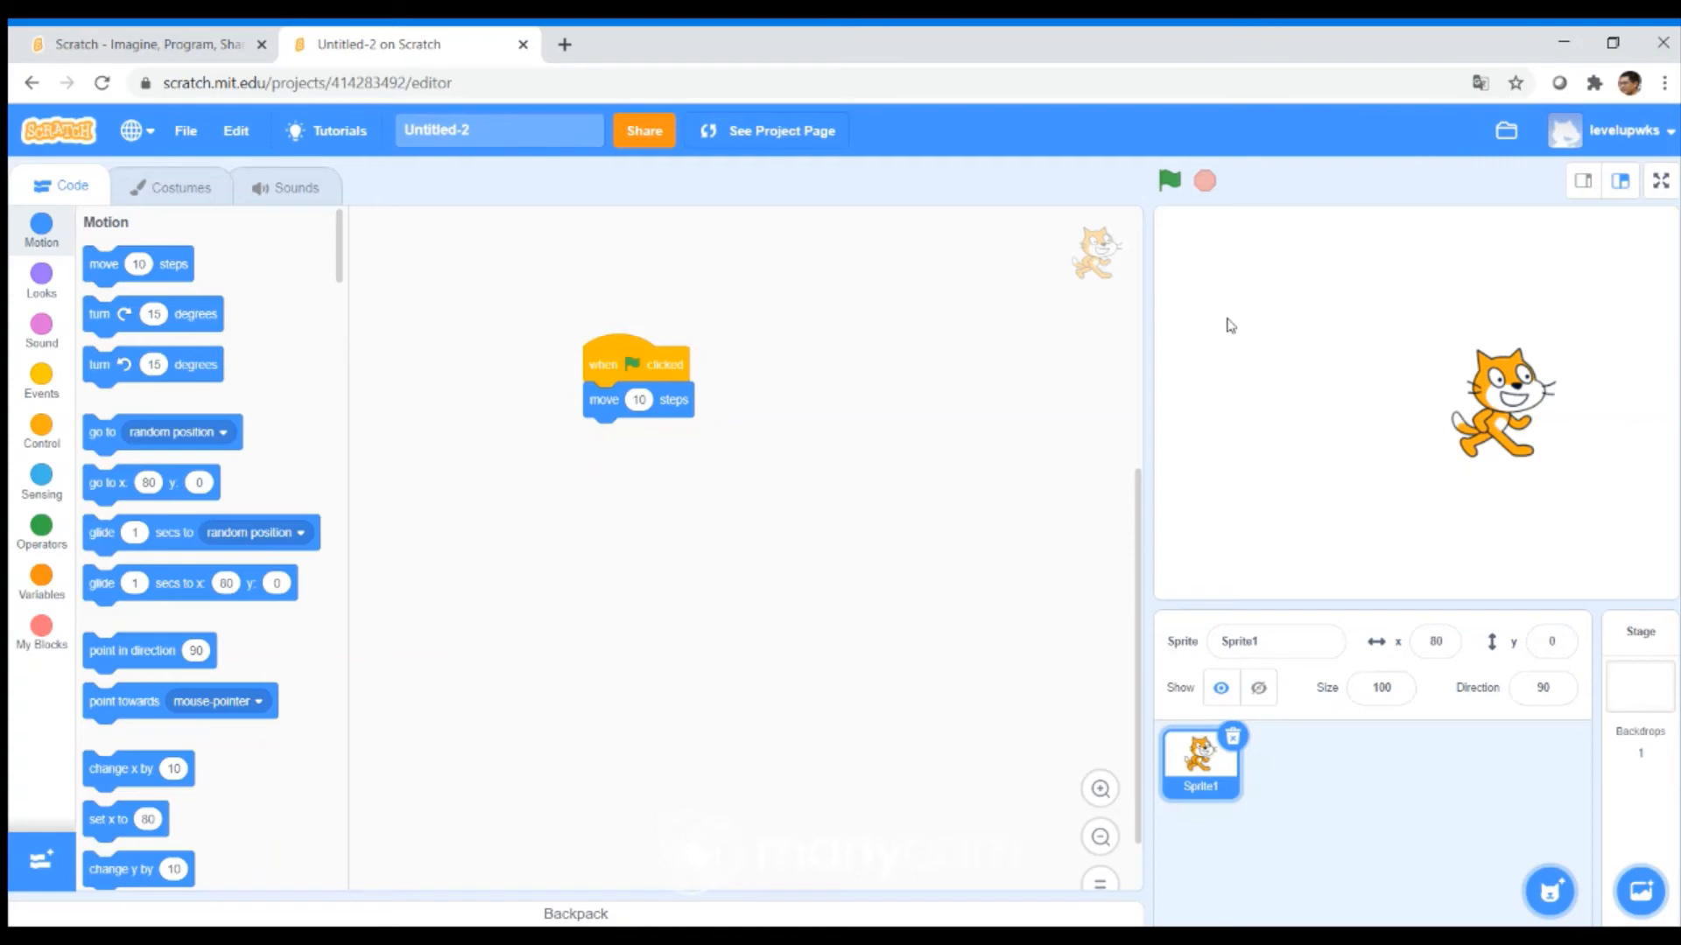
pyautogui.click(498, 130)
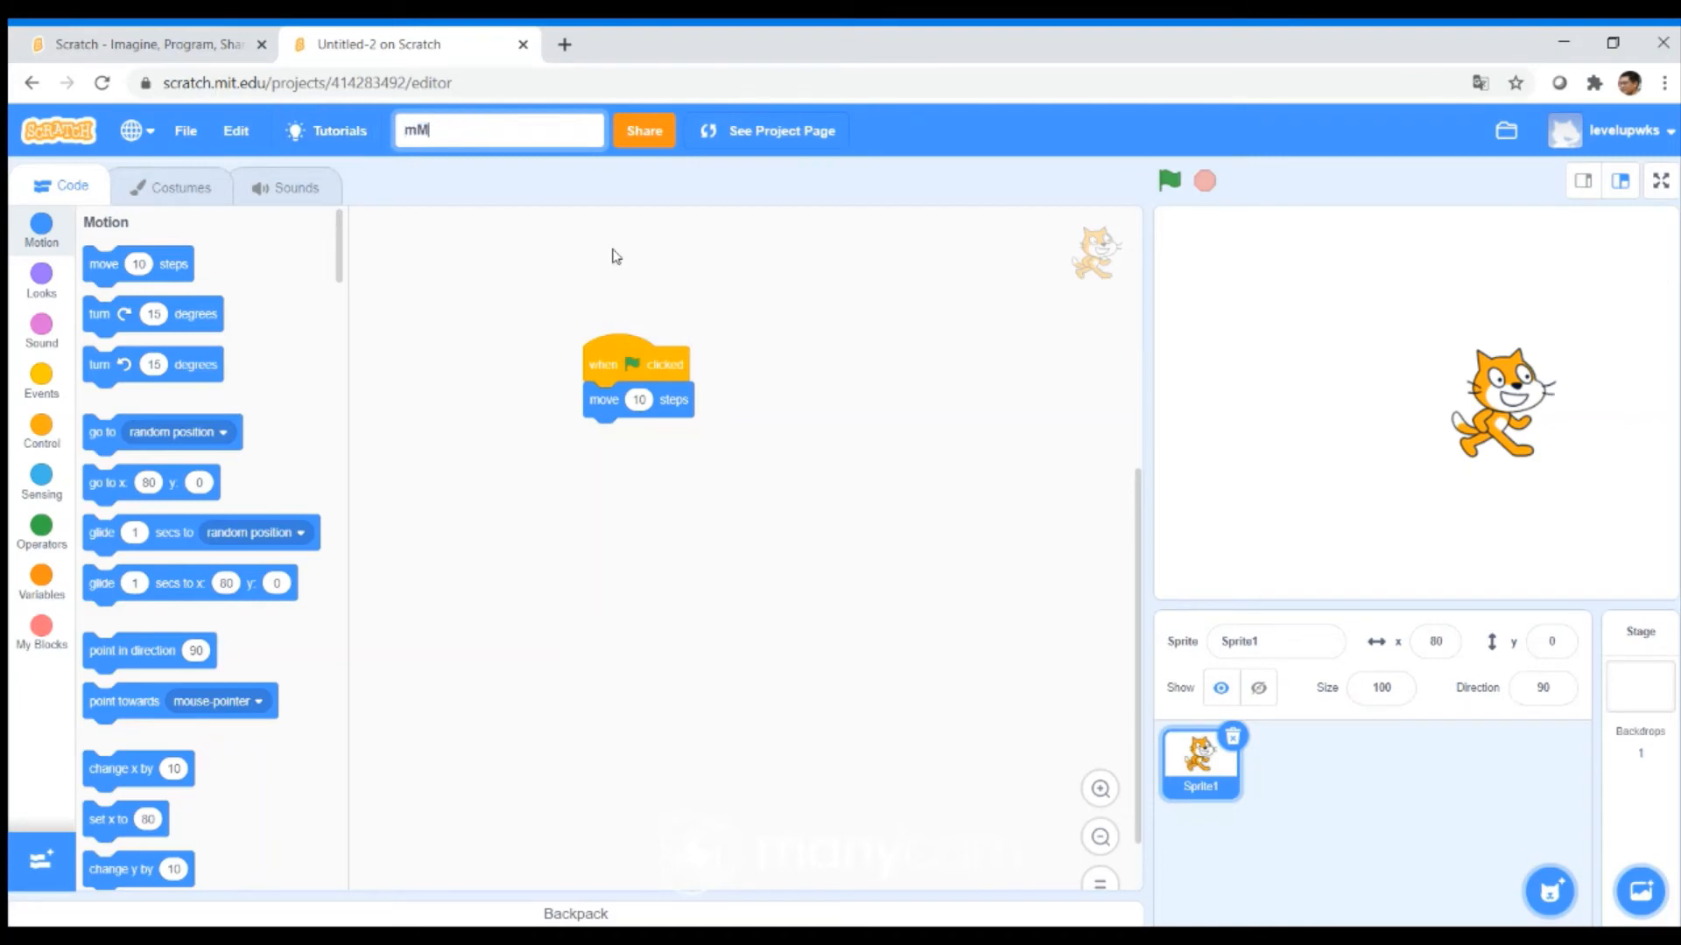
# Type 'My first Scratch' into the project title field
pyautogui.write('My first s')
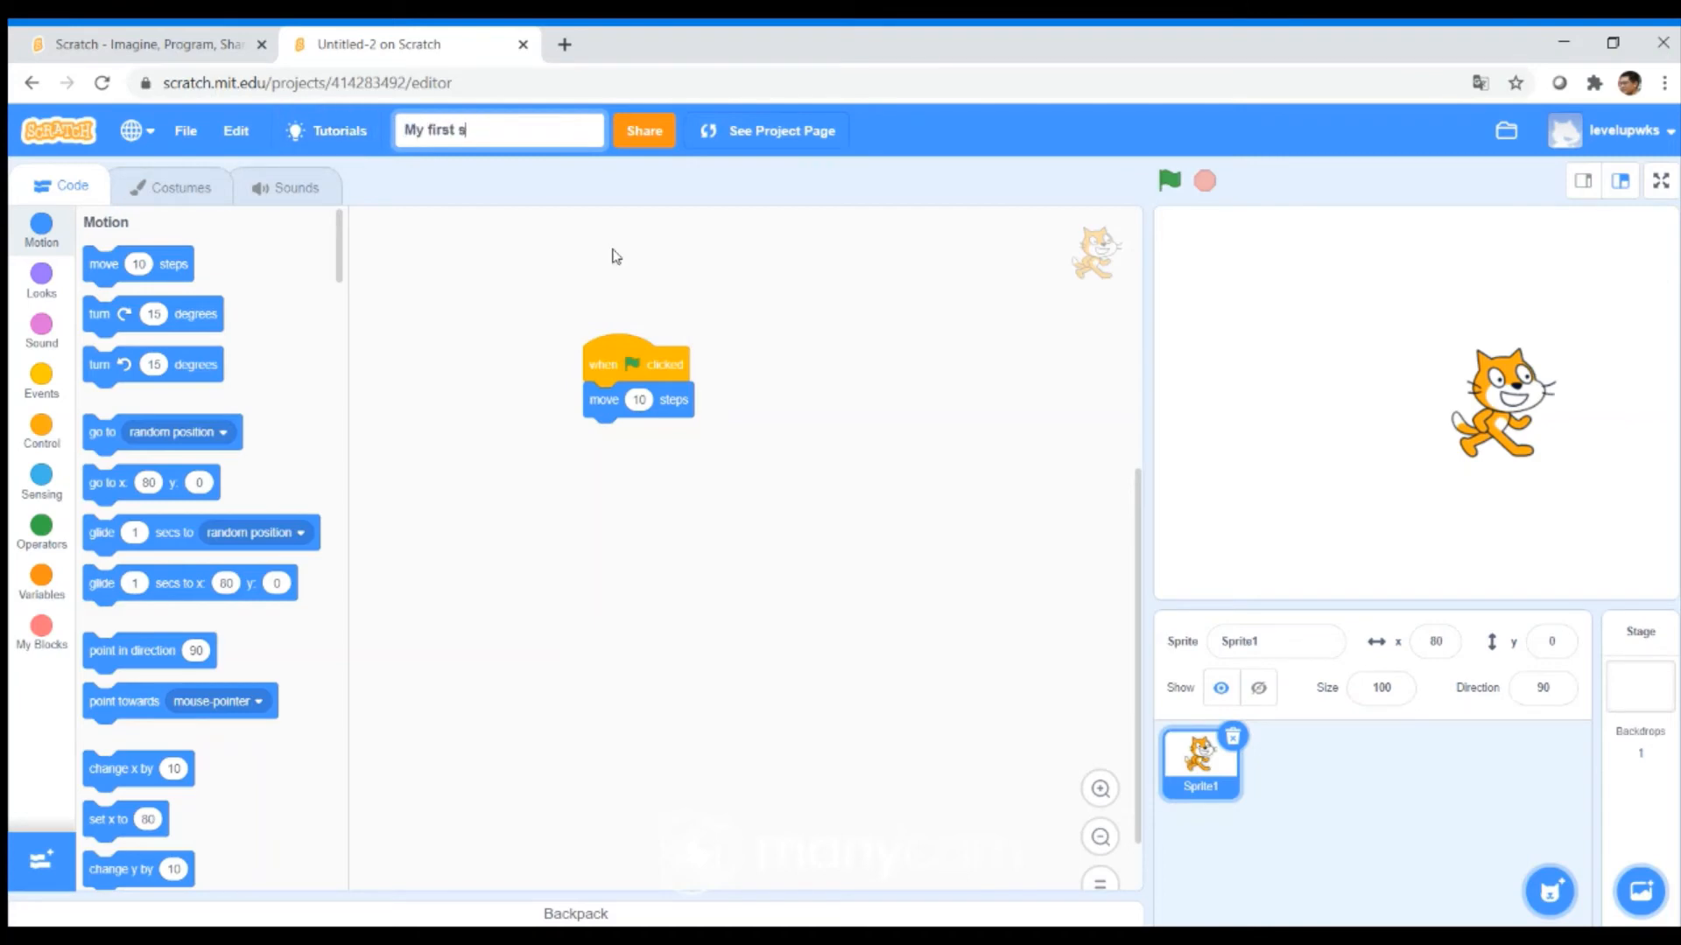
pyautogui.write('cratch')
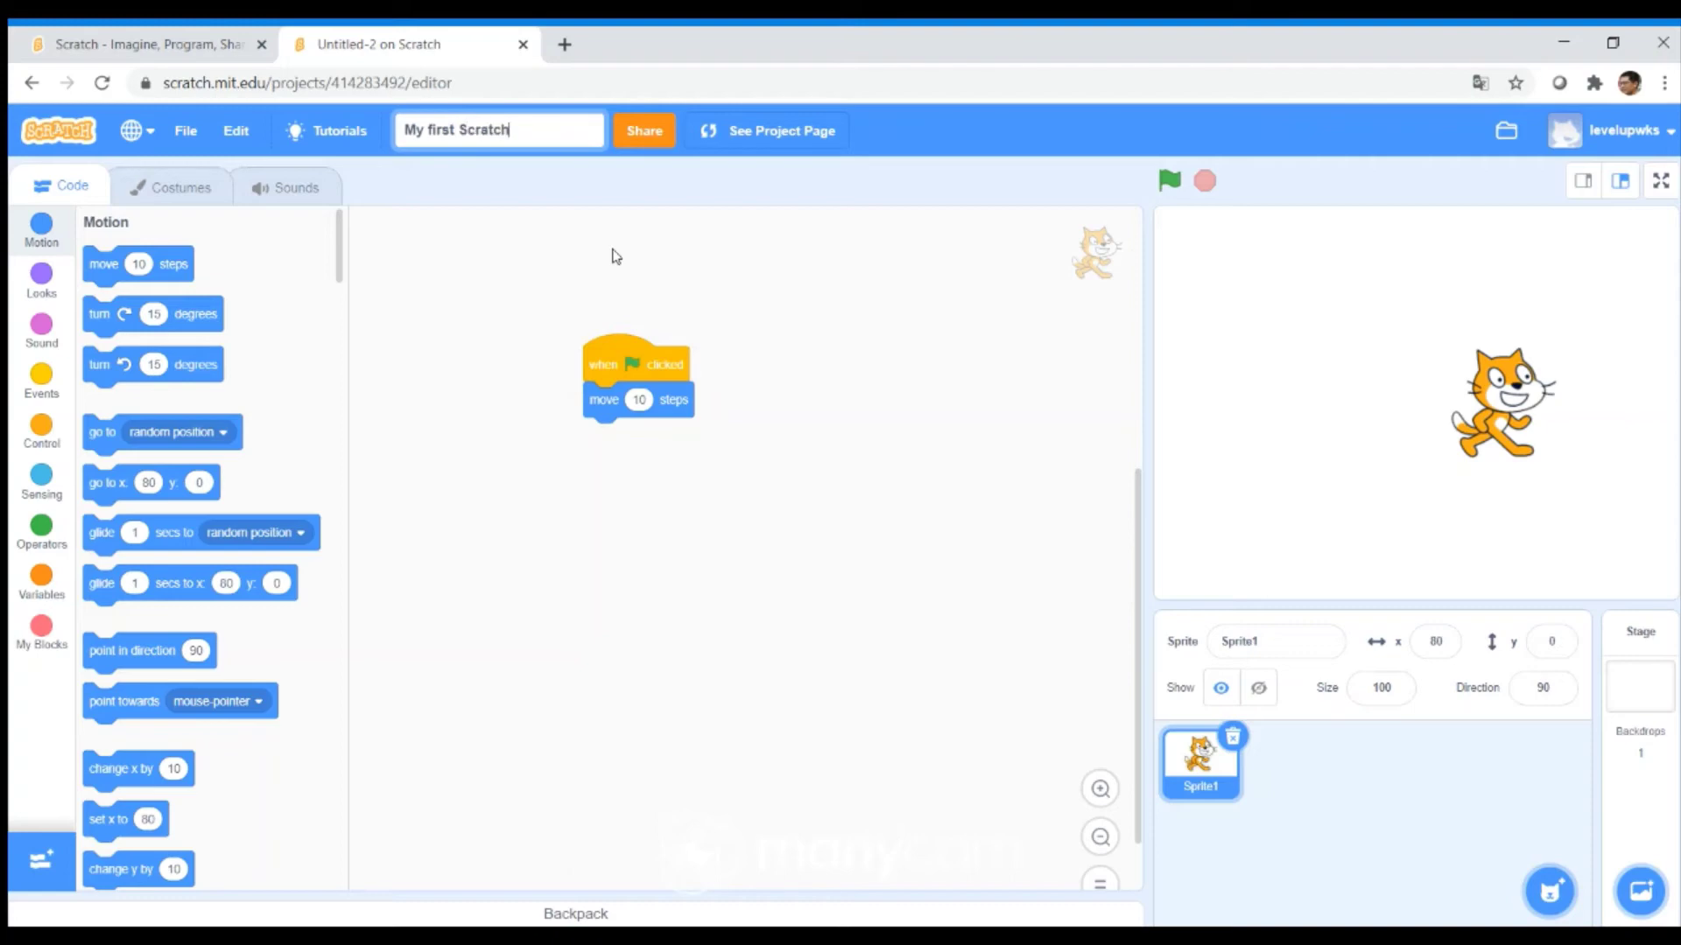
pyautogui.moveTo(647, 180)
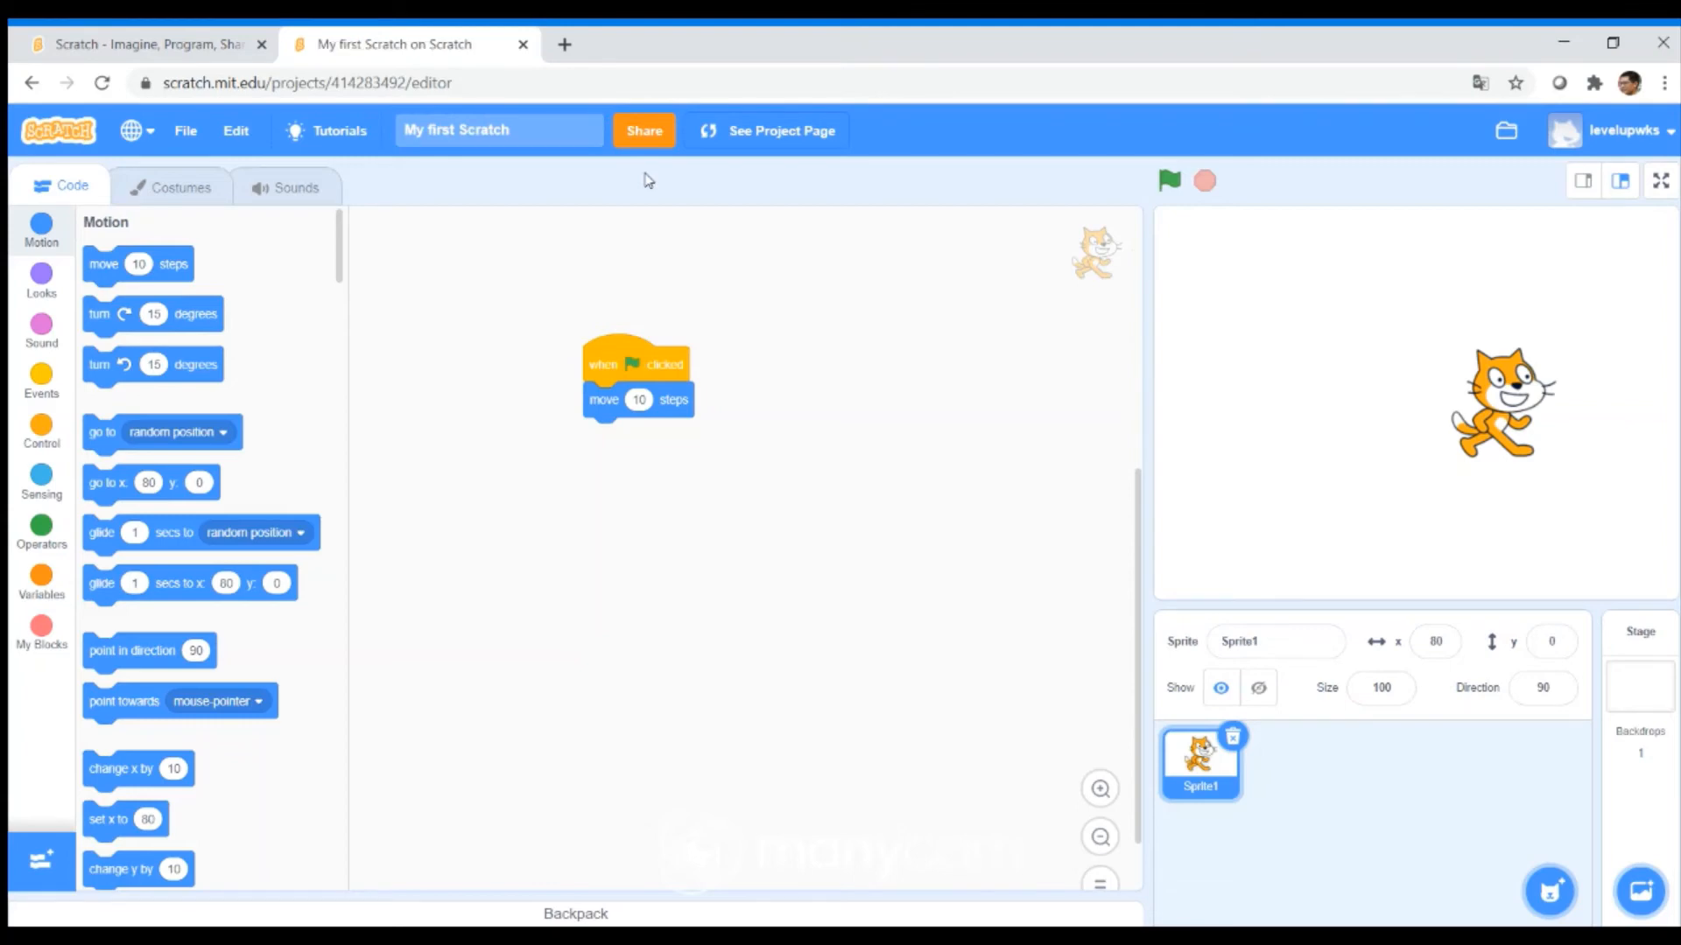
pyautogui.moveTo(689, 195)
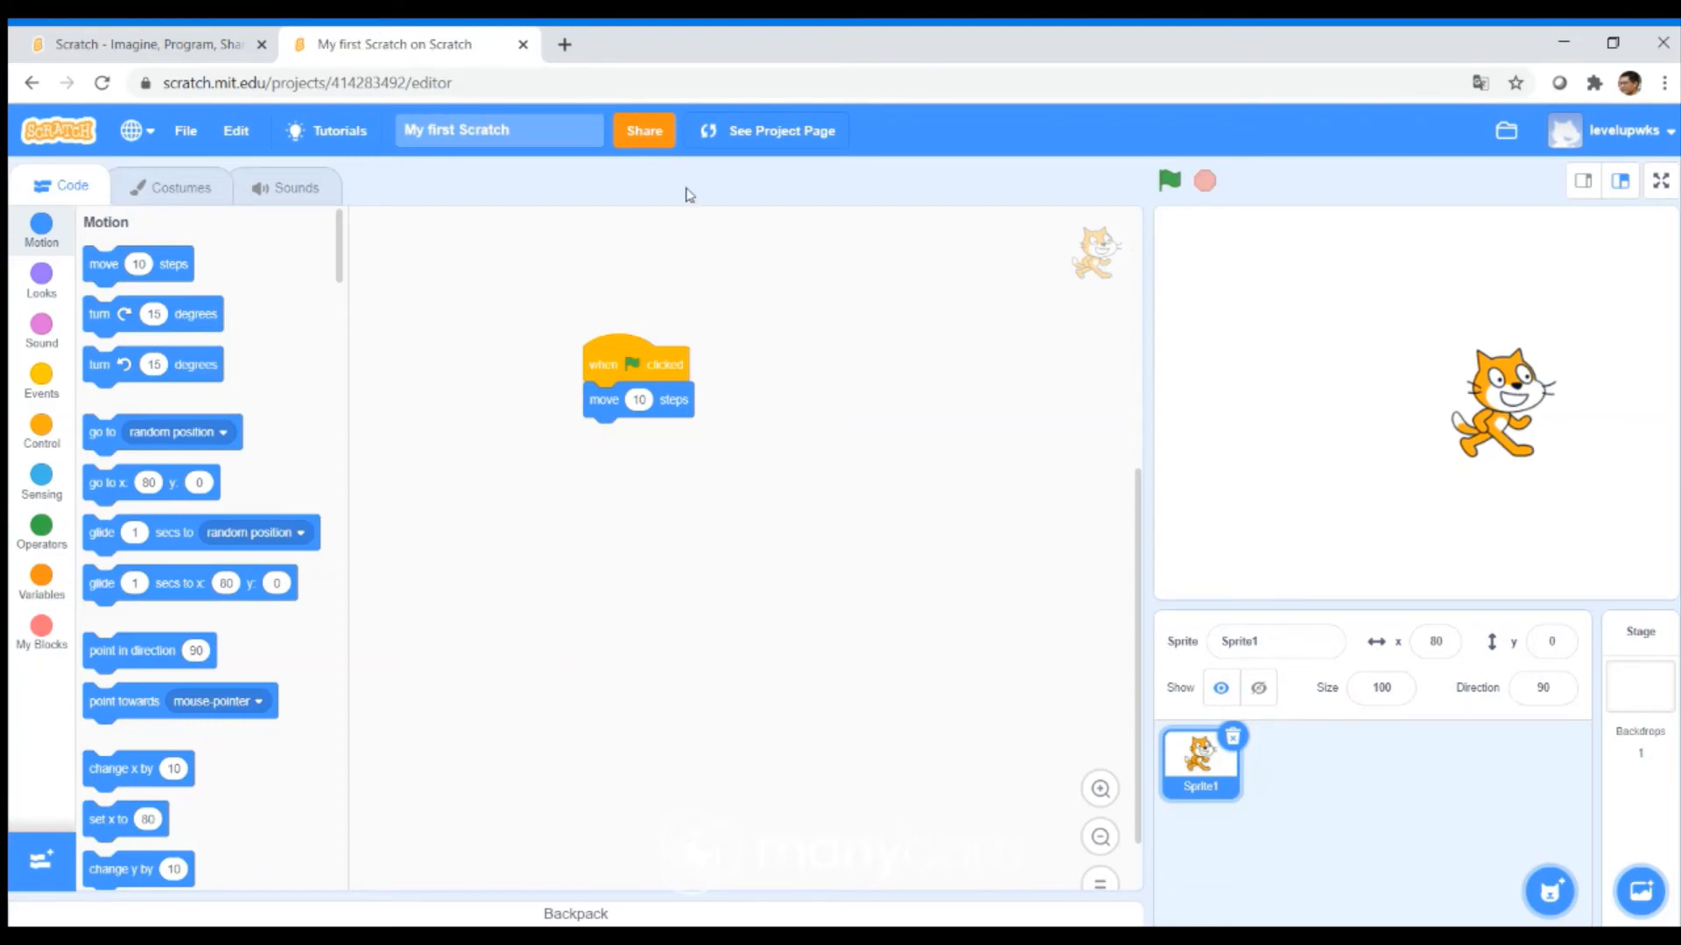
pyautogui.moveTo(638, 145)
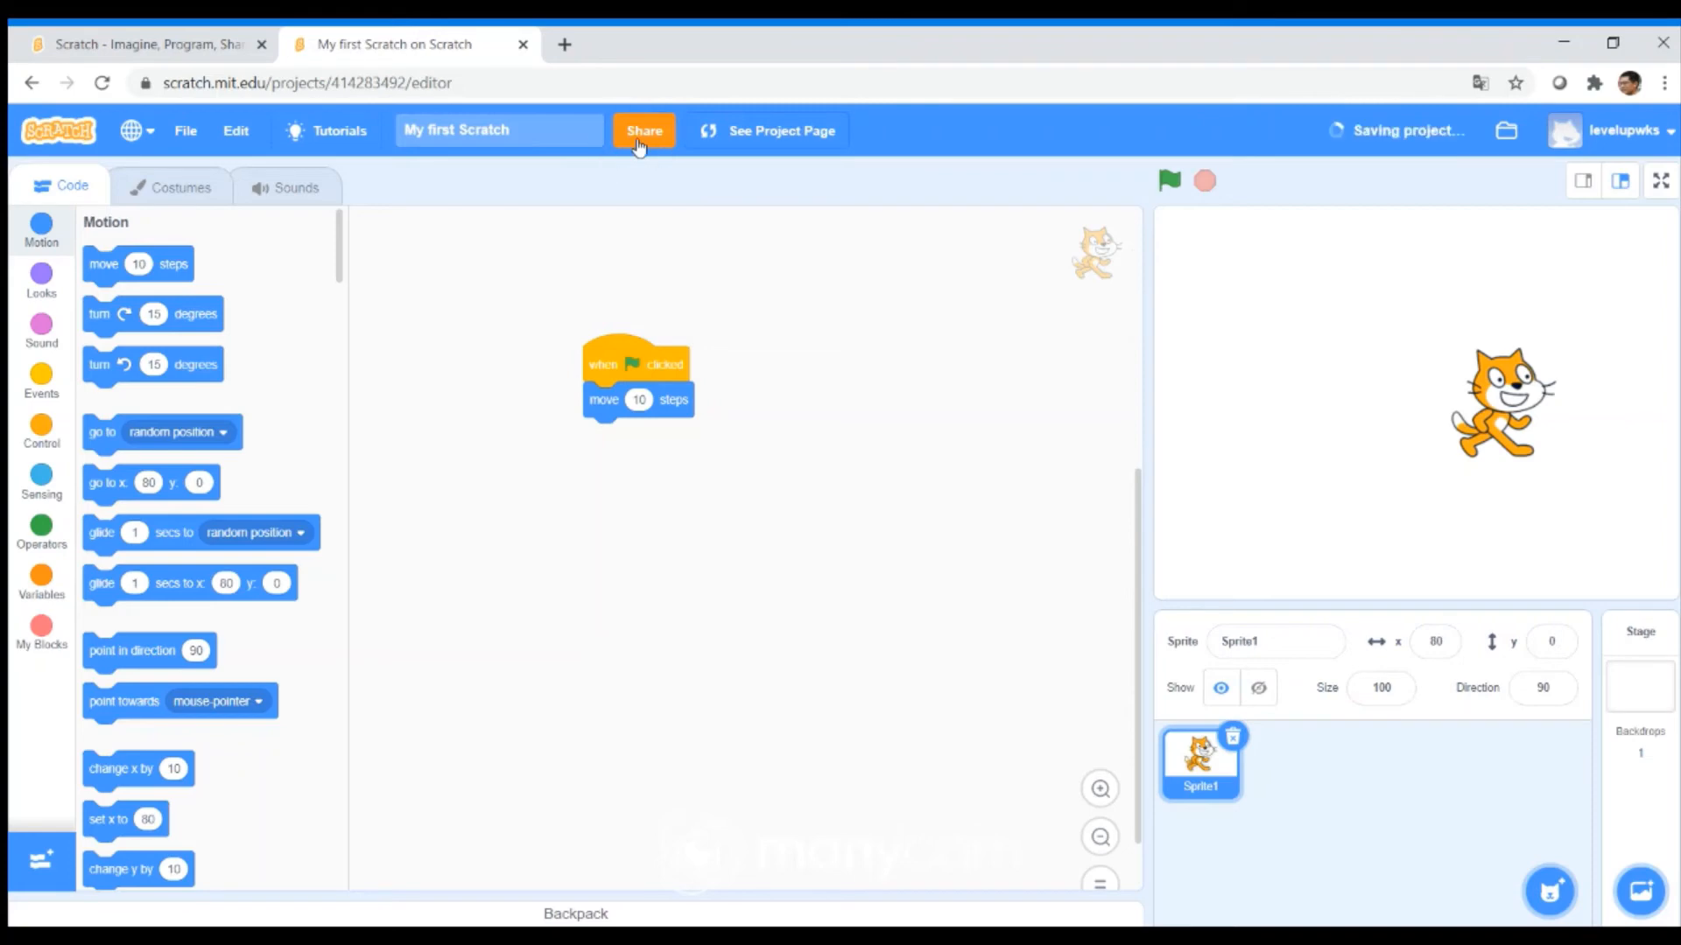
# Share the project publicly, then run it twice on its project page
pyautogui.click(643, 130)
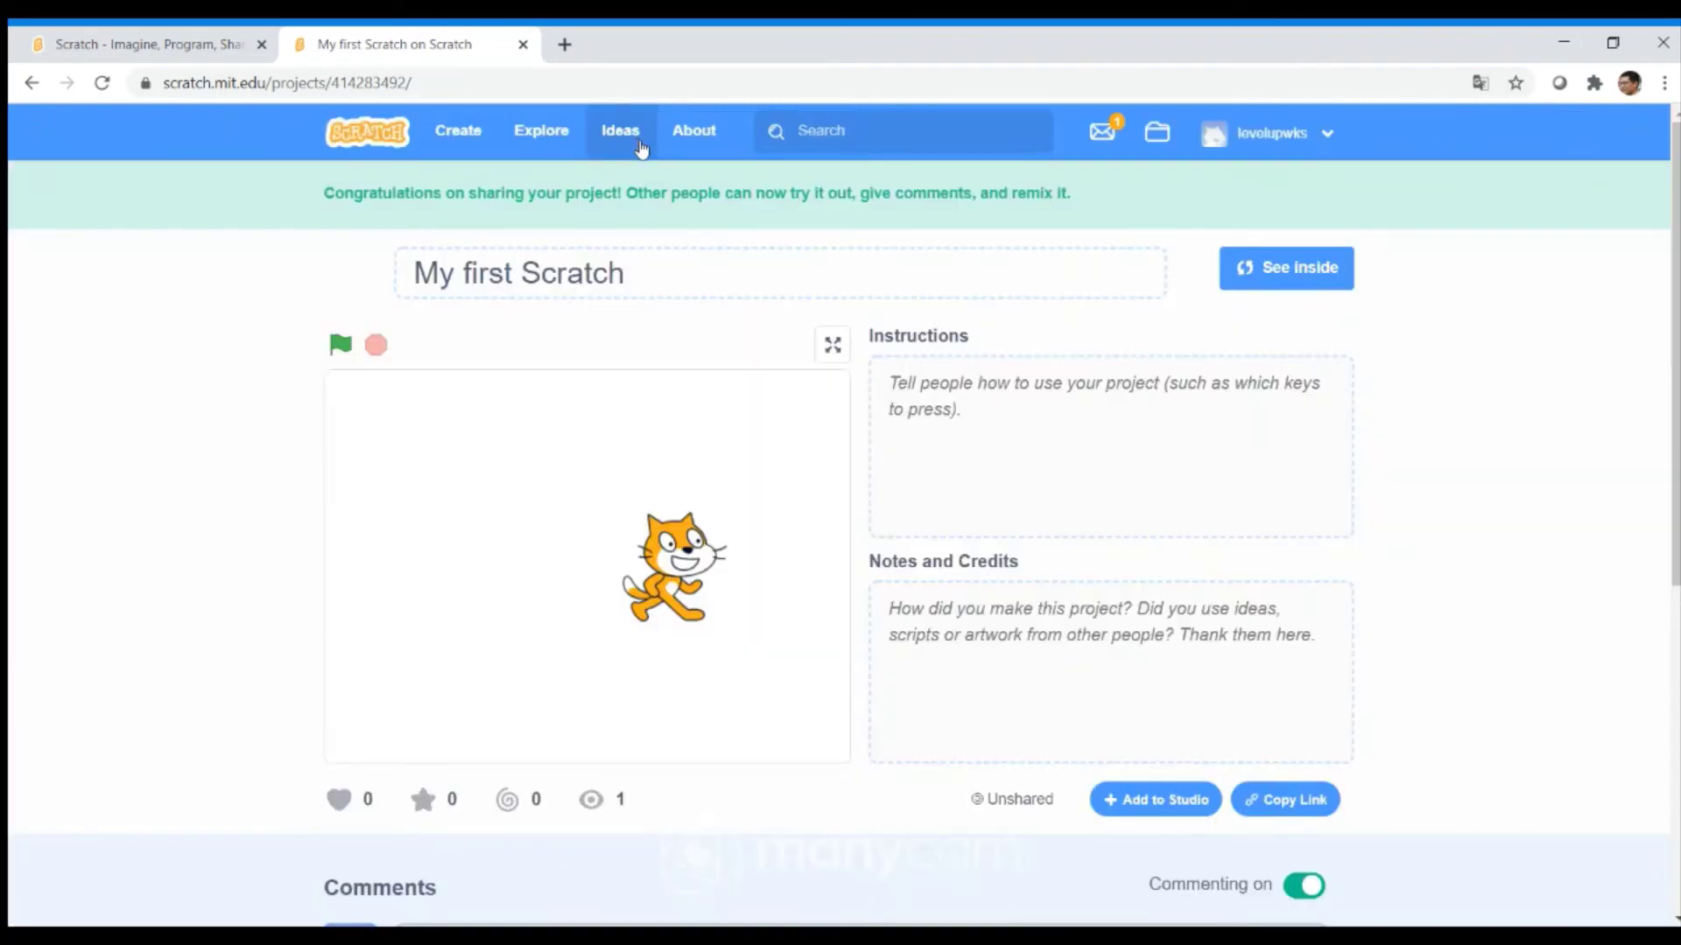
pyautogui.moveTo(491, 185)
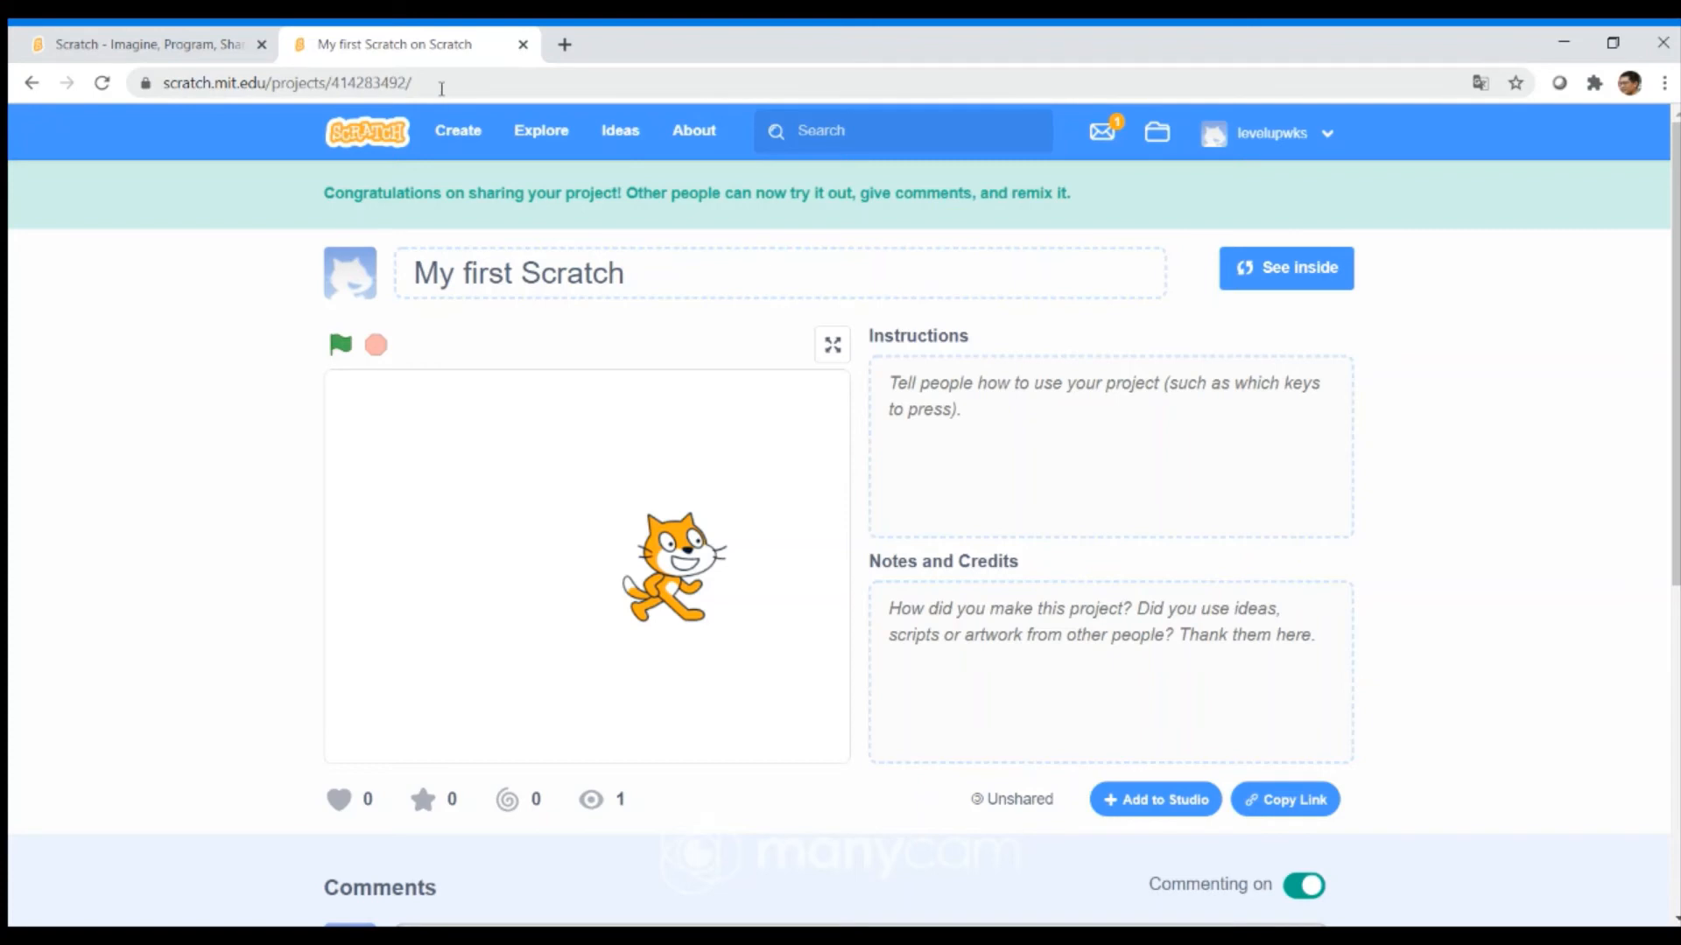
pyautogui.moveTo(609, 447)
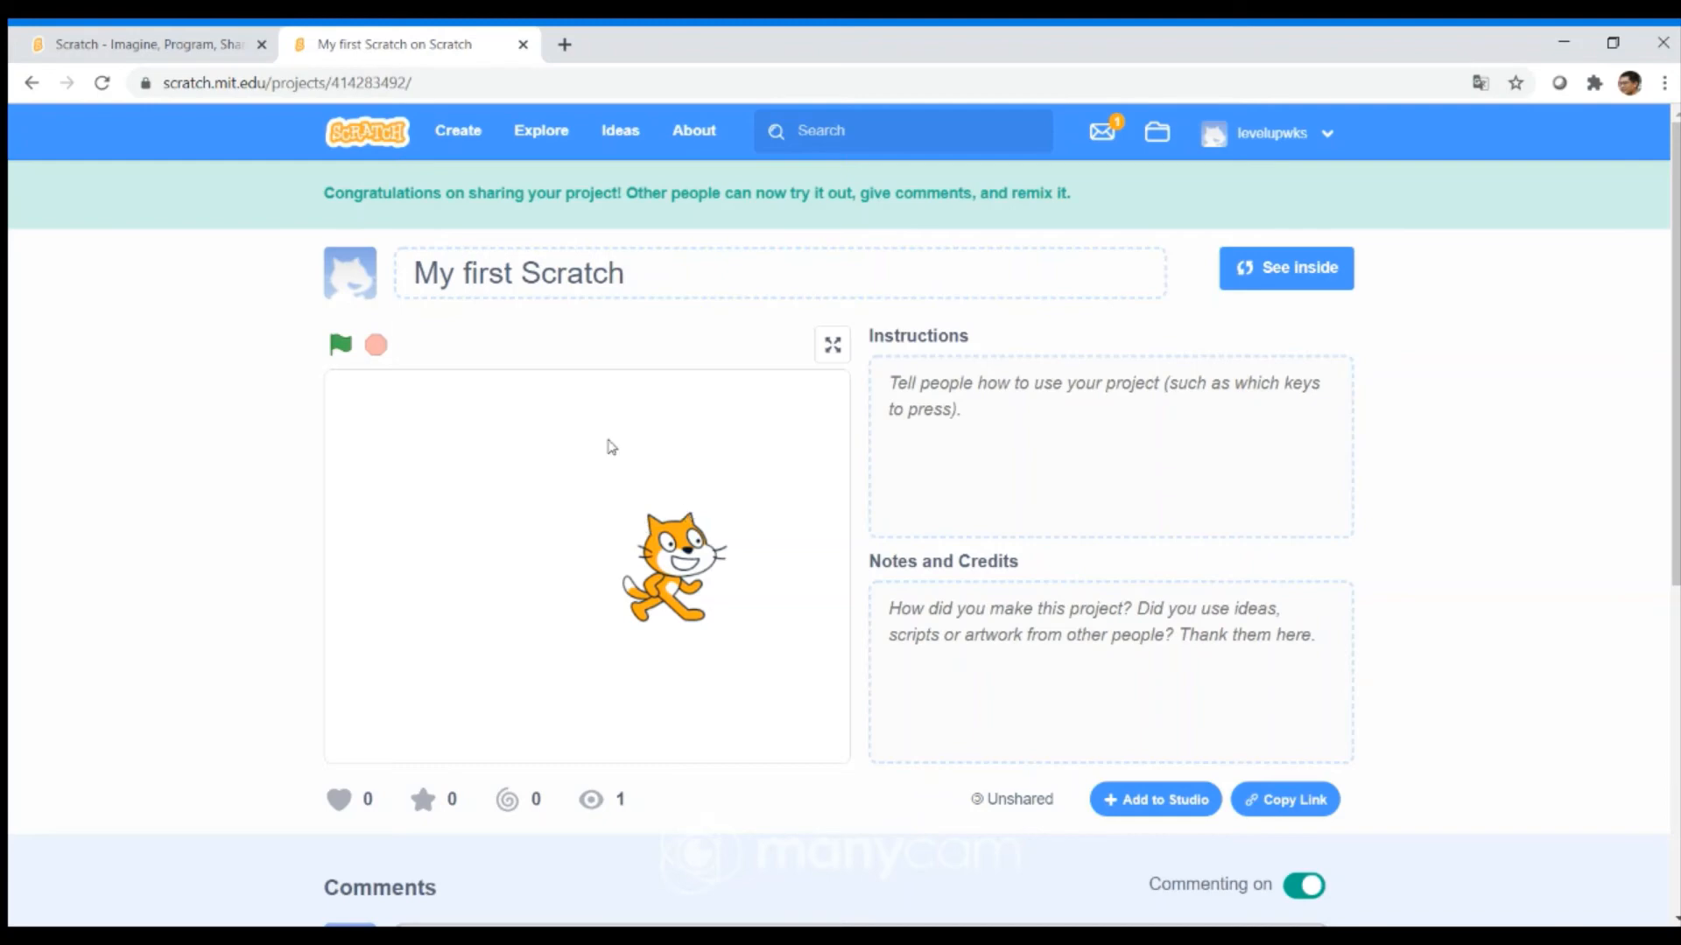
pyautogui.click(340, 345)
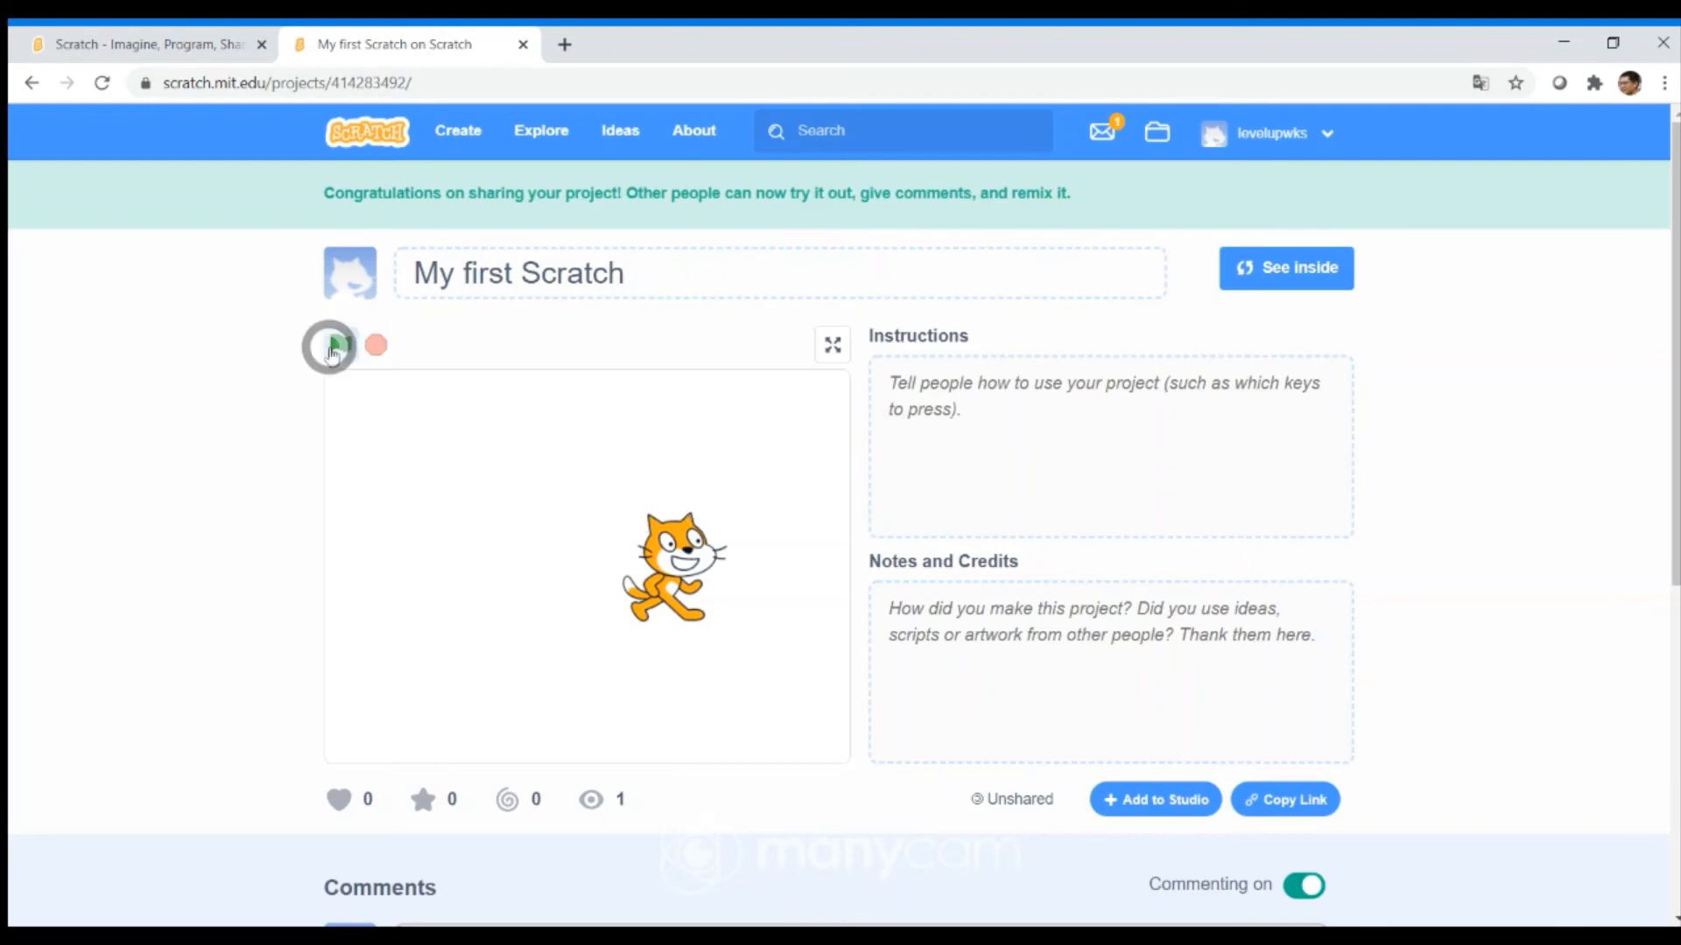
pyautogui.click(339, 345)
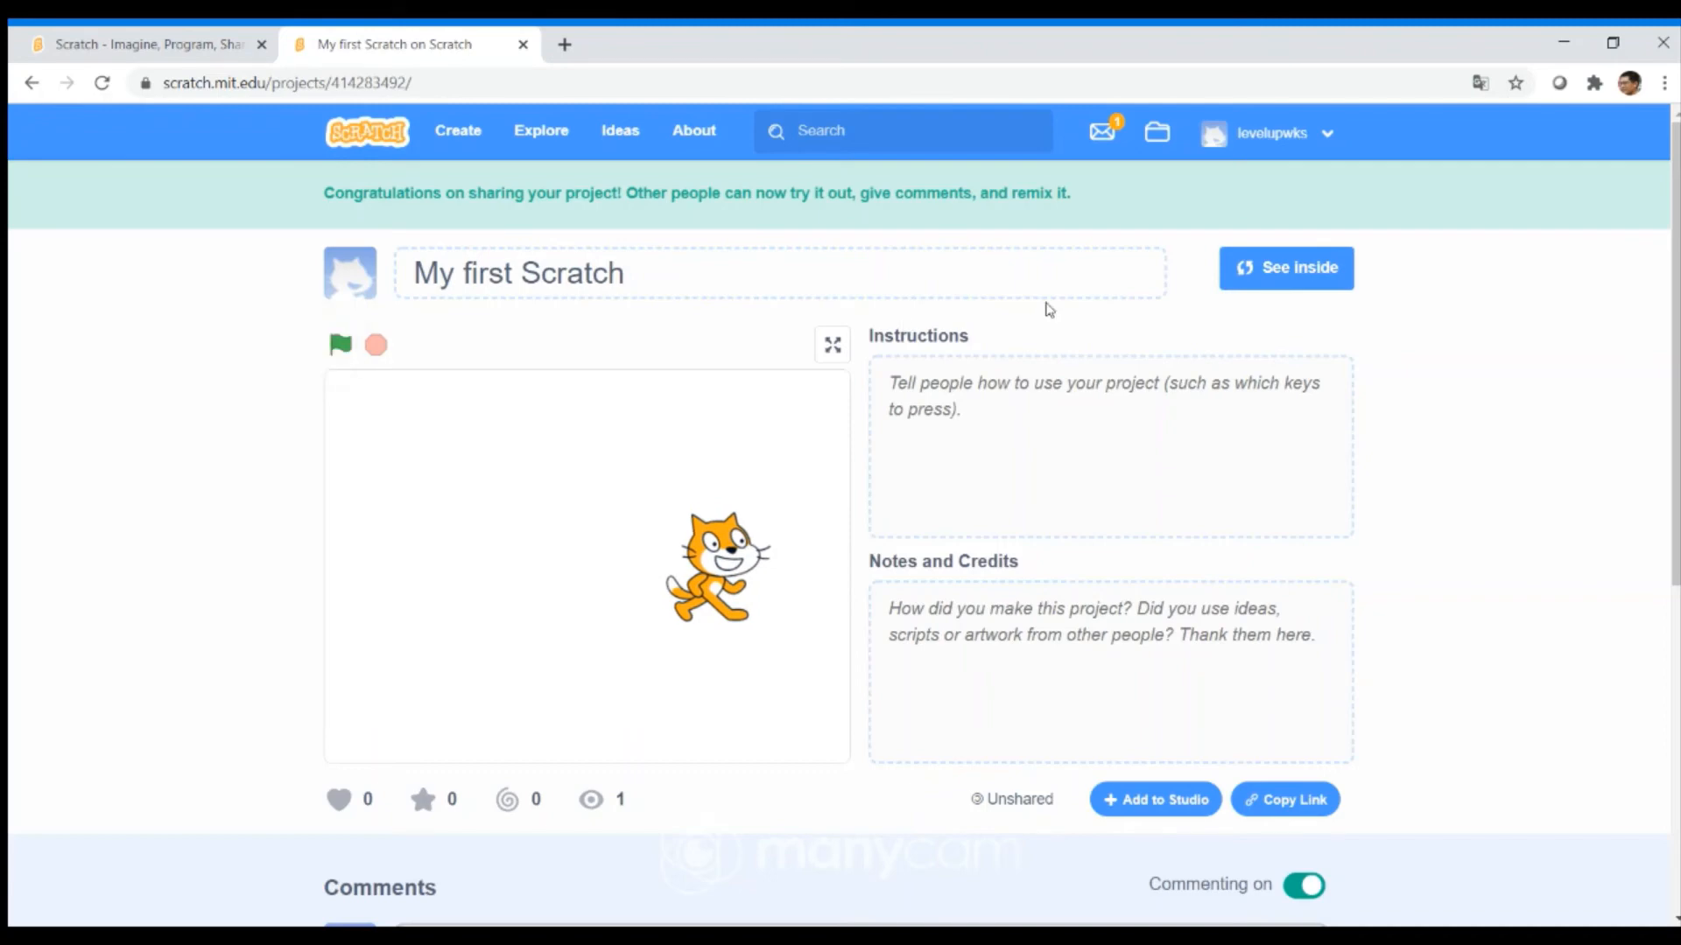
pyautogui.moveTo(1292, 281)
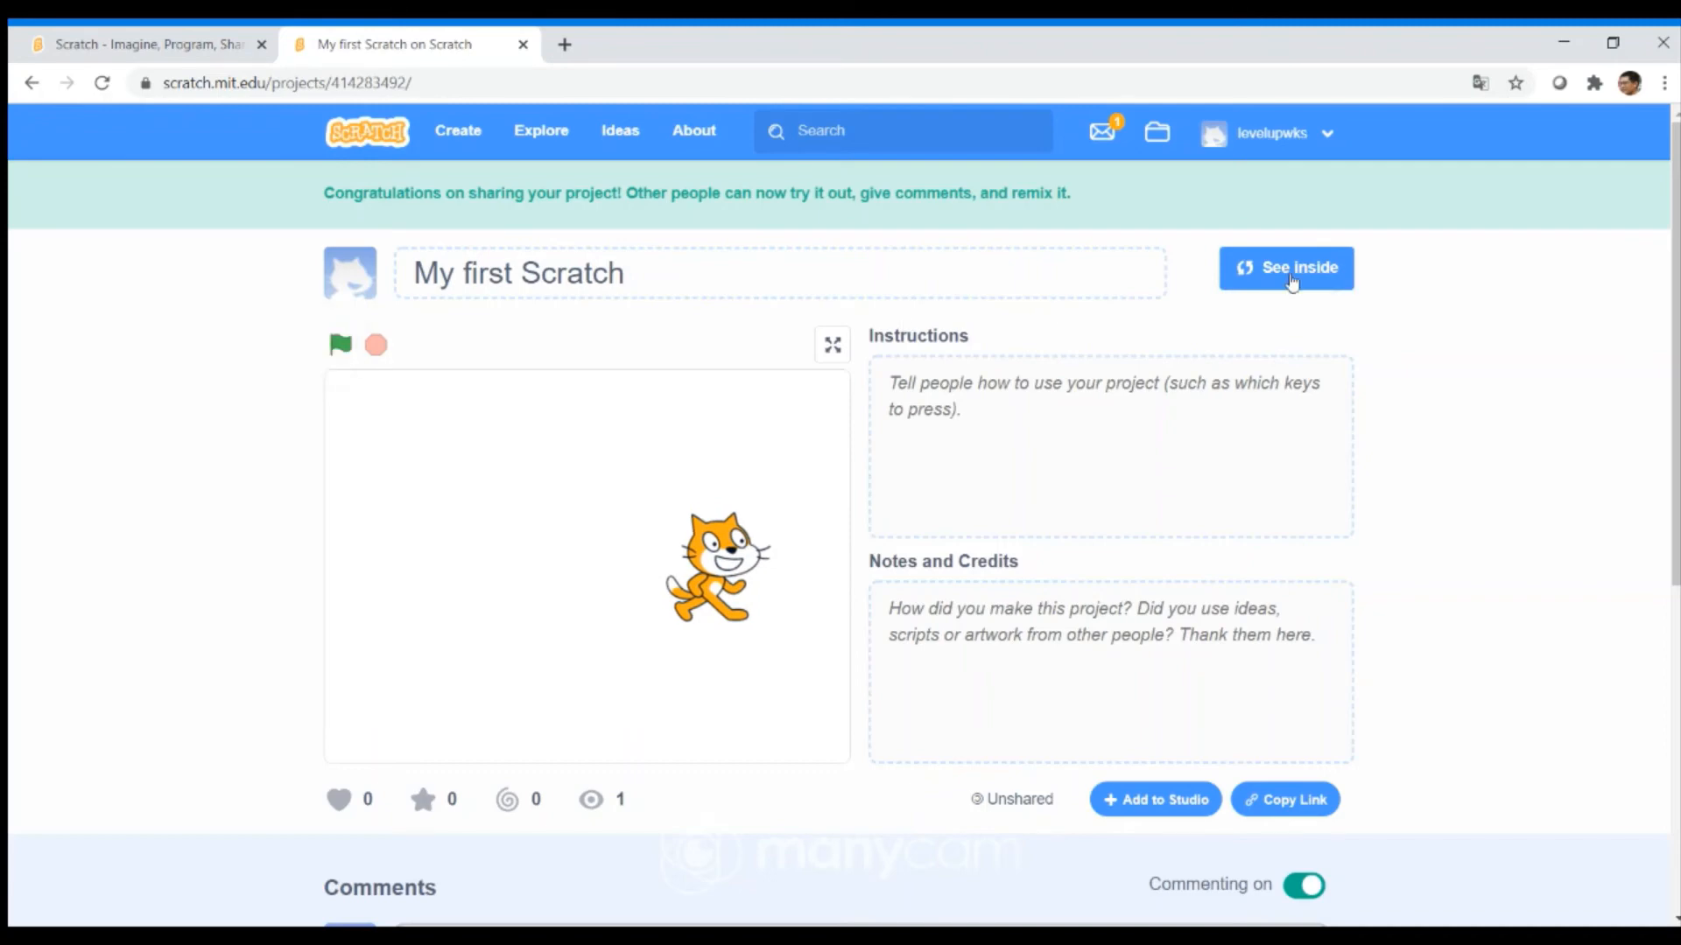
# Use See inside to return 'My first Scratch' to the editor with its script intact
pyautogui.click(1285, 267)
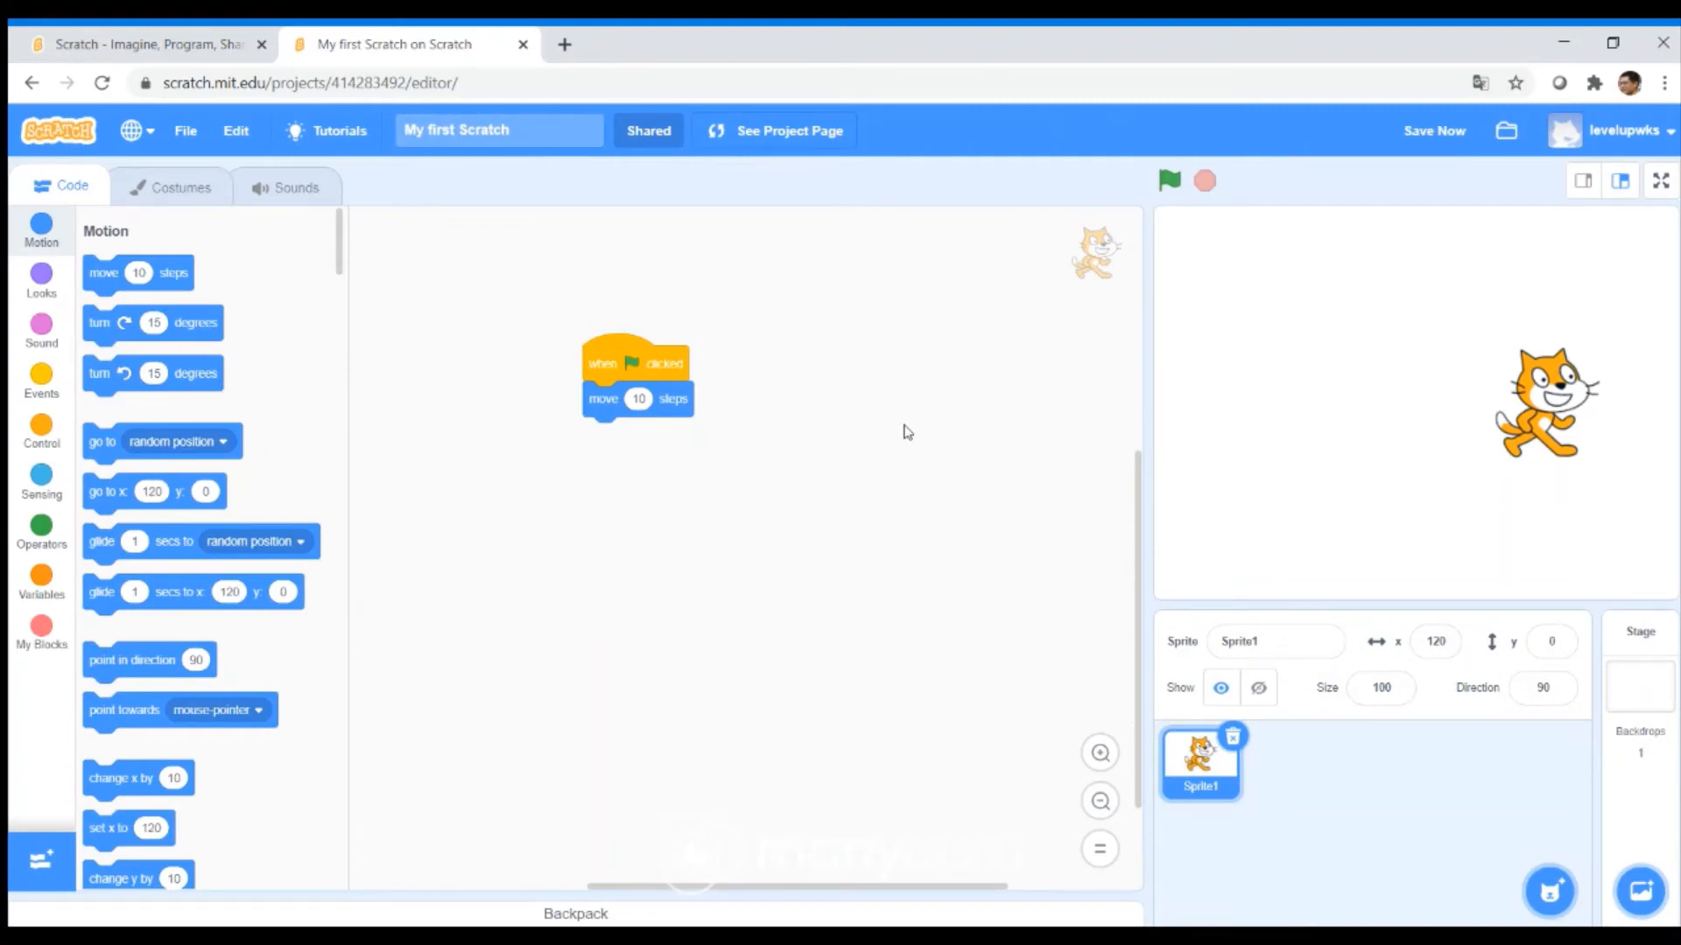
pyautogui.moveTo(1290, 407)
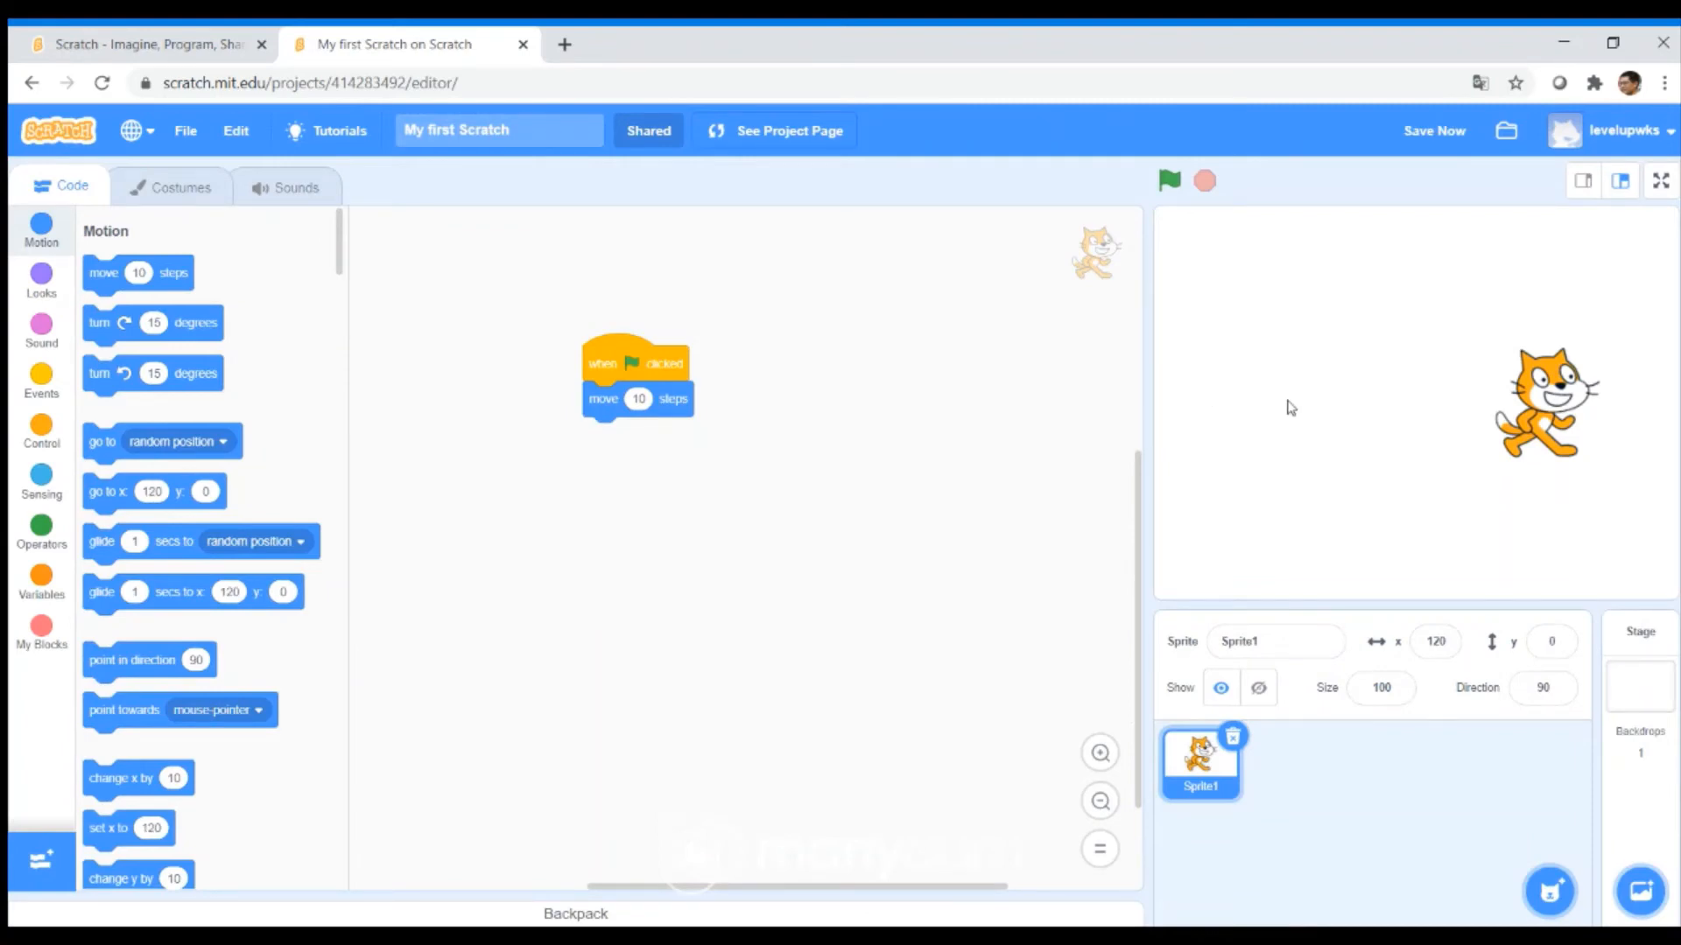
pyautogui.moveTo(1375, 348)
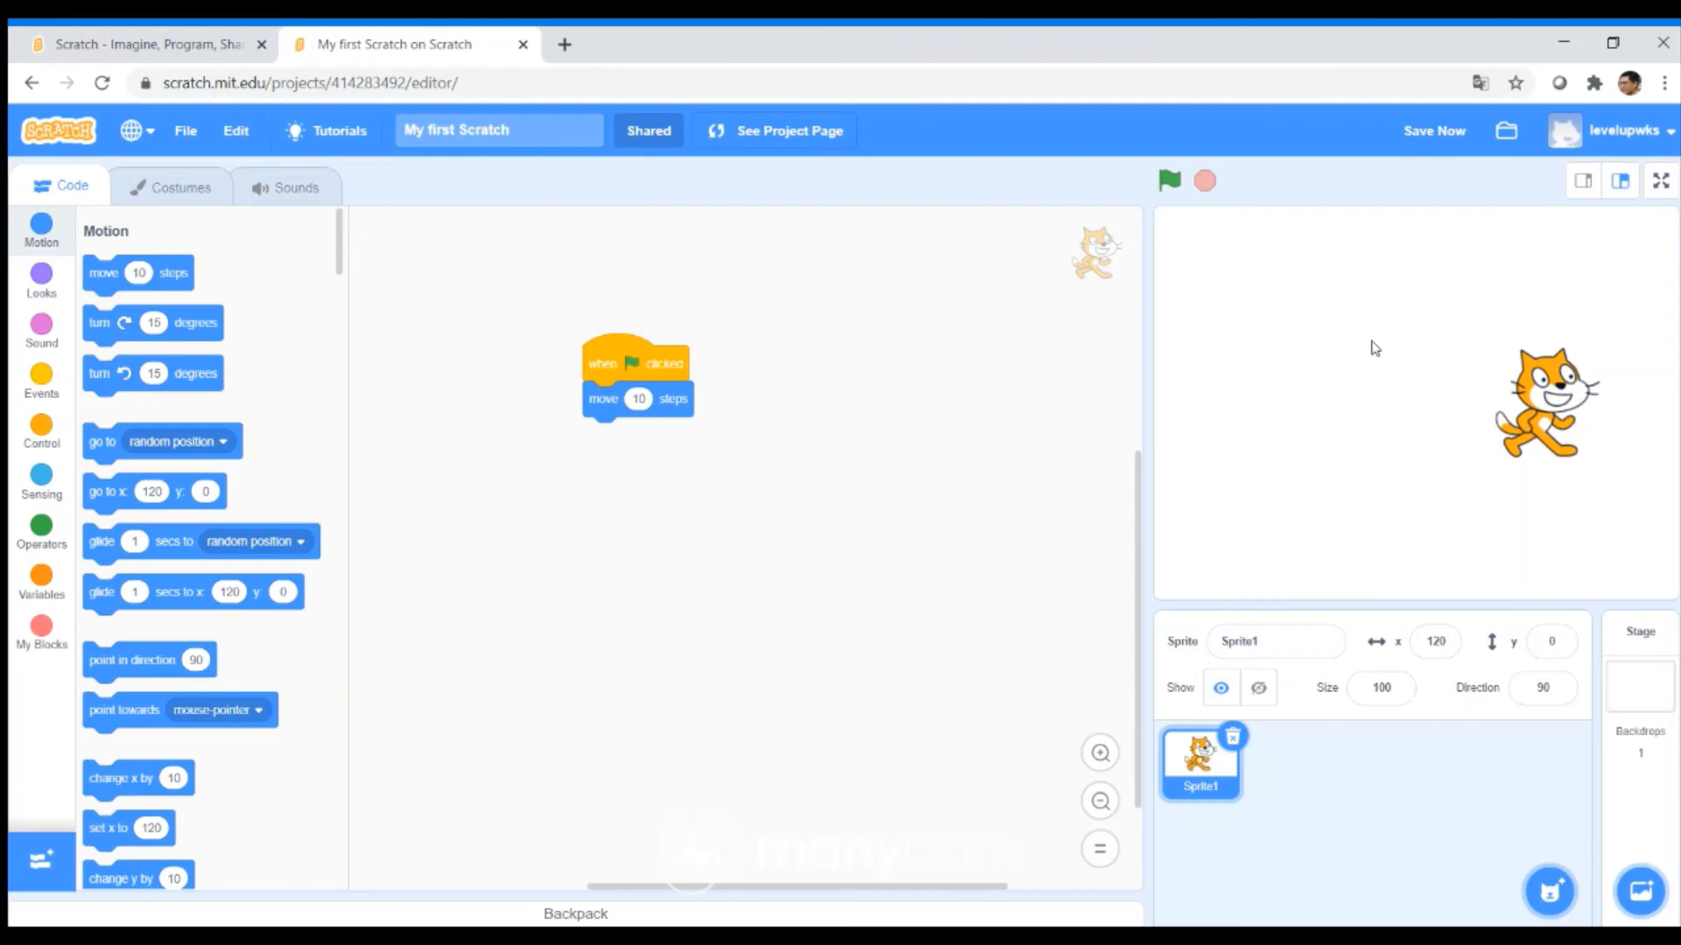
pyautogui.moveTo(1494, 173)
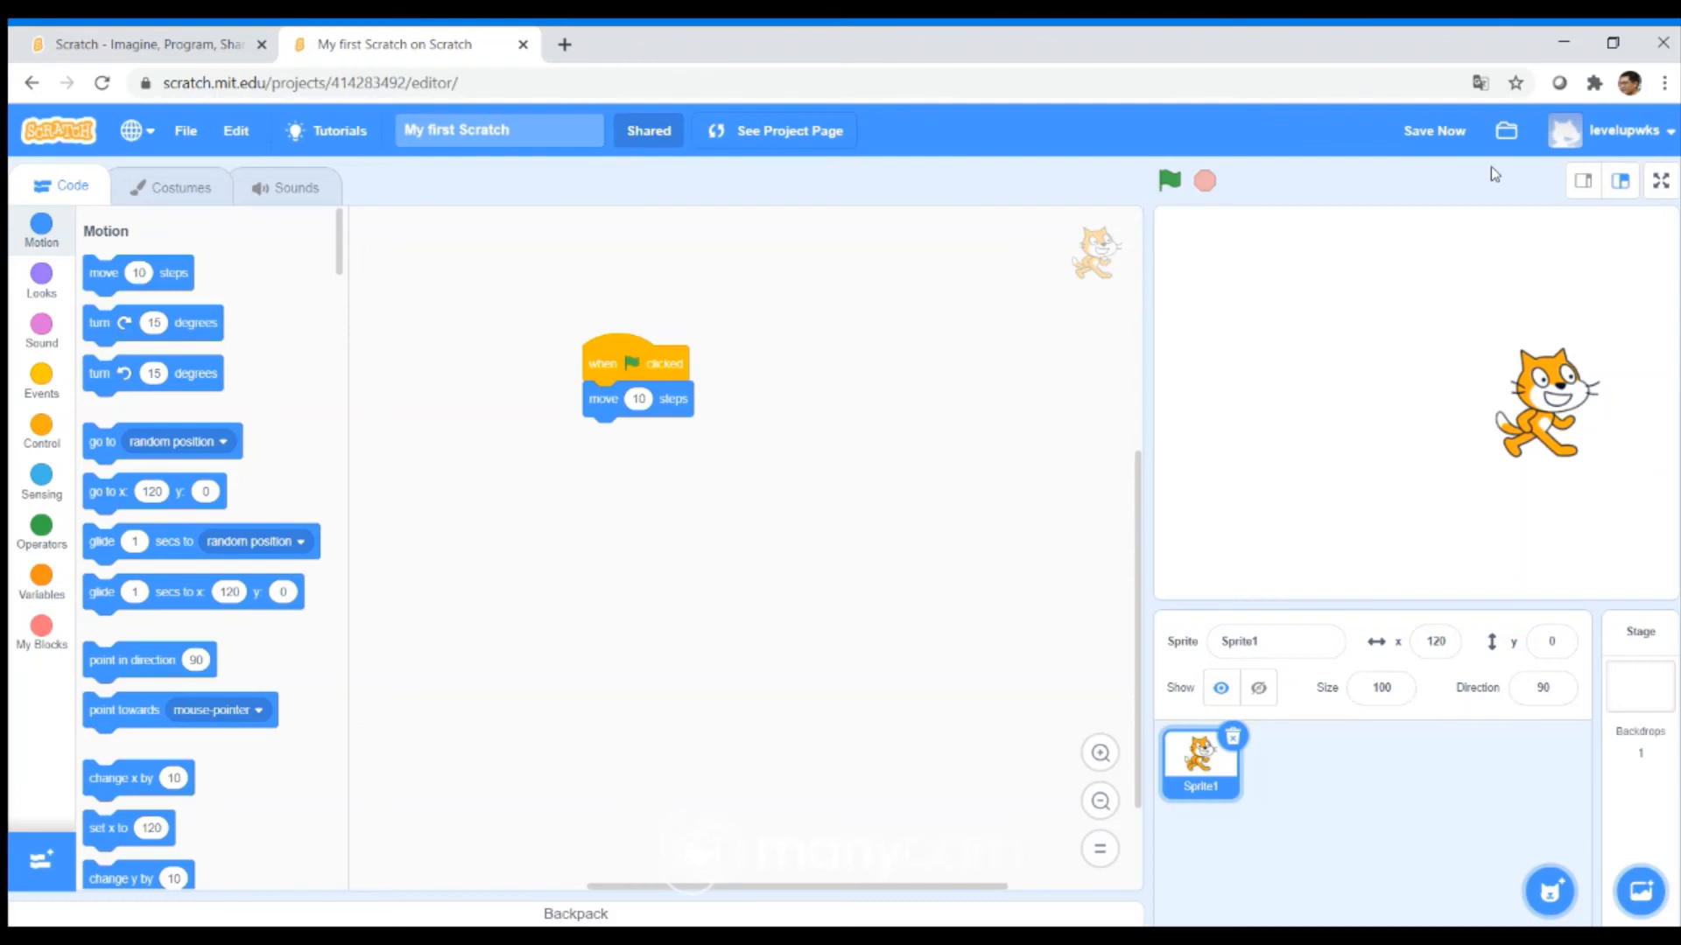
pyautogui.moveTo(1504, 131)
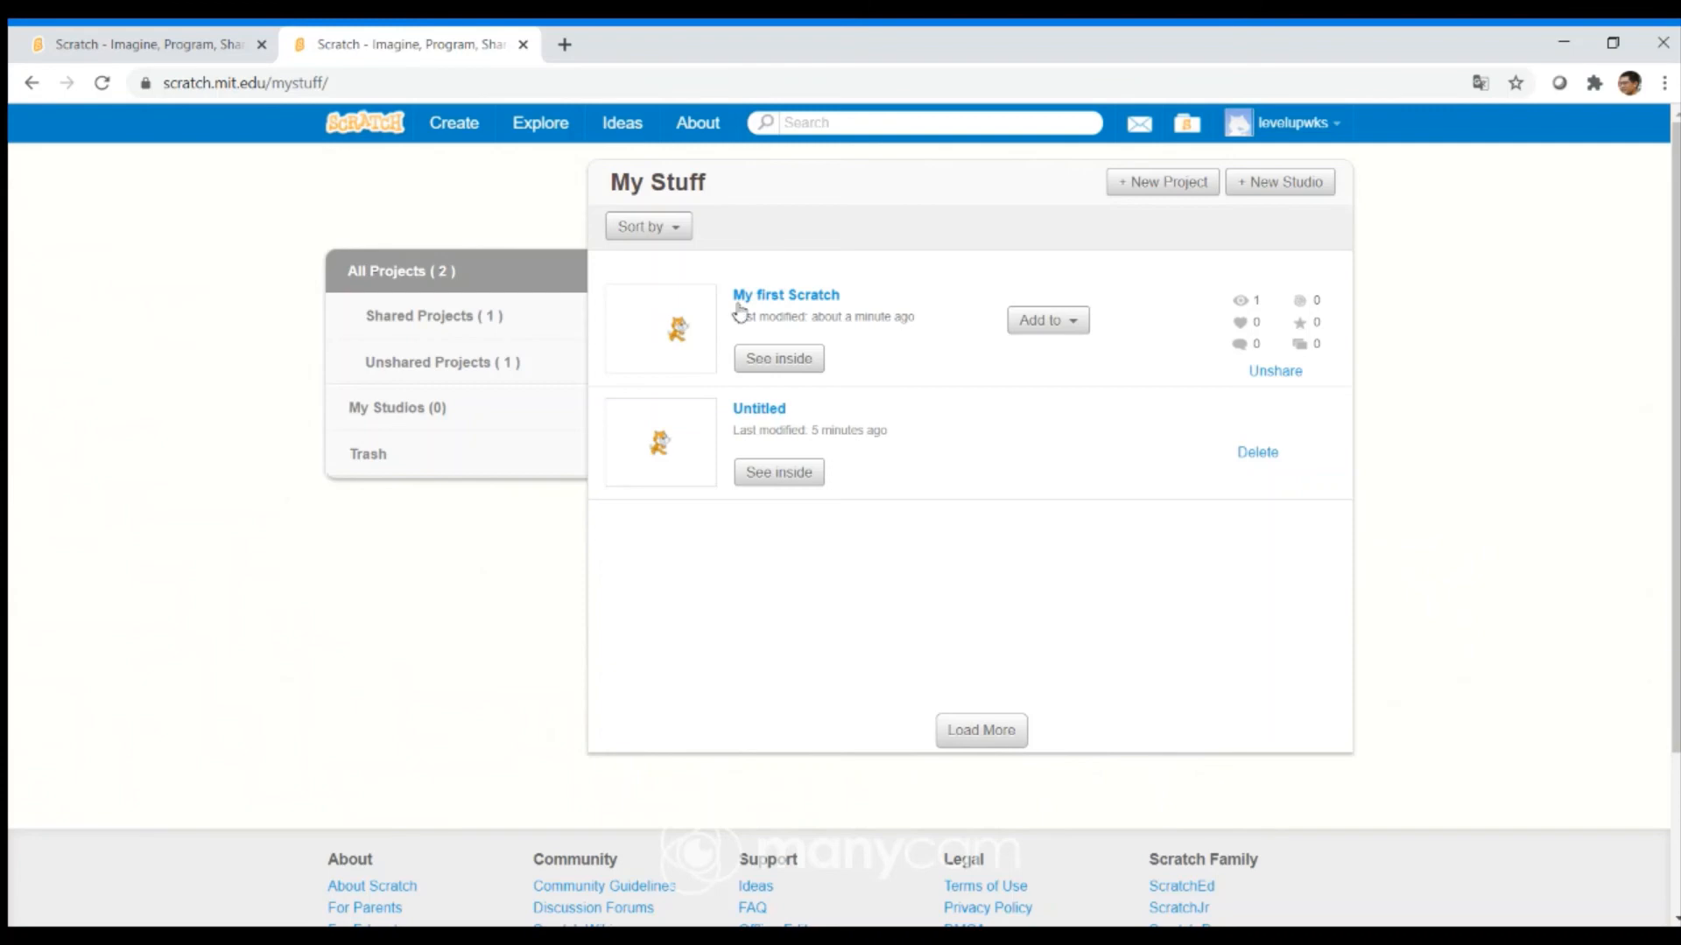
pyautogui.moveTo(1275, 329)
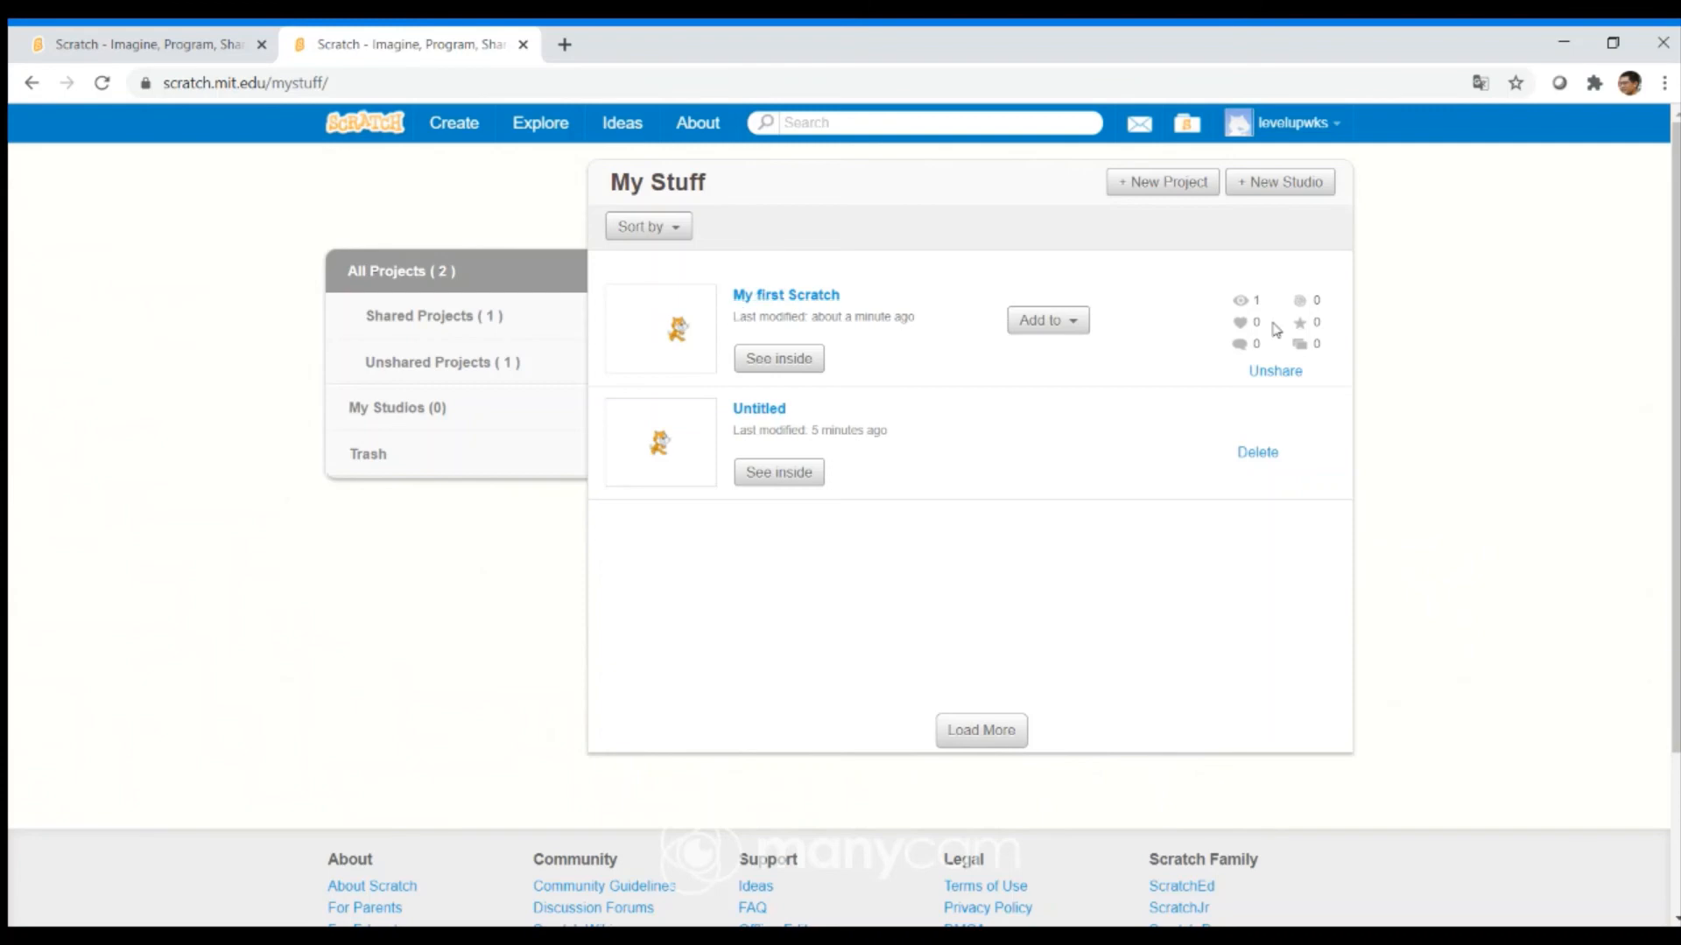
pyautogui.moveTo(1229, 307)
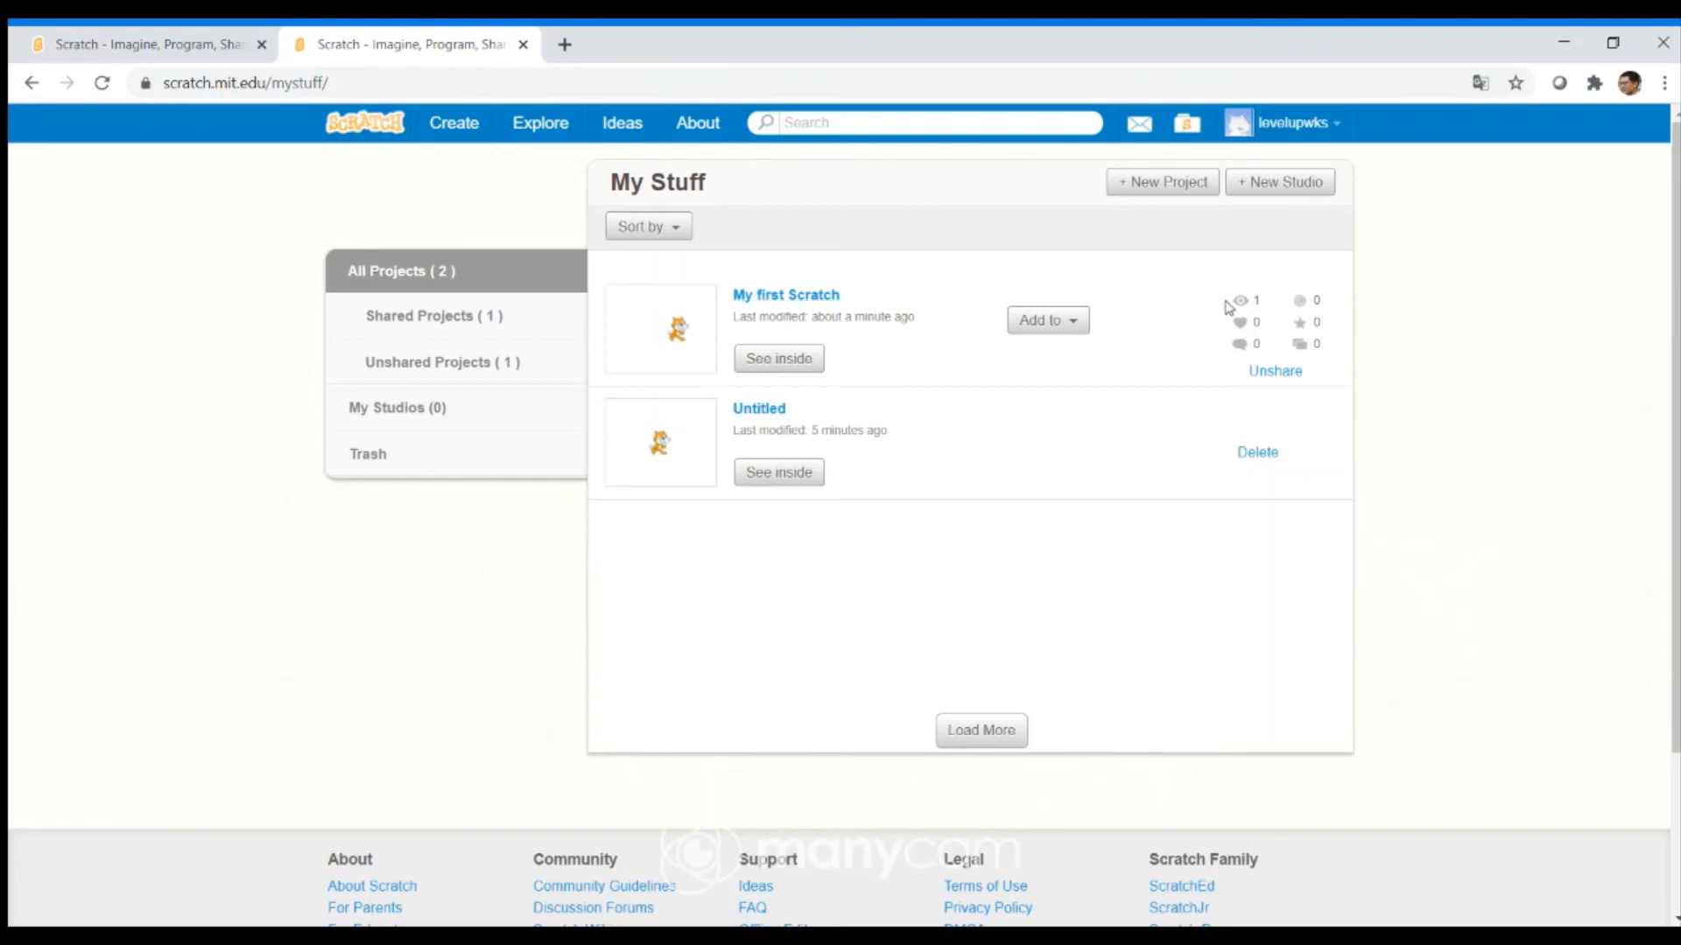
pyautogui.moveTo(1127, 492)
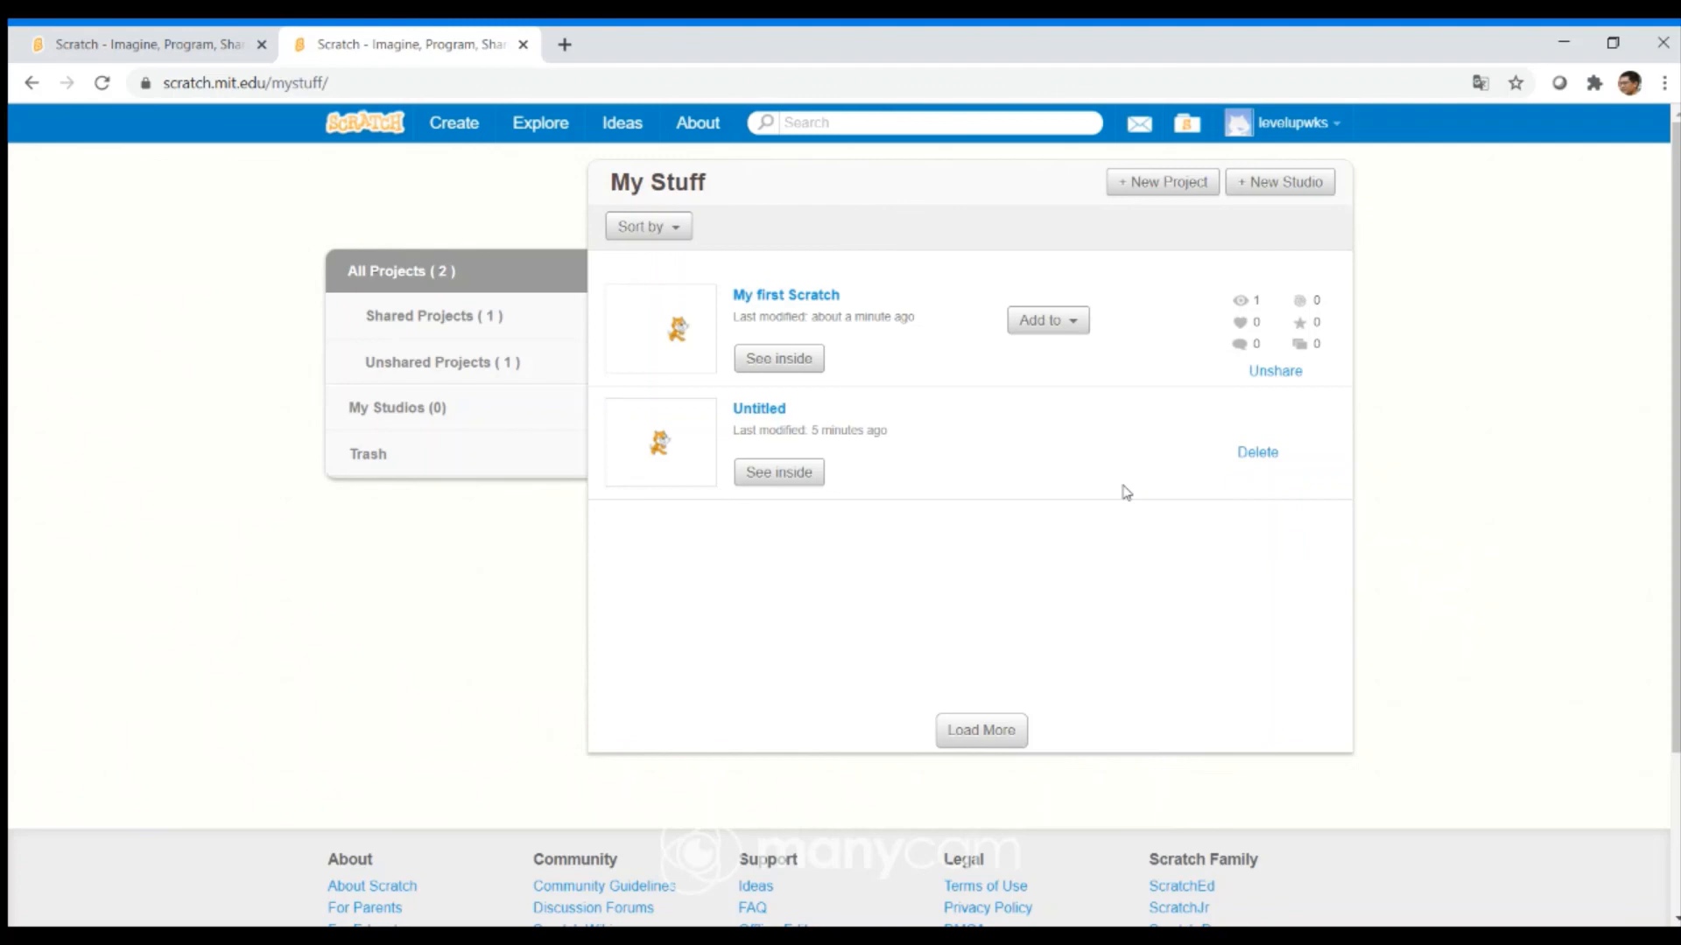
pyautogui.moveTo(882, 352)
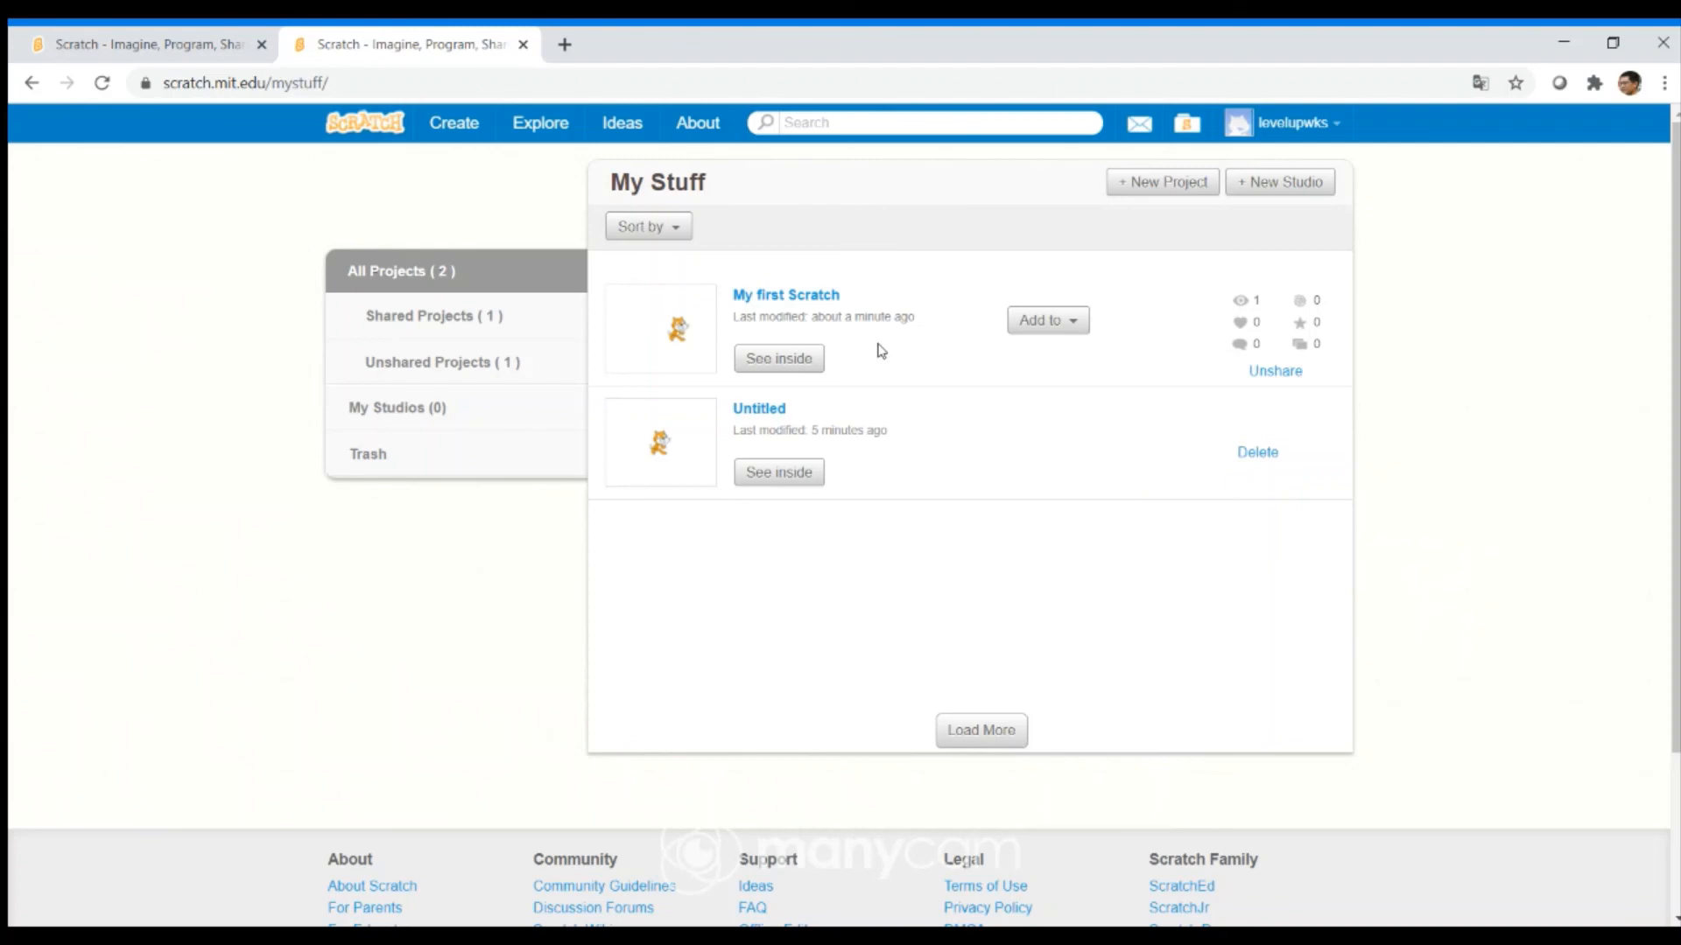
pyautogui.moveTo(779, 358)
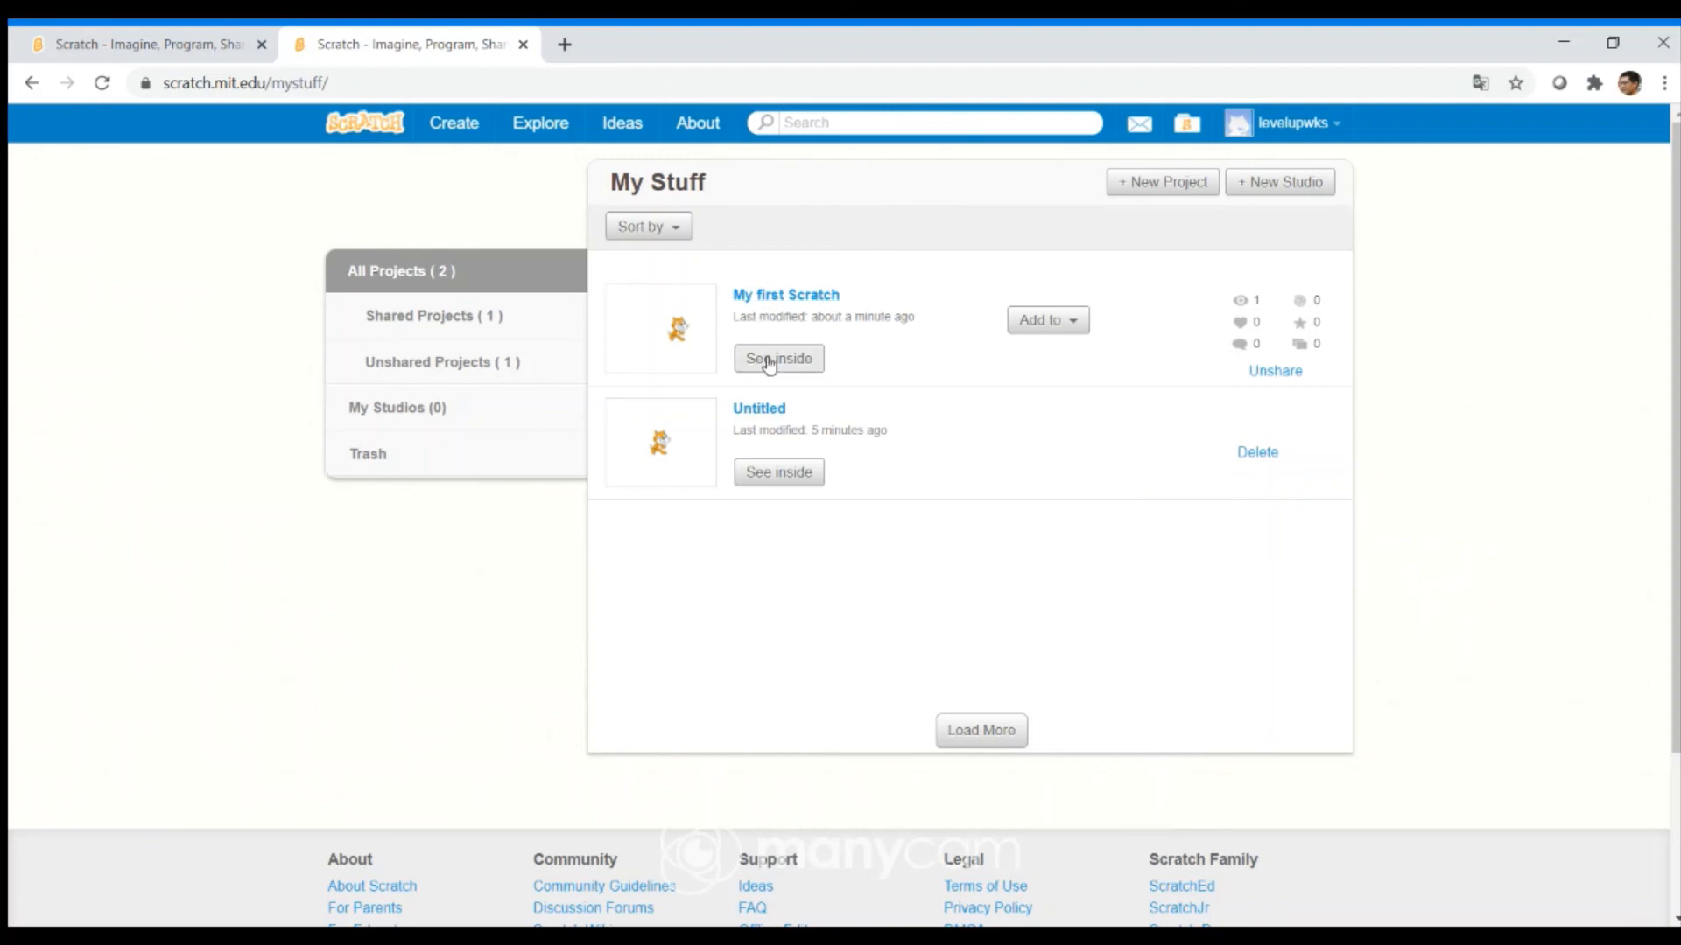
# Reopen 'My first Scratch' in the editor via its See inside button in My Stuff
pyautogui.click(777, 358)
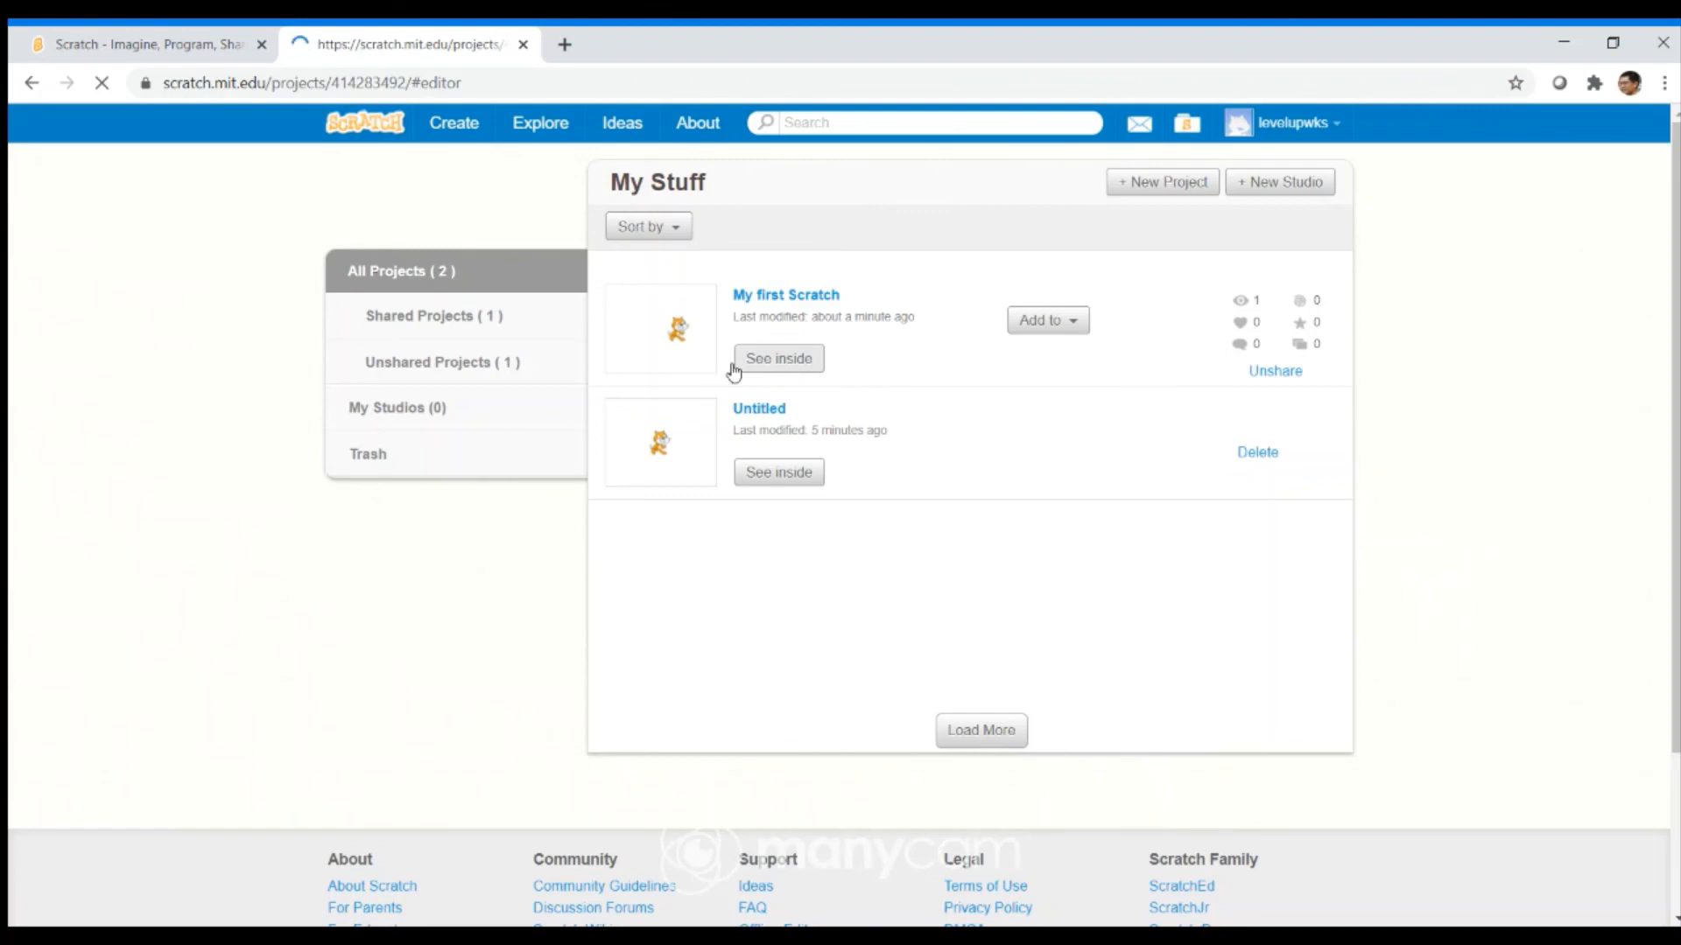
pyautogui.click(778, 358)
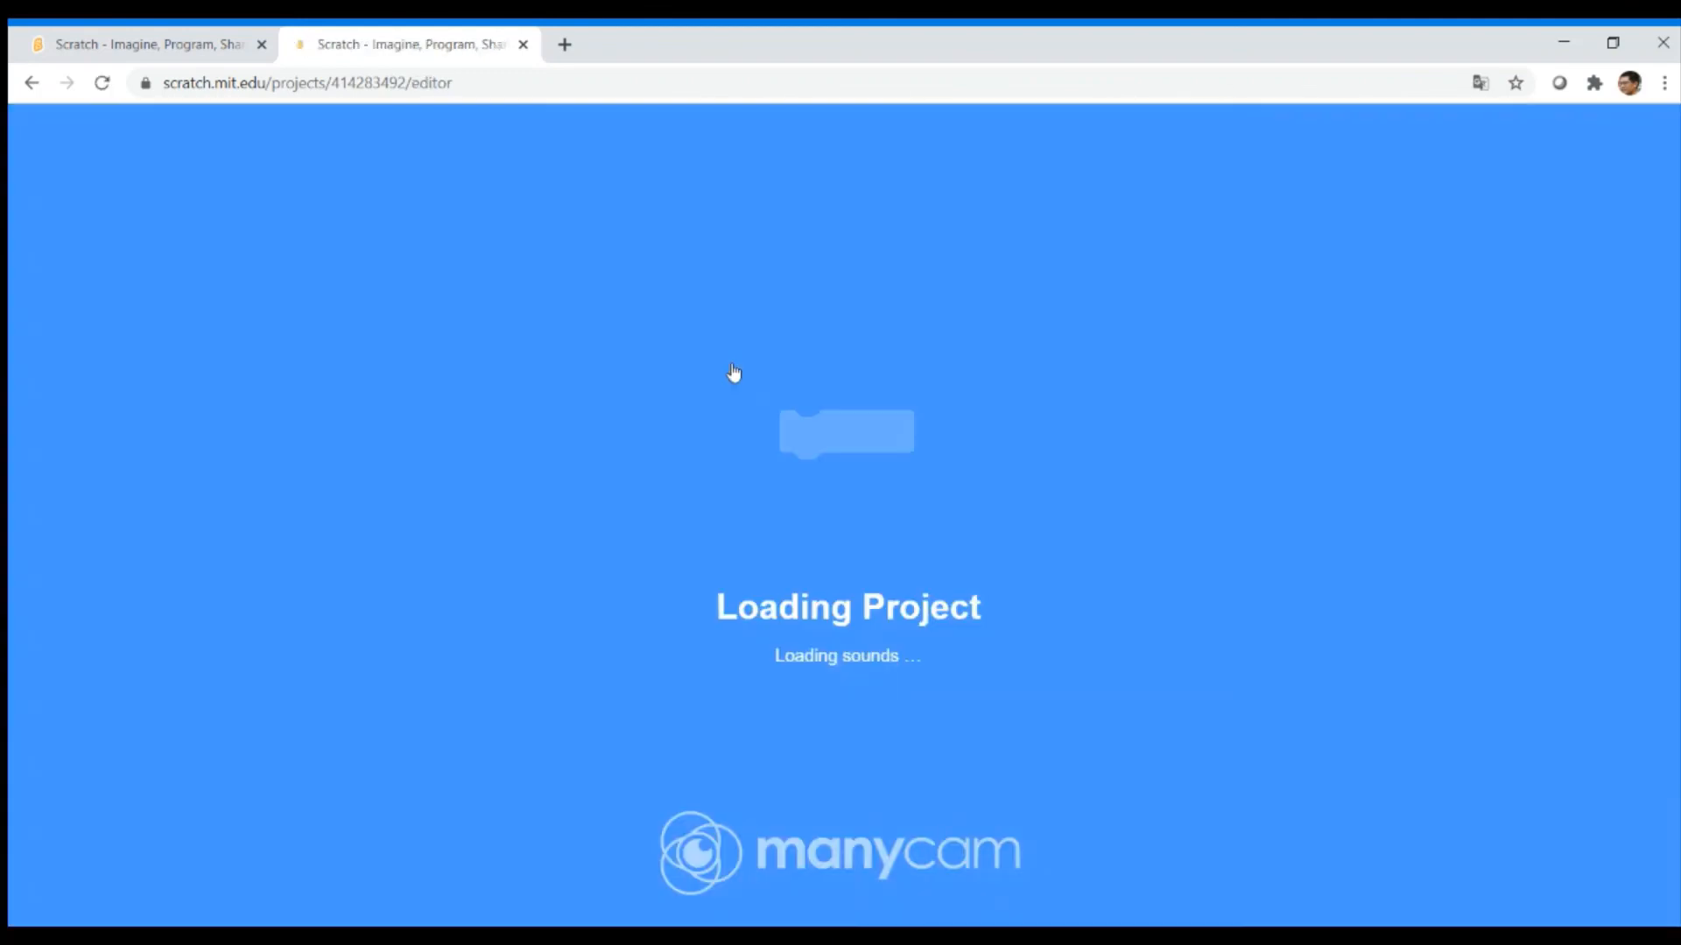